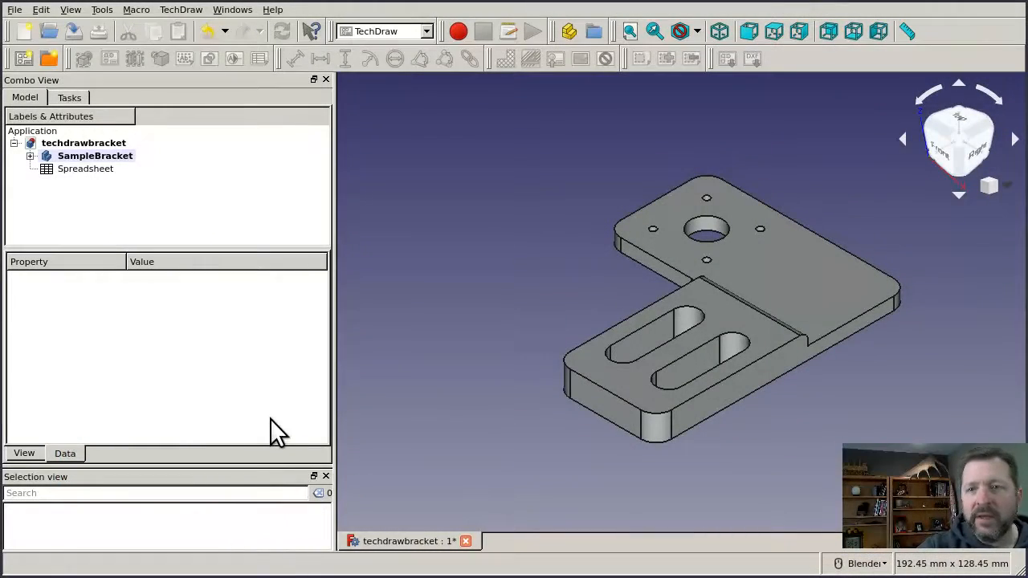
{"action": "mouse_move", "coordinate": [442, 369]}
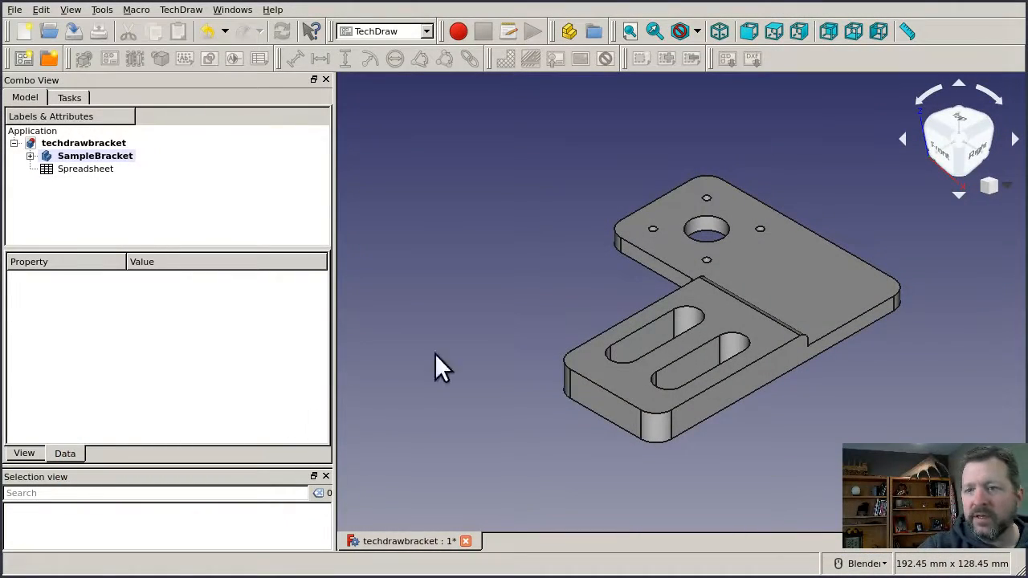
{"action": "mouse_move", "coordinate": [489, 286]}
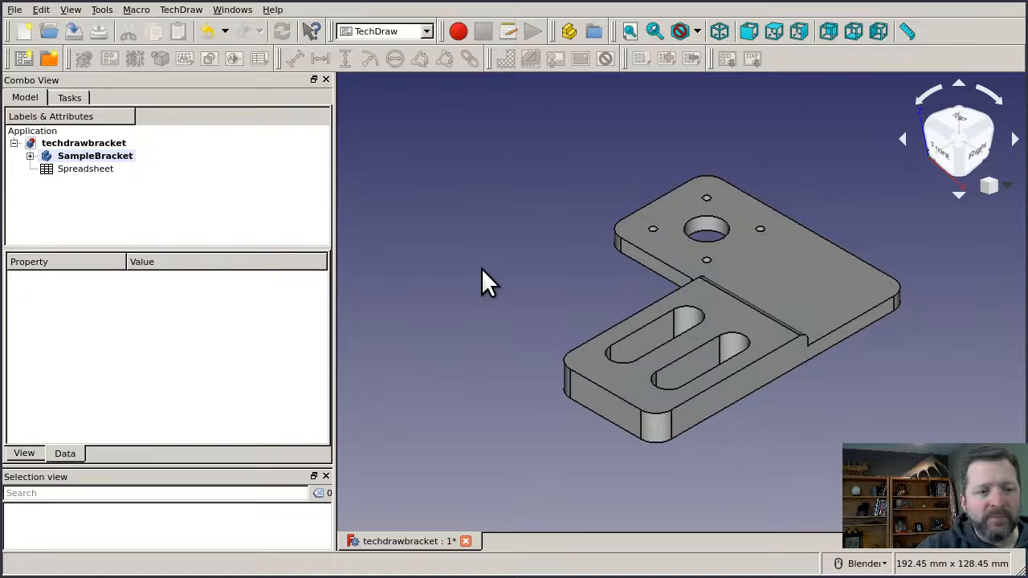
{"action": "mouse_move", "coordinate": [747, 265]}
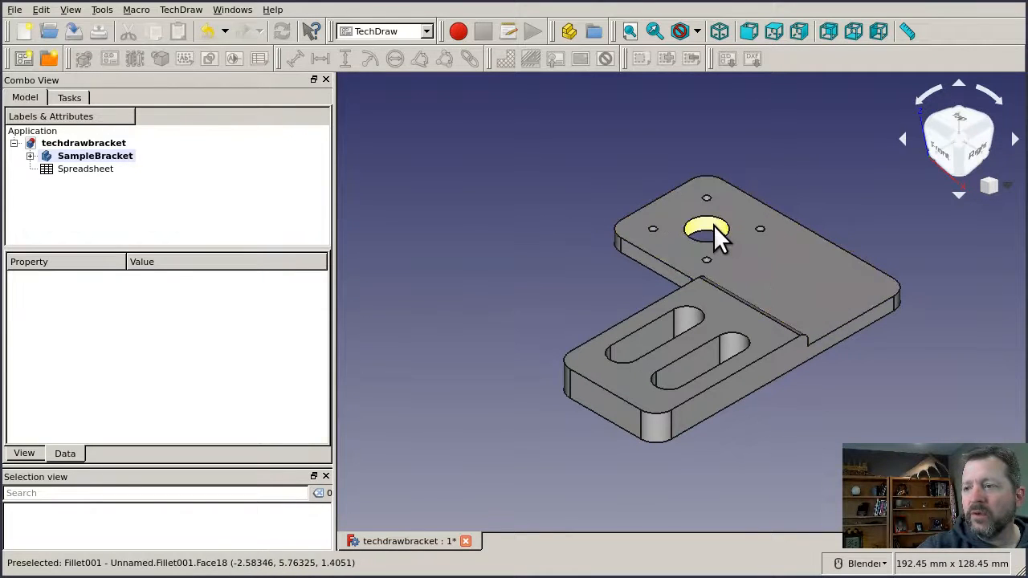
{"action": "mouse_move", "coordinate": [687, 325]}
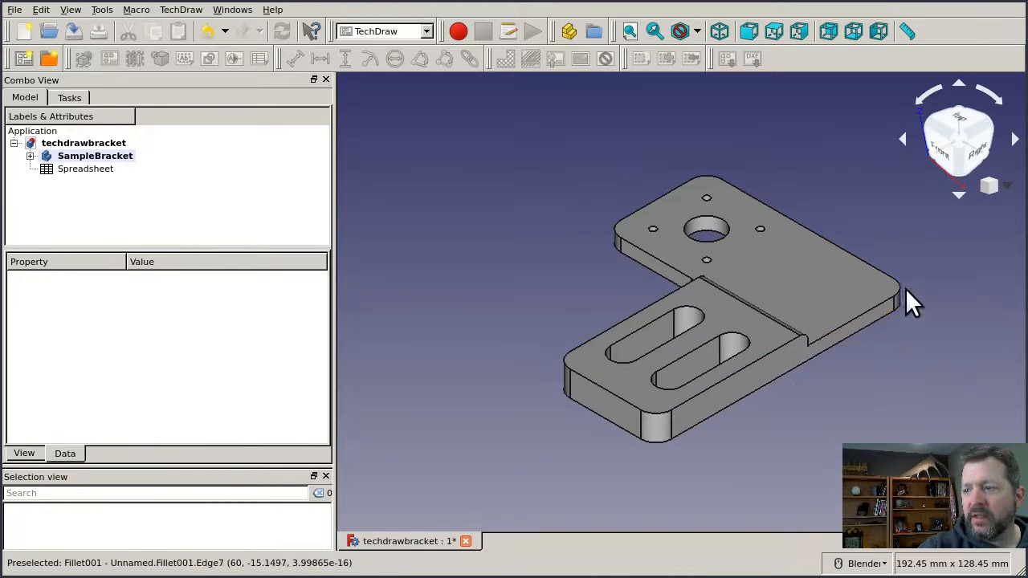
{"action": "mouse_move", "coordinate": [851, 409]}
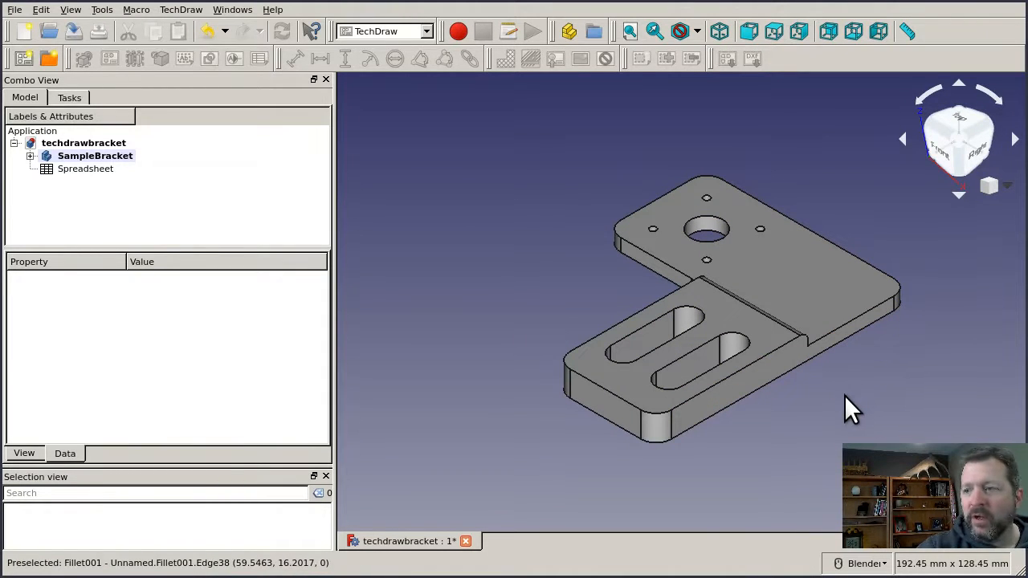
{"action": "mouse_move", "coordinate": [838, 433]}
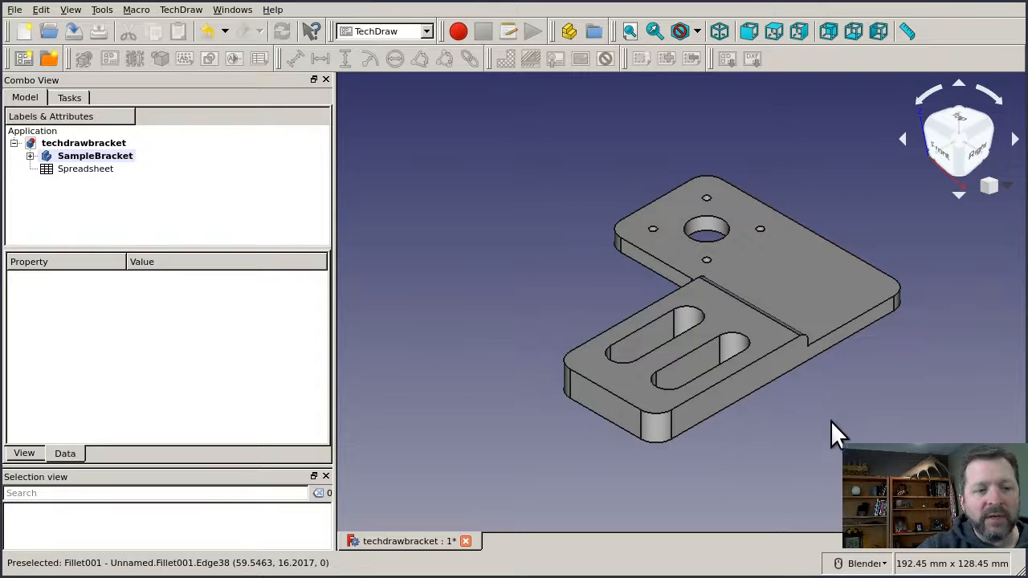
{"action": "mouse_move", "coordinate": [795, 474]}
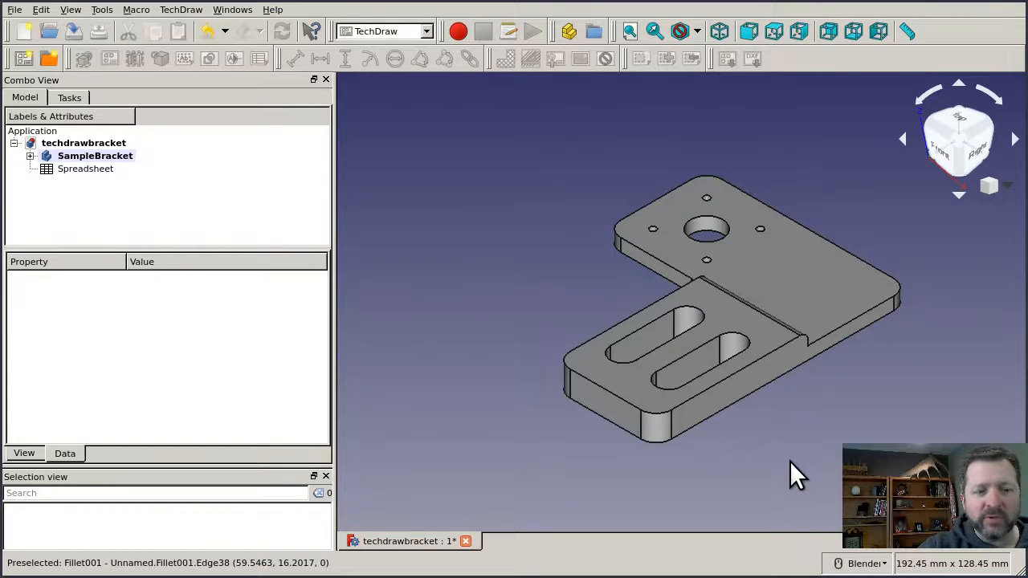
{"action": "mouse_move", "coordinate": [490, 415]}
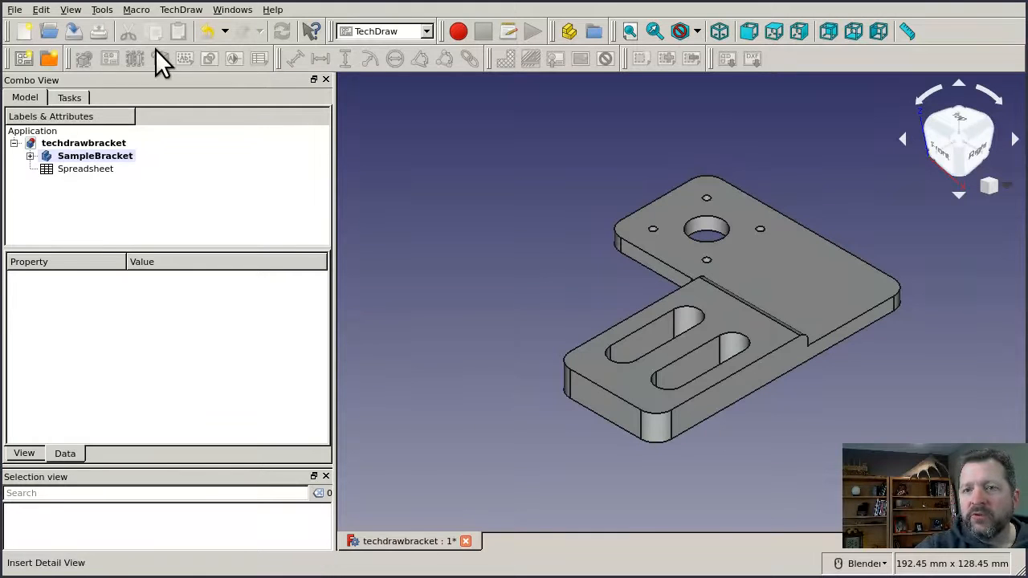
{"action": "mouse_move", "coordinate": [345, 141]}
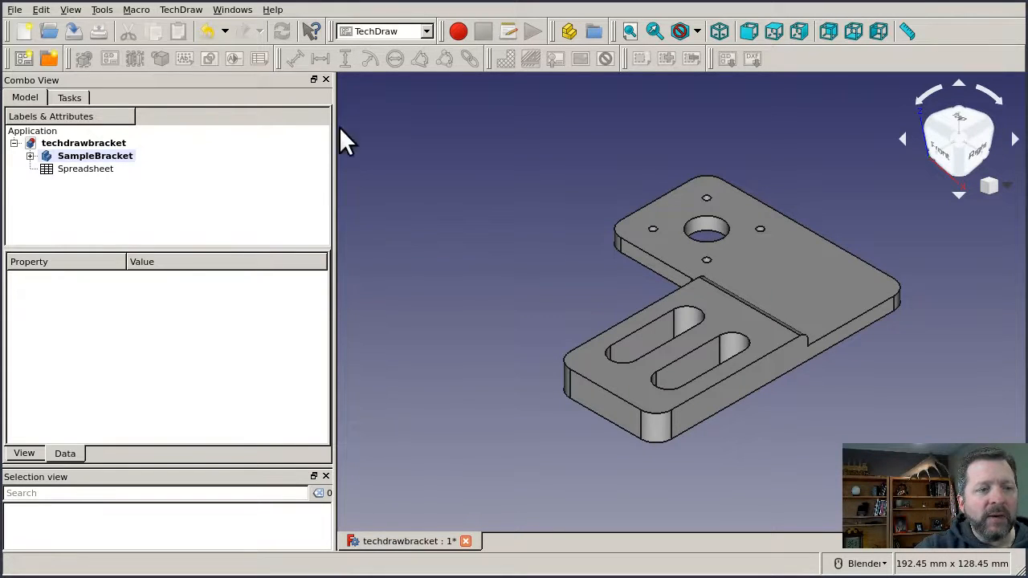
{"action": "mouse_move", "coordinate": [608, 58]}
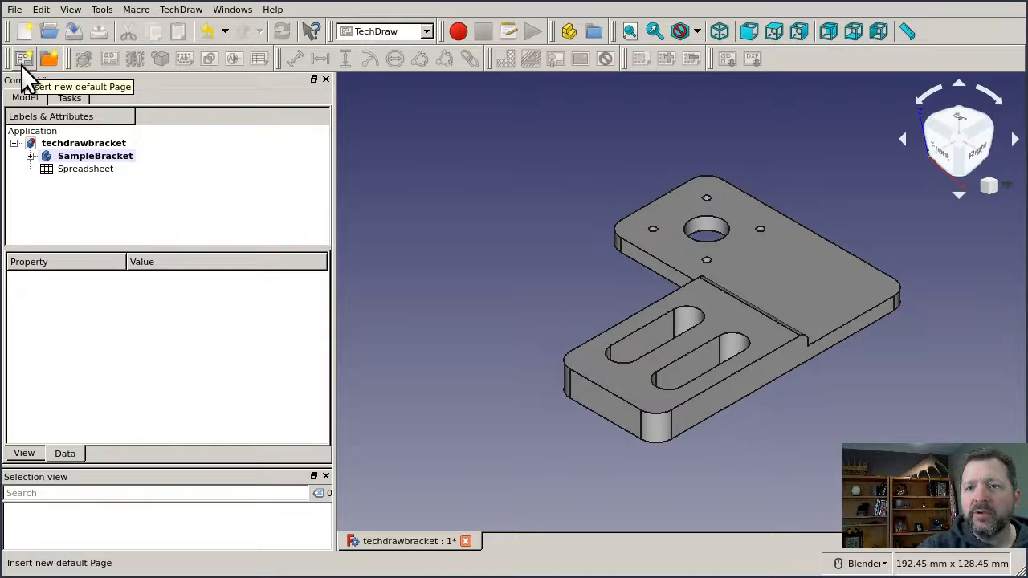
{"action": "mouse_move", "coordinate": [50, 58]}
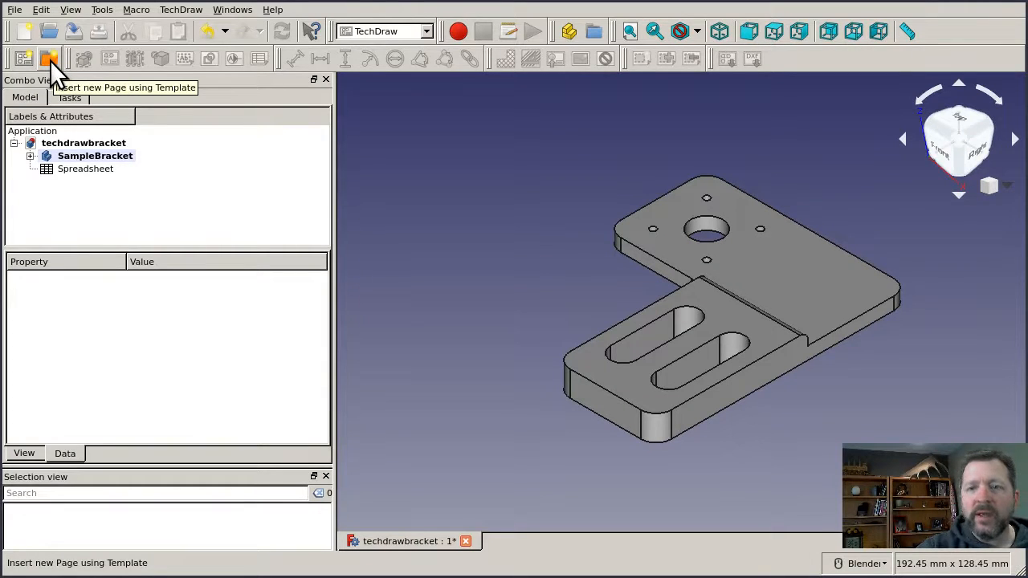
{"action": "mouse_move", "coordinate": [288, 212]}
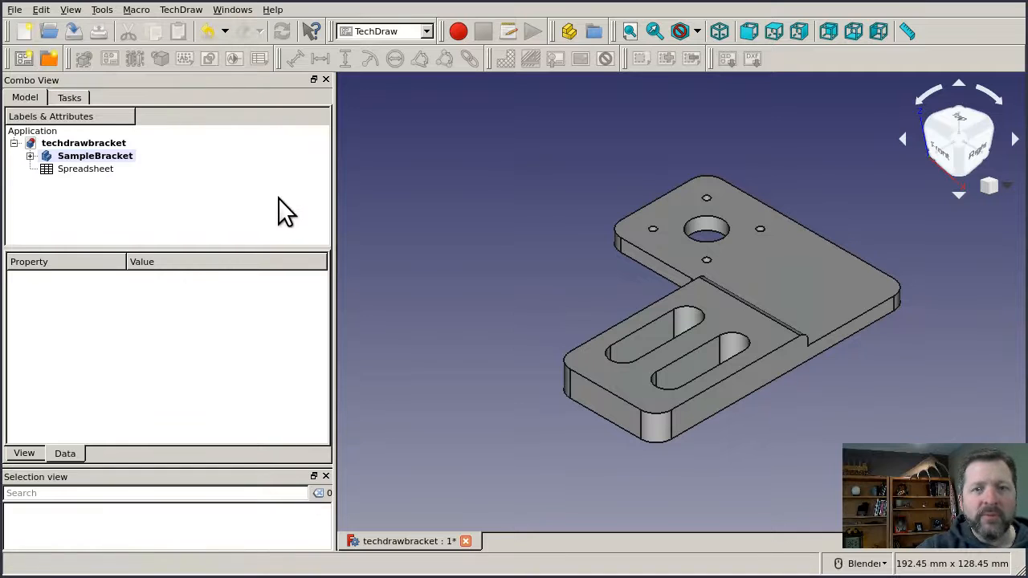
{"action": "mouse_move", "coordinate": [260, 233]}
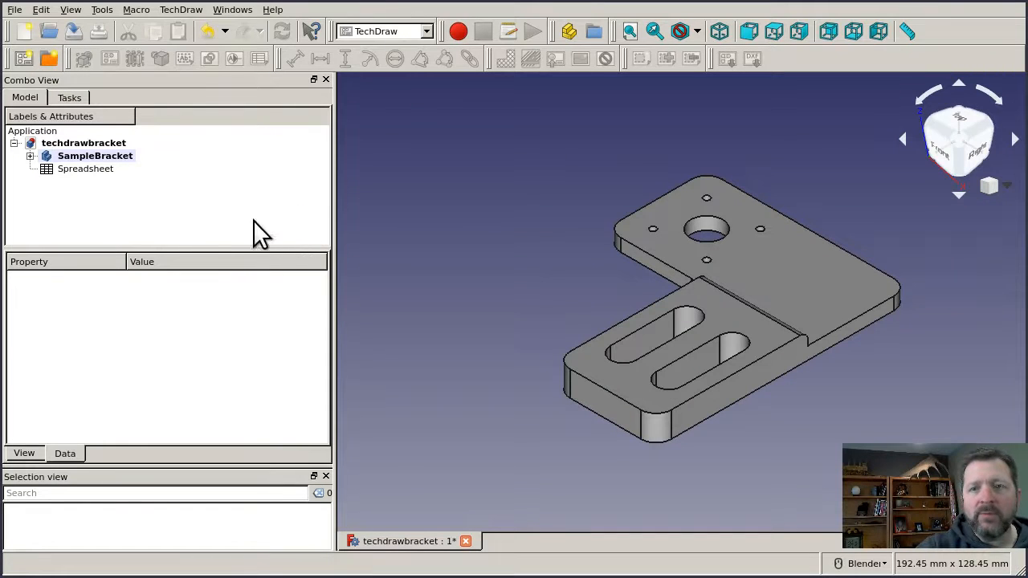
{"action": "mouse_move", "coordinate": [206, 254]}
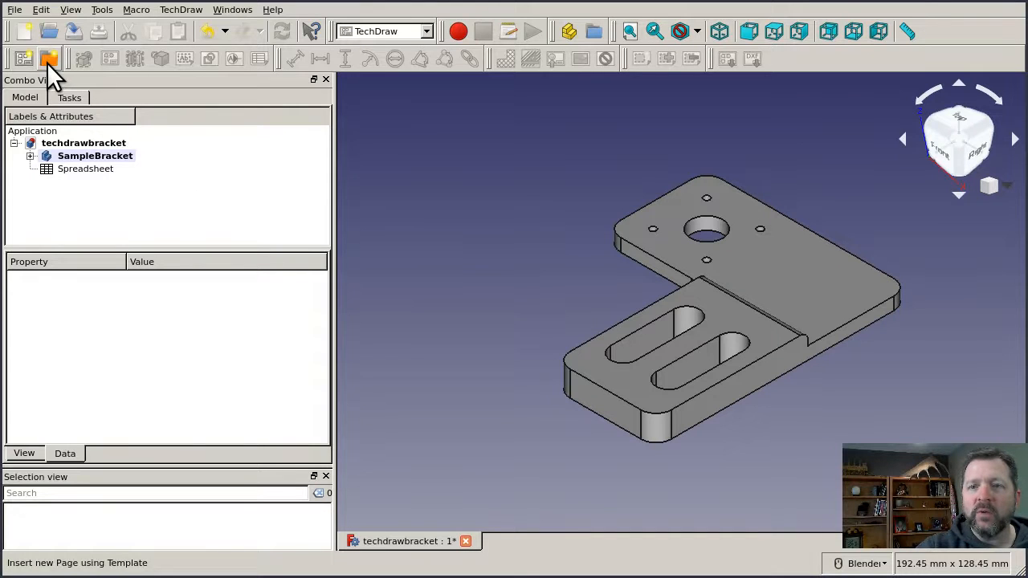
Create a new TechDraw page from the USLetter_Landscape_blank.svg template
{"action": "left_click", "coordinate": [48, 57]}
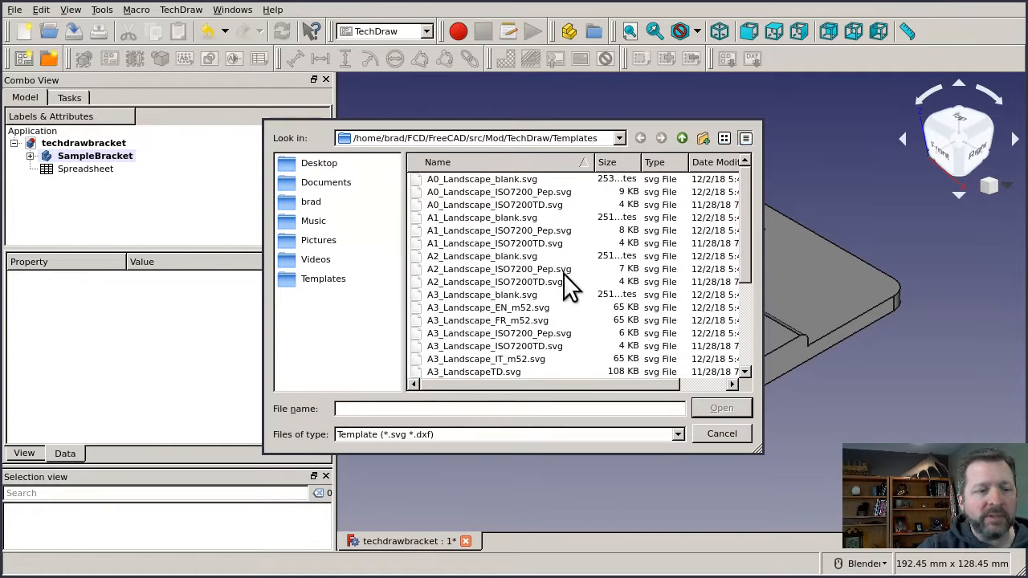
{"action": "mouse_move", "coordinate": [543, 321]}
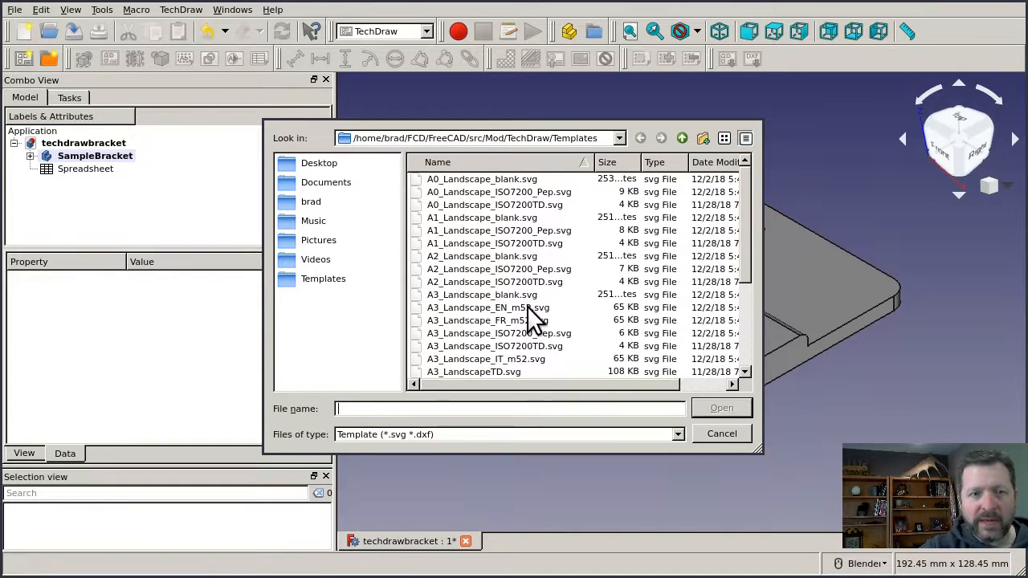
{"action": "mouse_move", "coordinate": [518, 321]}
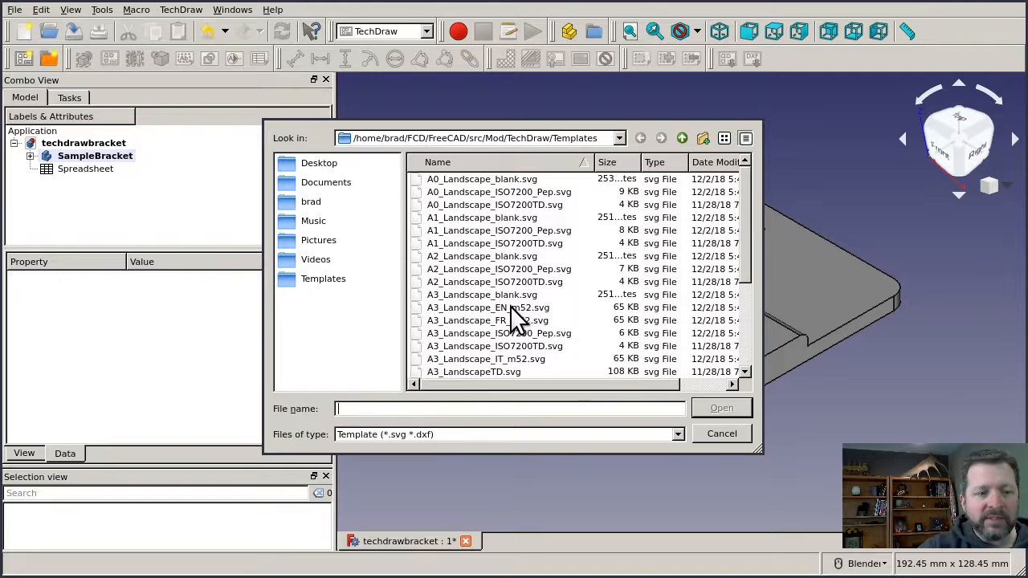
{"action": "mouse_move", "coordinate": [522, 373]}
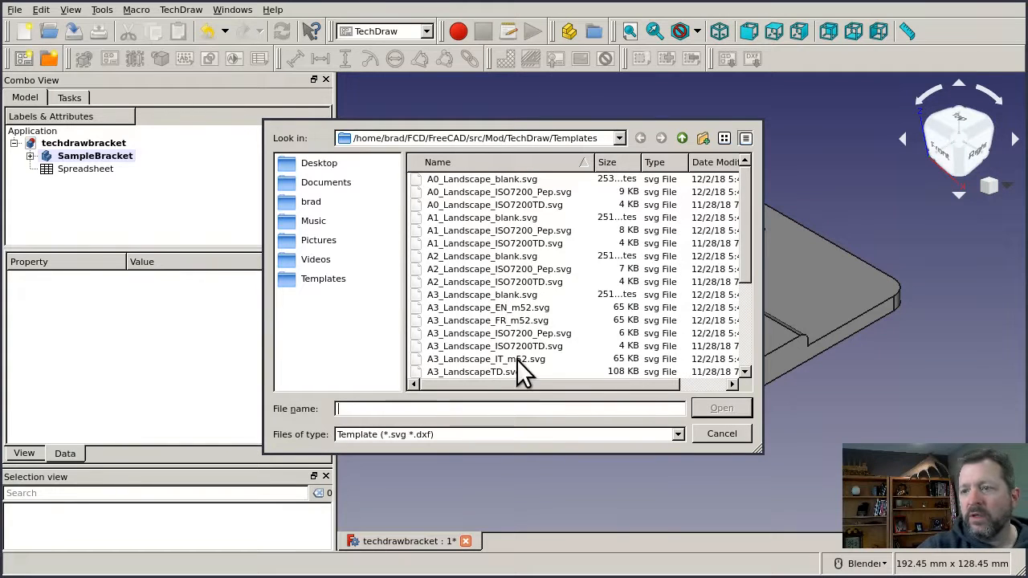
{"action": "mouse_move", "coordinate": [559, 273]}
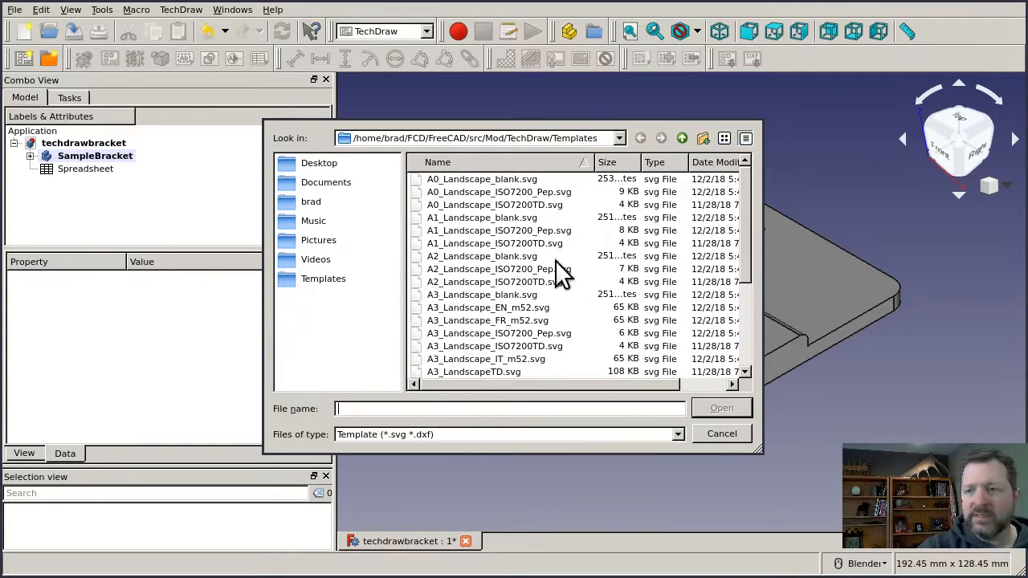
{"action": "mouse_move", "coordinate": [705, 411]}
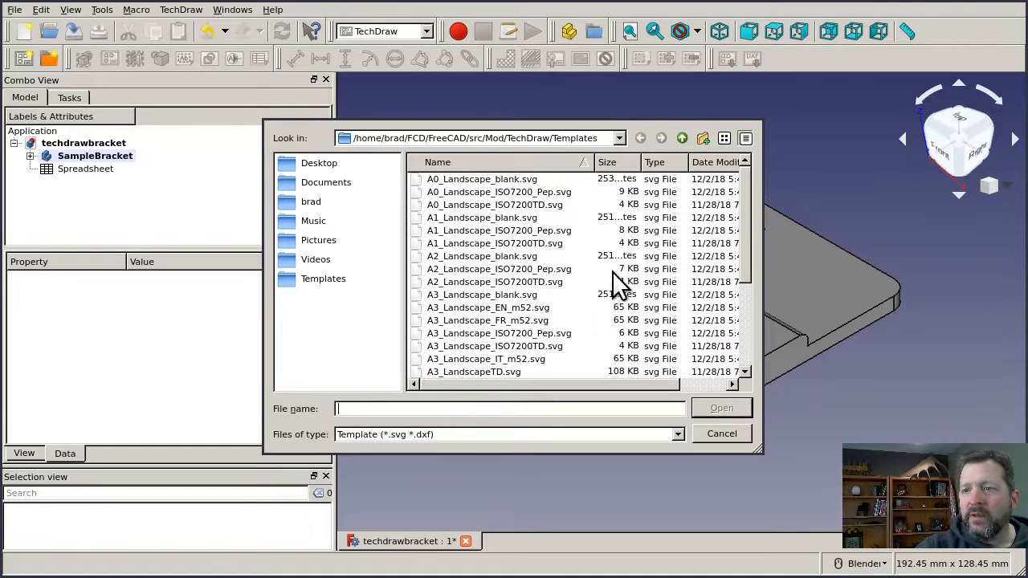
{"action": "mouse_move", "coordinate": [634, 260]}
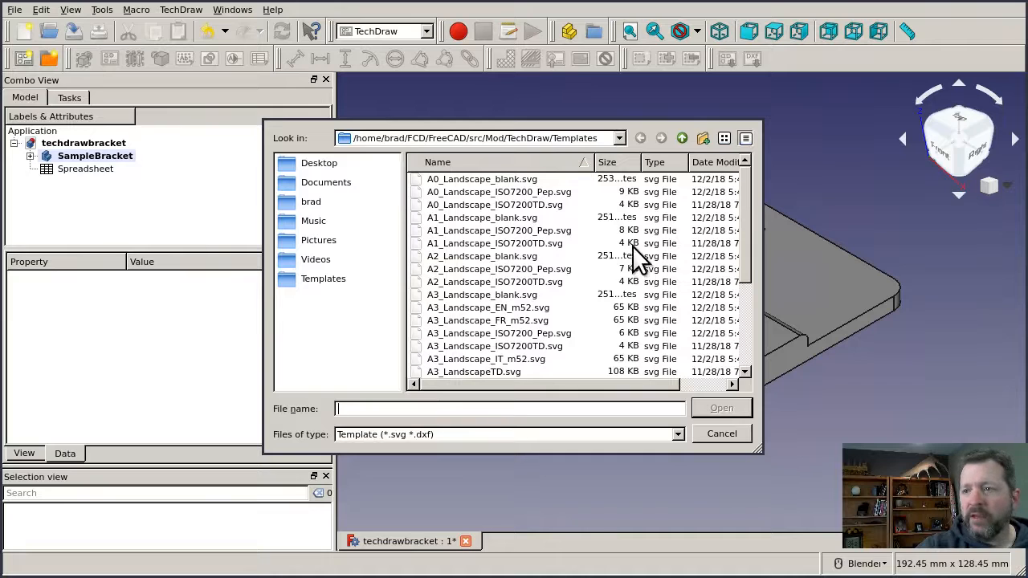
{"action": "mouse_move", "coordinate": [591, 253]}
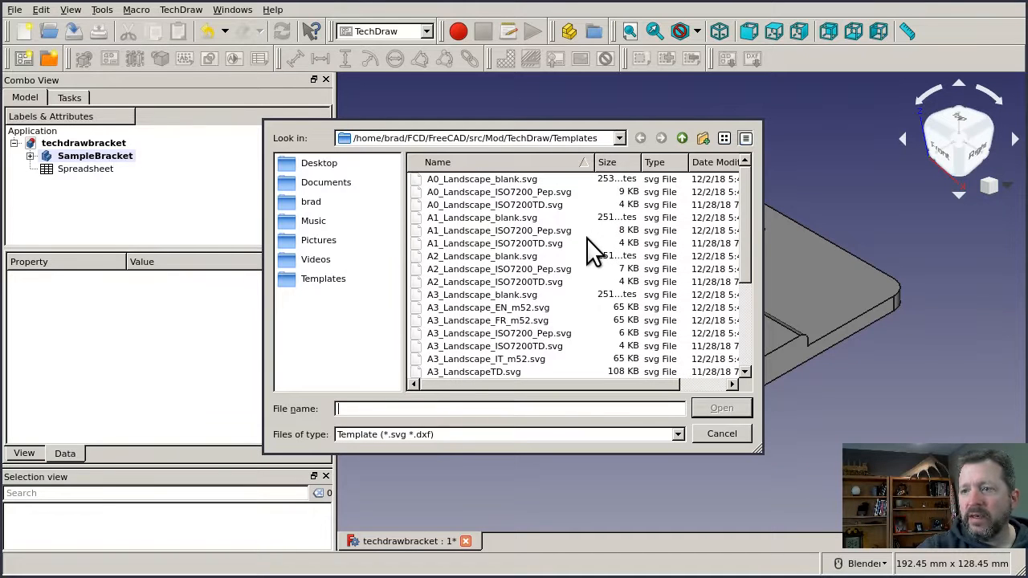
{"action": "mouse_move", "coordinate": [549, 329]}
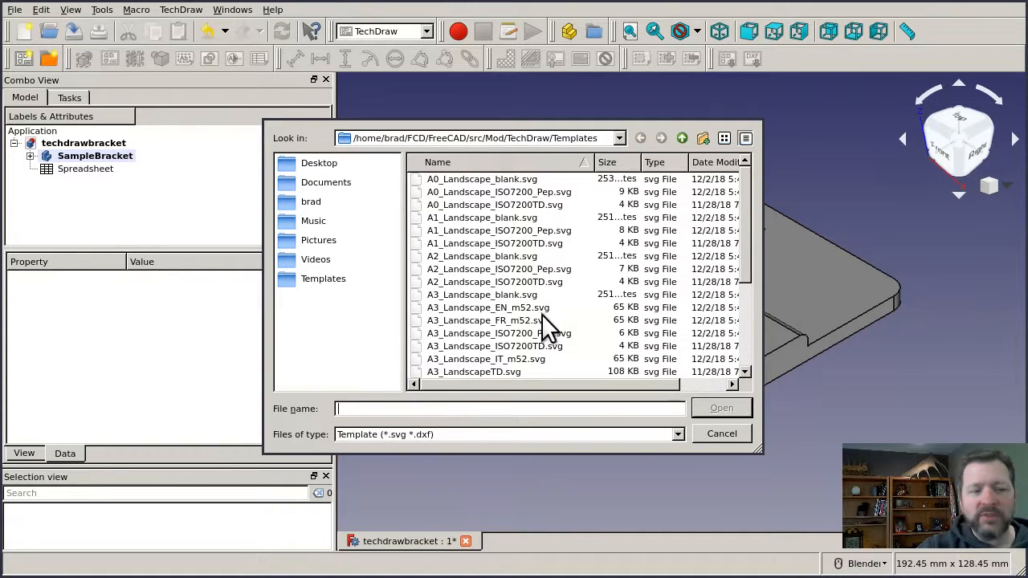
{"action": "mouse_move", "coordinate": [527, 331]}
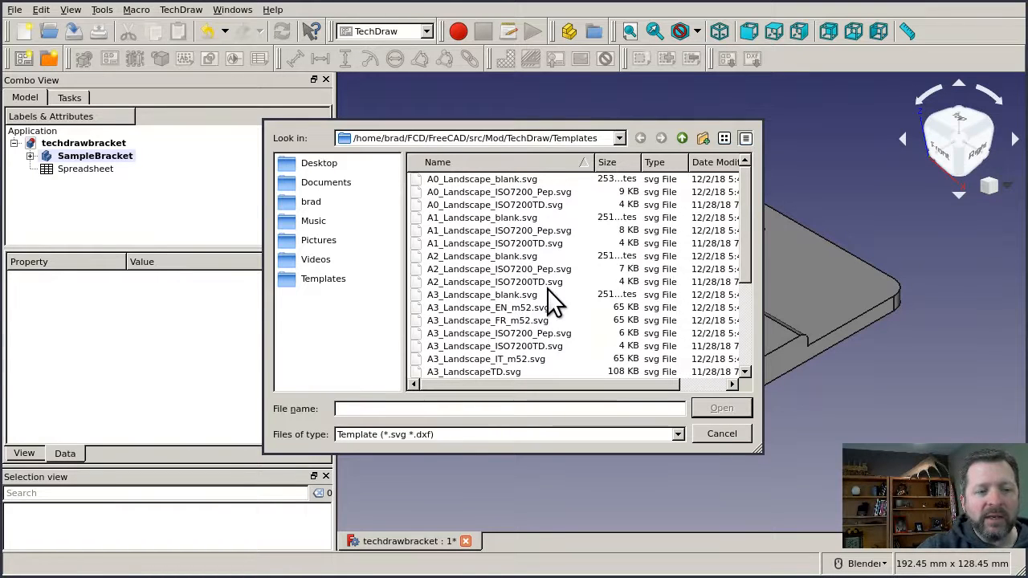
{"action": "mouse_move", "coordinate": [506, 305]}
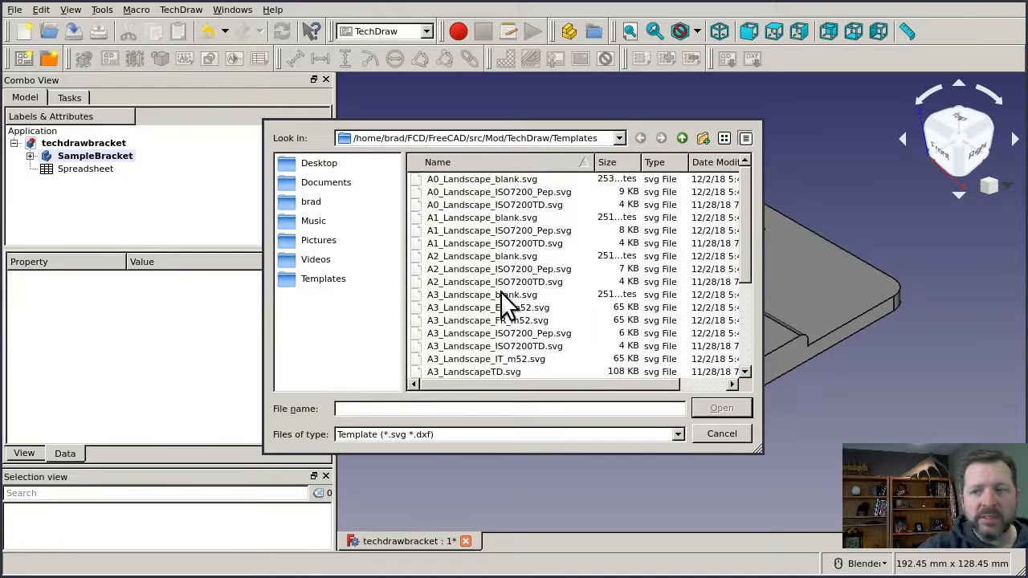
{"action": "scroll", "scroll_direction": "down", "scroll_amount": 3}
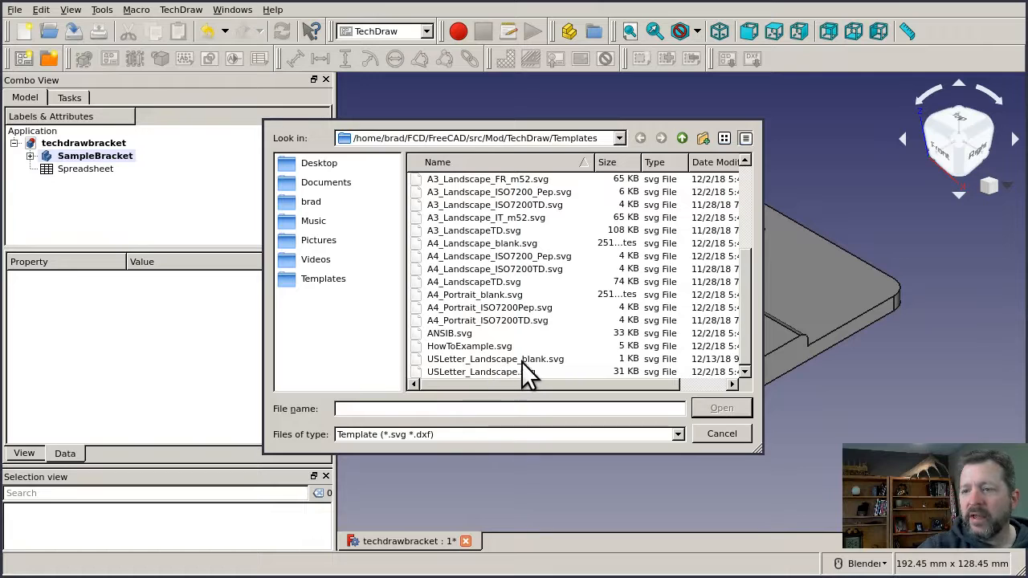
{"action": "left_click", "coordinate": [495, 360]}
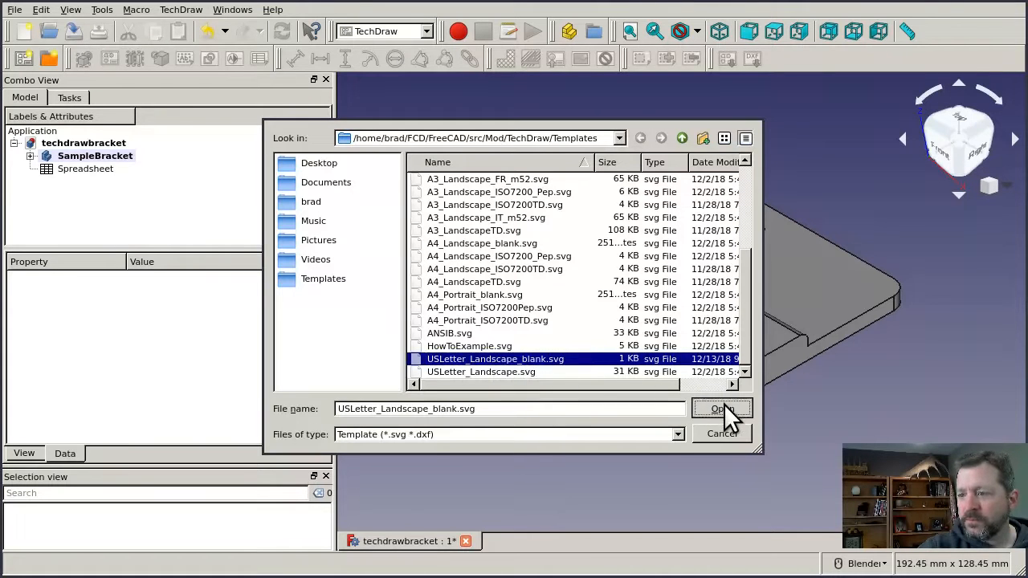
{"action": "left_click", "coordinate": [716, 409]}
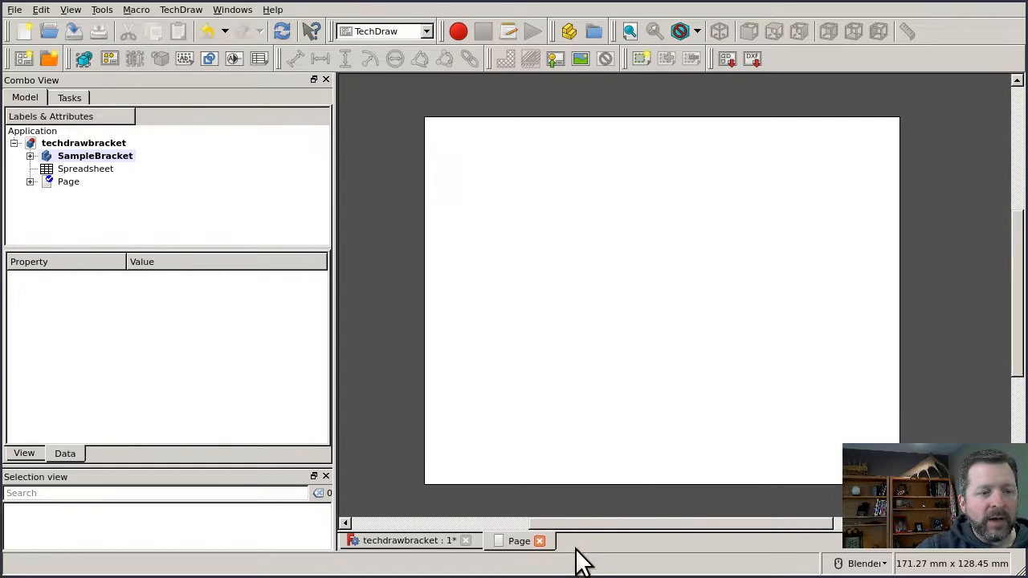
{"action": "mouse_move", "coordinate": [527, 549]}
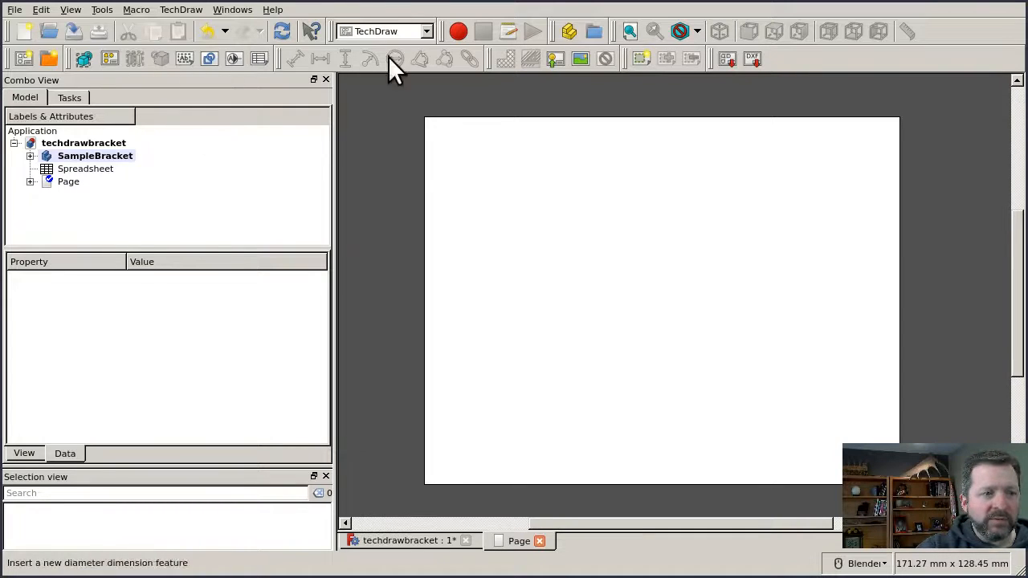
{"action": "mouse_move", "coordinate": [618, 104]}
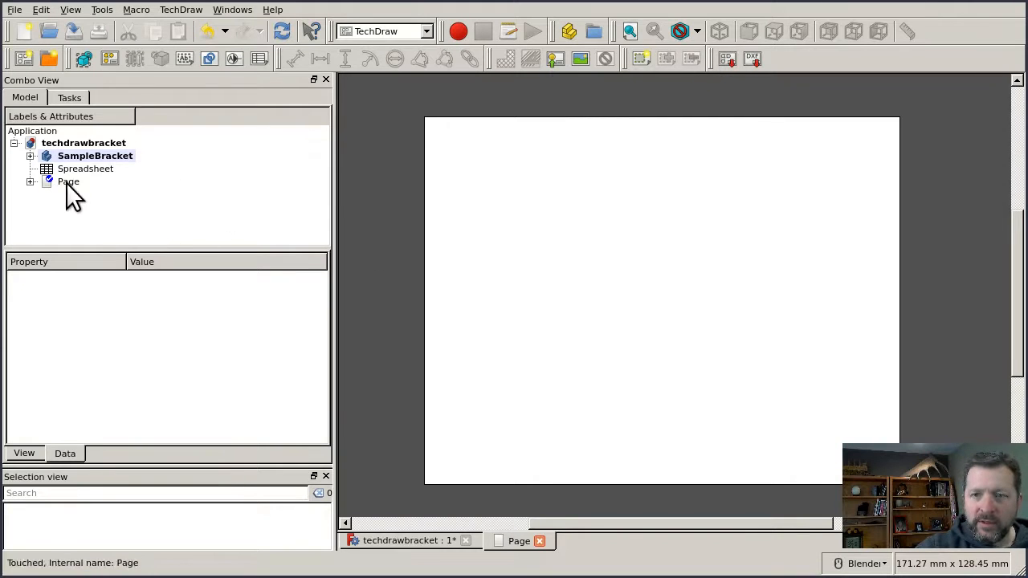
Expand the Page in the Model tree to reveal its Template and size properties
{"action": "left_click", "coordinate": [67, 180]}
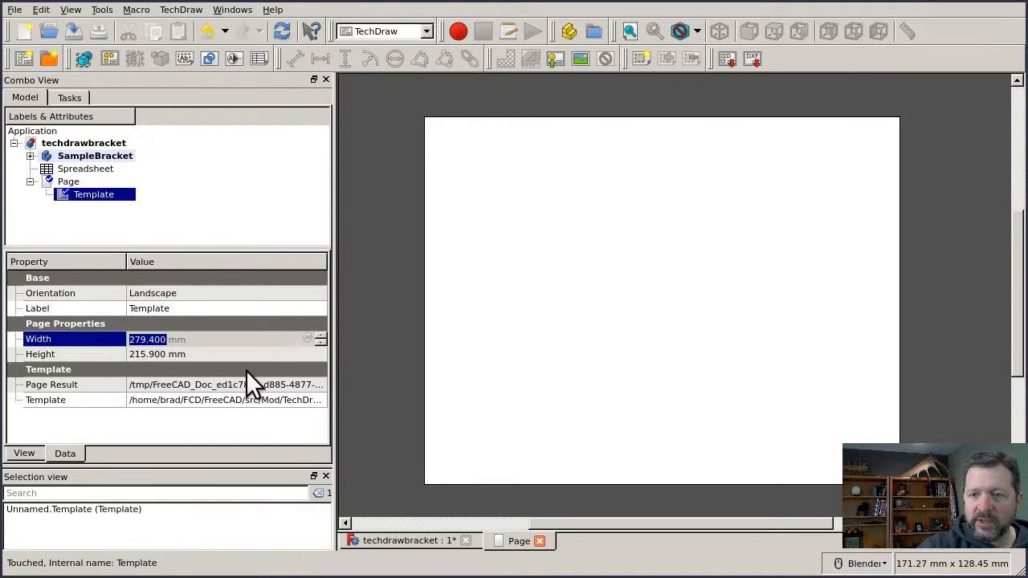
{"action": "mouse_move", "coordinate": [530, 281]}
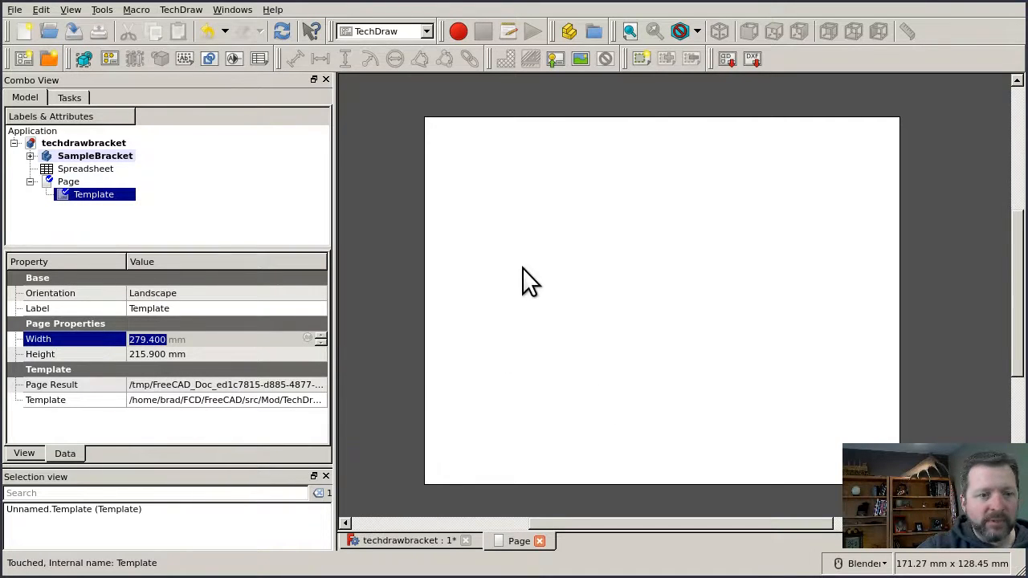
{"action": "mouse_move", "coordinate": [418, 421]}
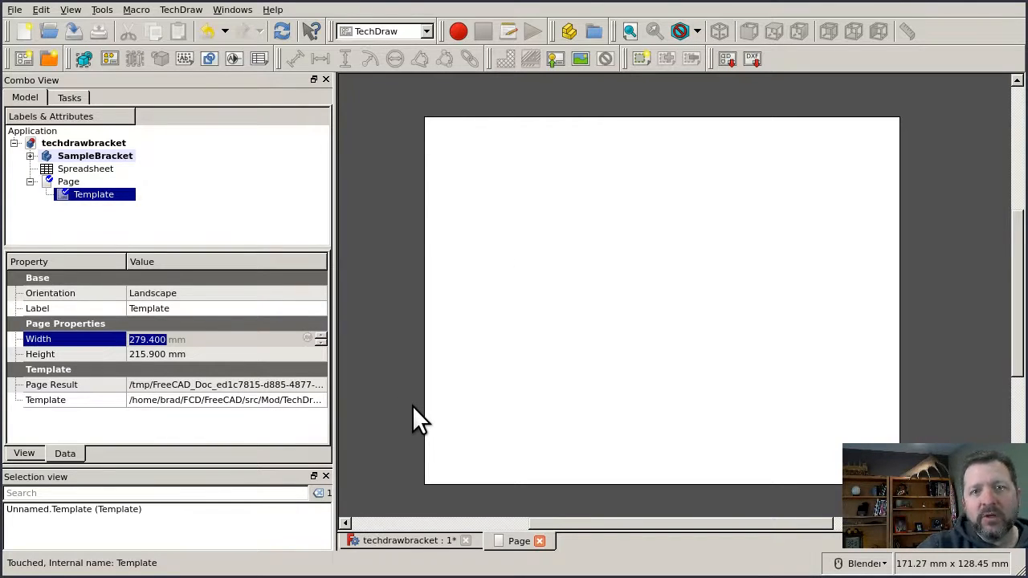
{"action": "mouse_move", "coordinate": [469, 399]}
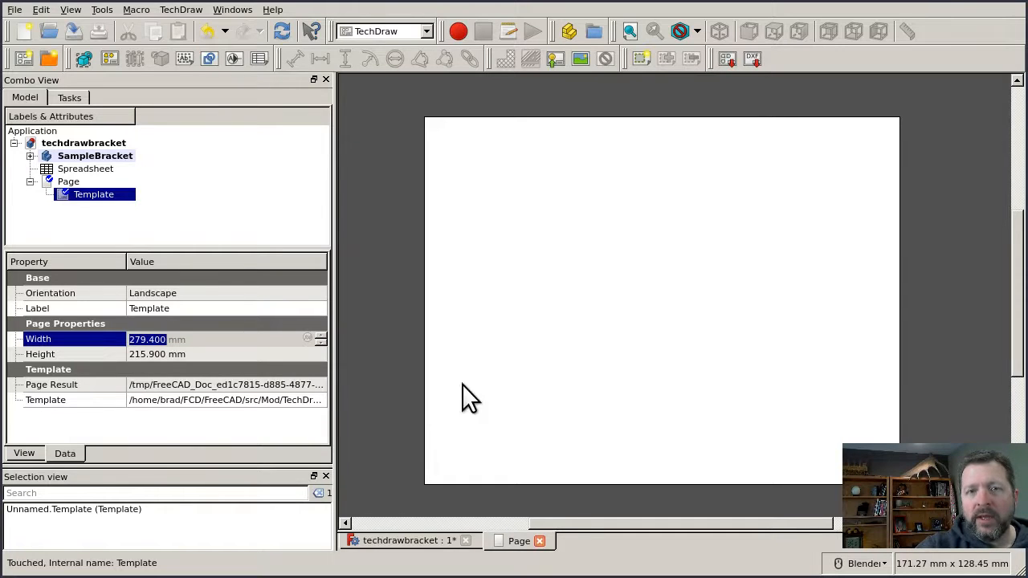
{"action": "mouse_move", "coordinate": [575, 222]}
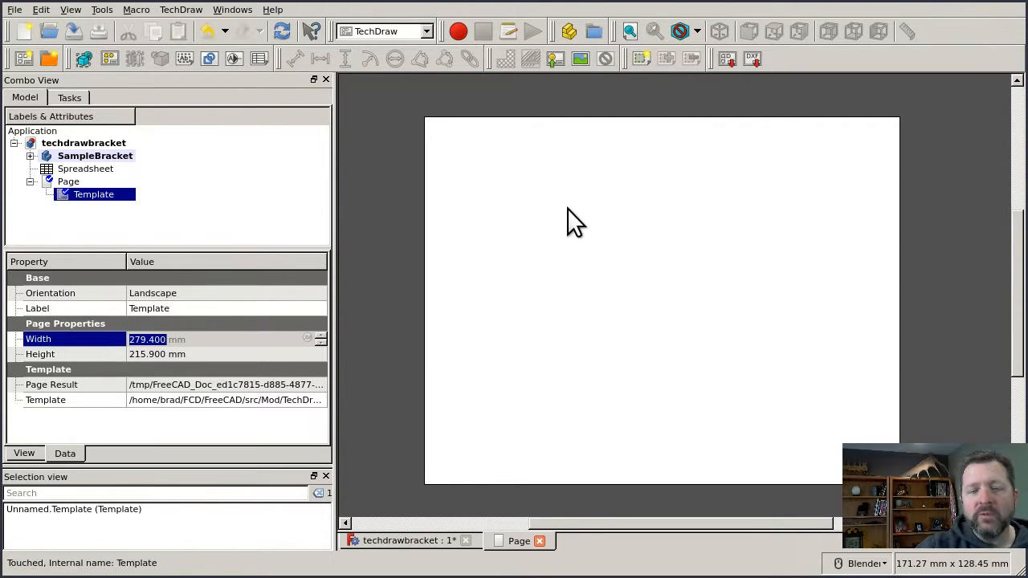
{"action": "mouse_move", "coordinate": [514, 222]}
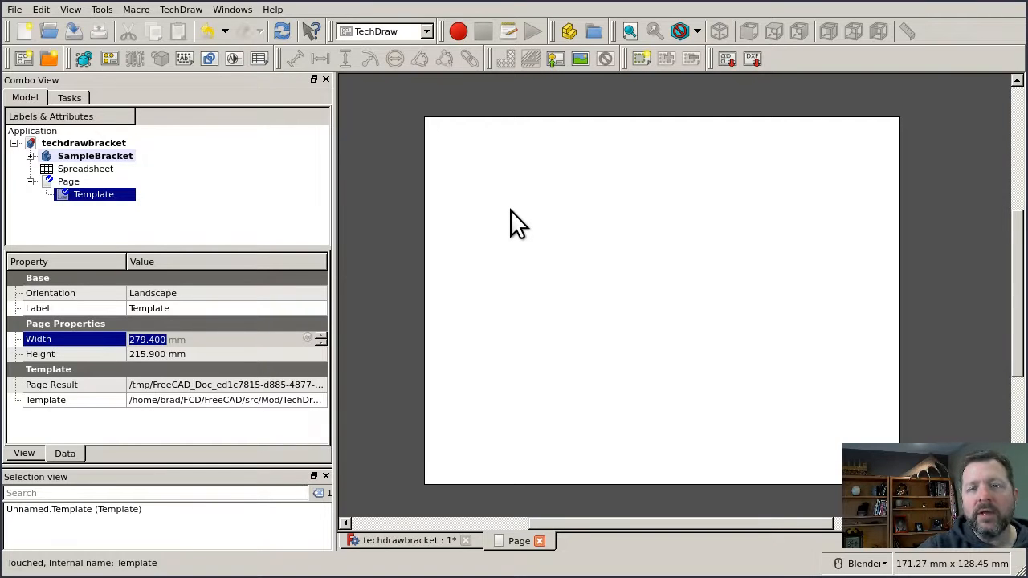
{"action": "mouse_move", "coordinate": [546, 350]}
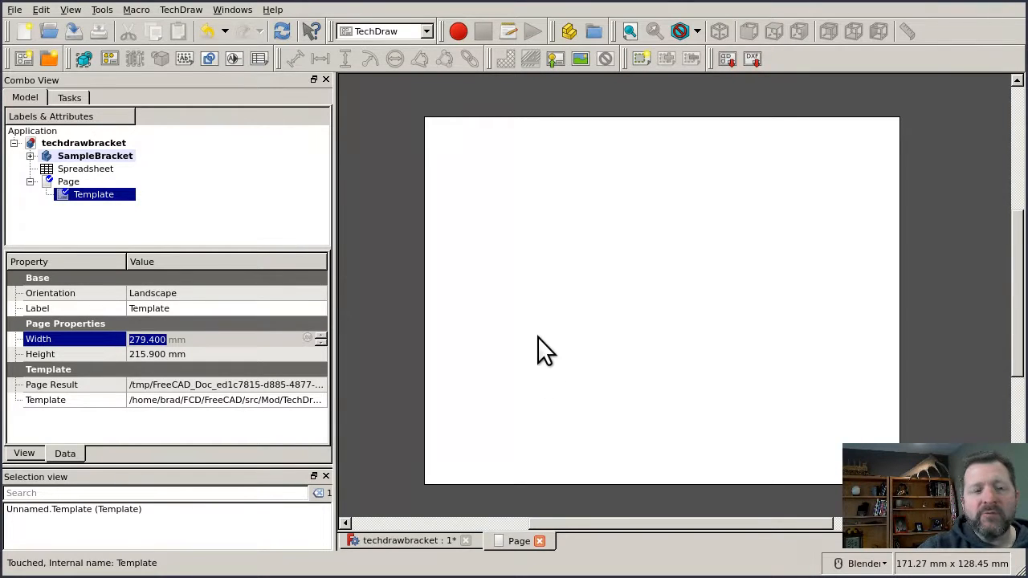
{"action": "mouse_move", "coordinate": [565, 350]}
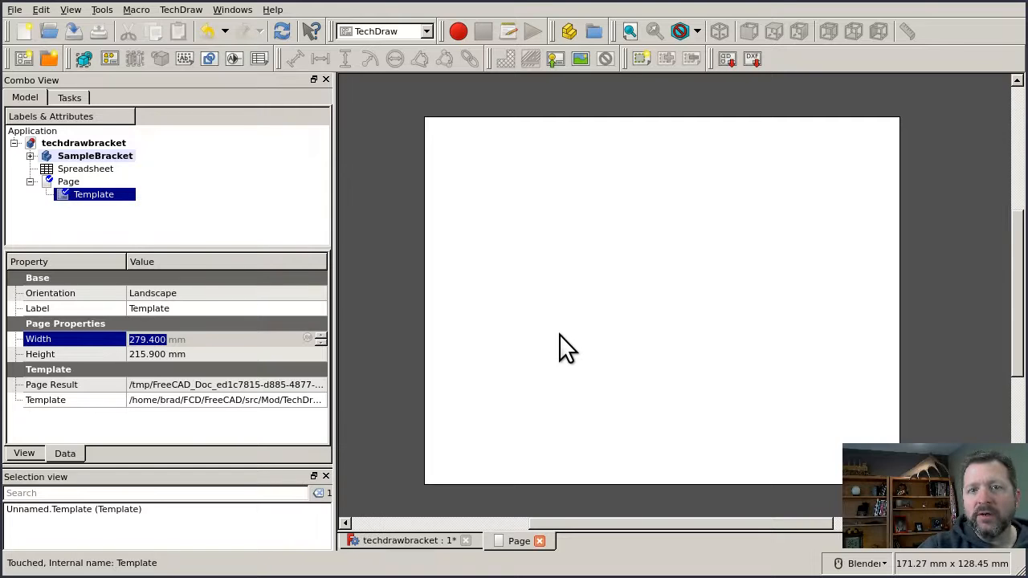
{"action": "mouse_move", "coordinate": [575, 347]}
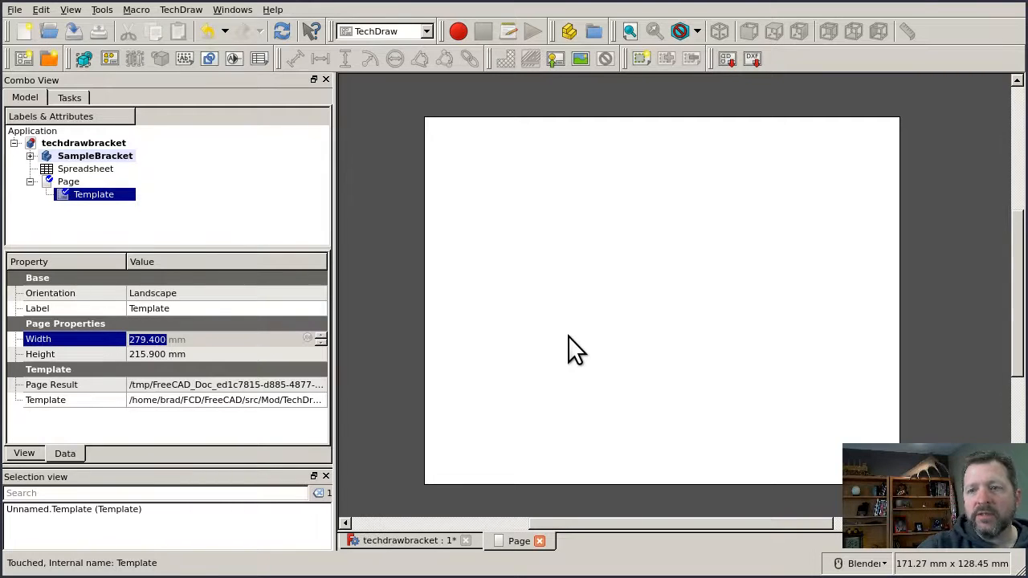
{"action": "mouse_move", "coordinate": [639, 336]}
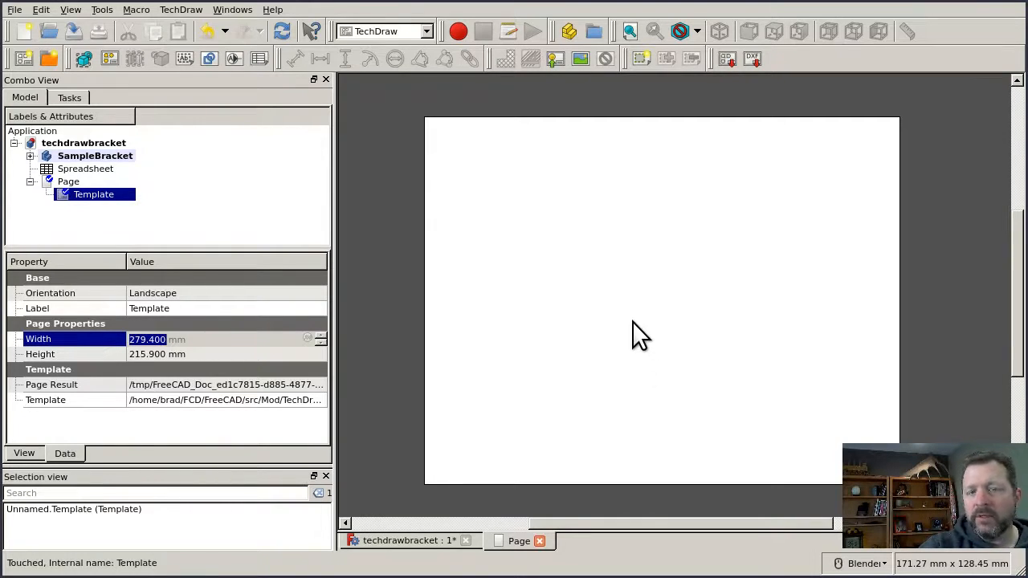
{"action": "mouse_move", "coordinate": [610, 336]}
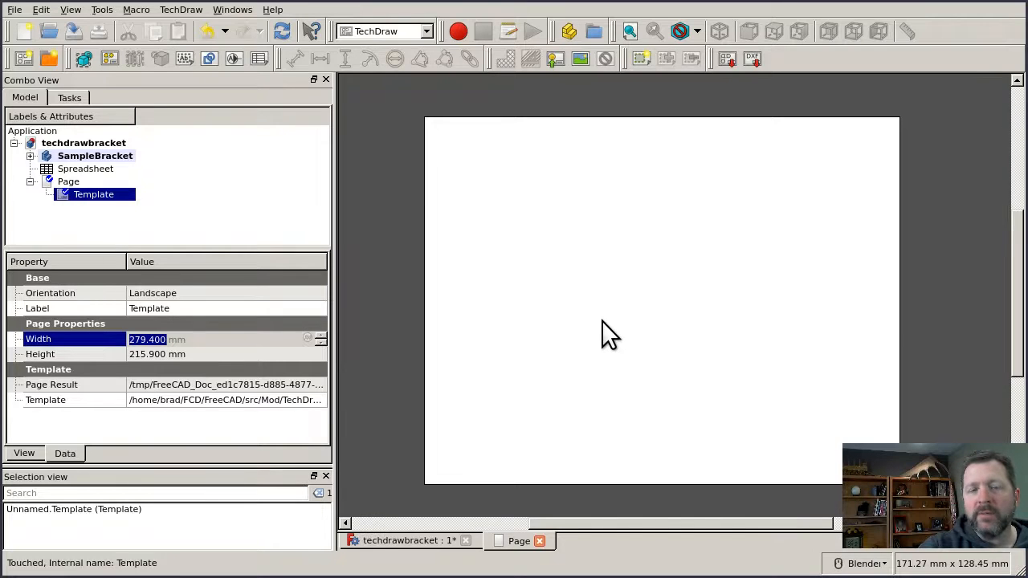
{"action": "mouse_move", "coordinate": [591, 343]}
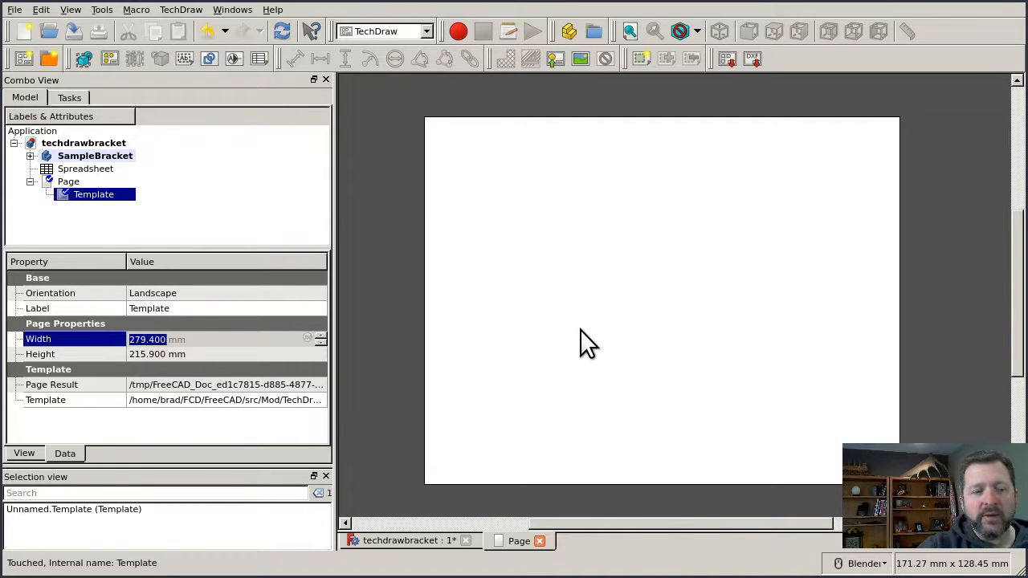
{"action": "mouse_move", "coordinate": [507, 353]}
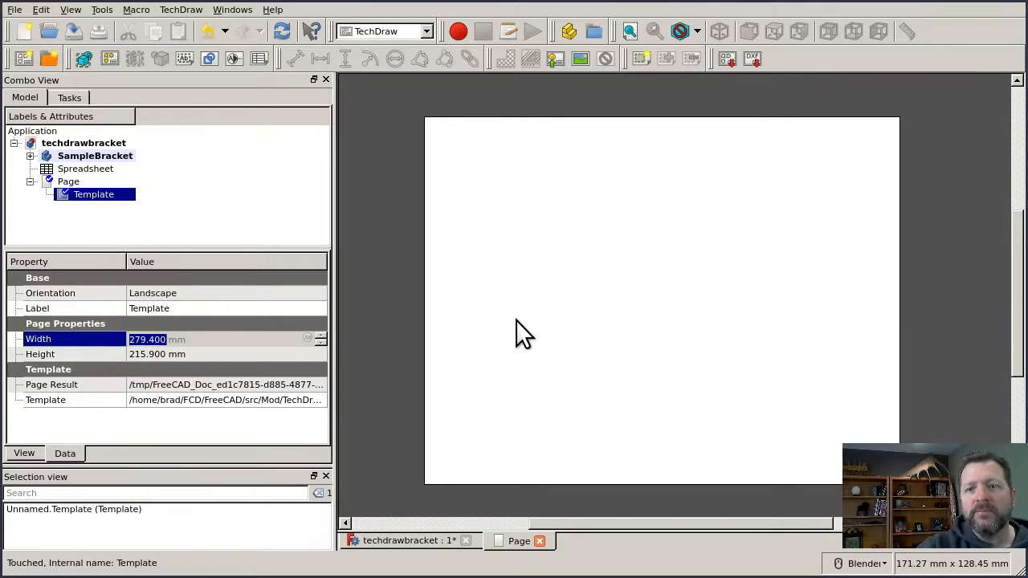
{"action": "mouse_move", "coordinate": [555, 329]}
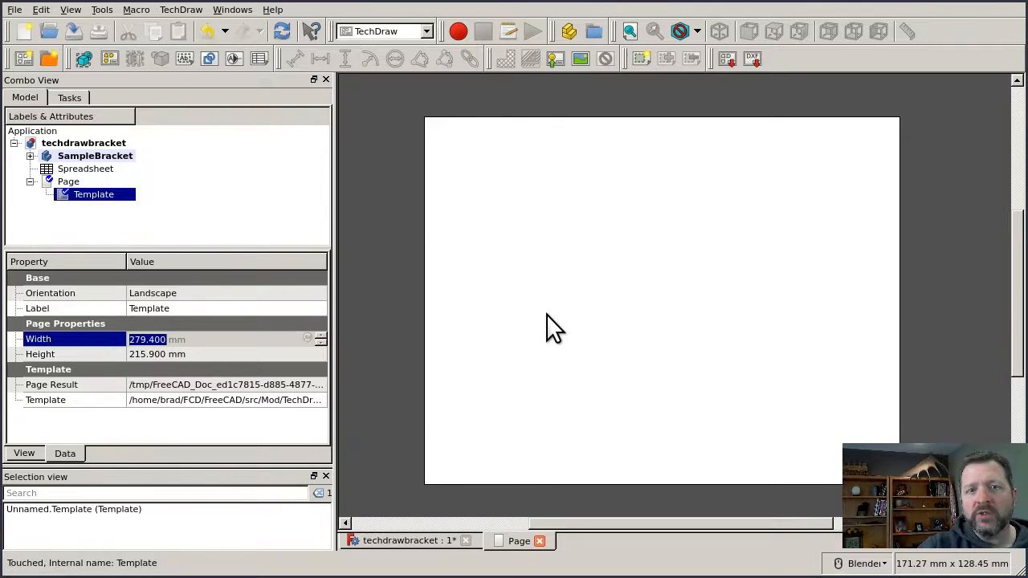
{"action": "mouse_move", "coordinate": [591, 337]}
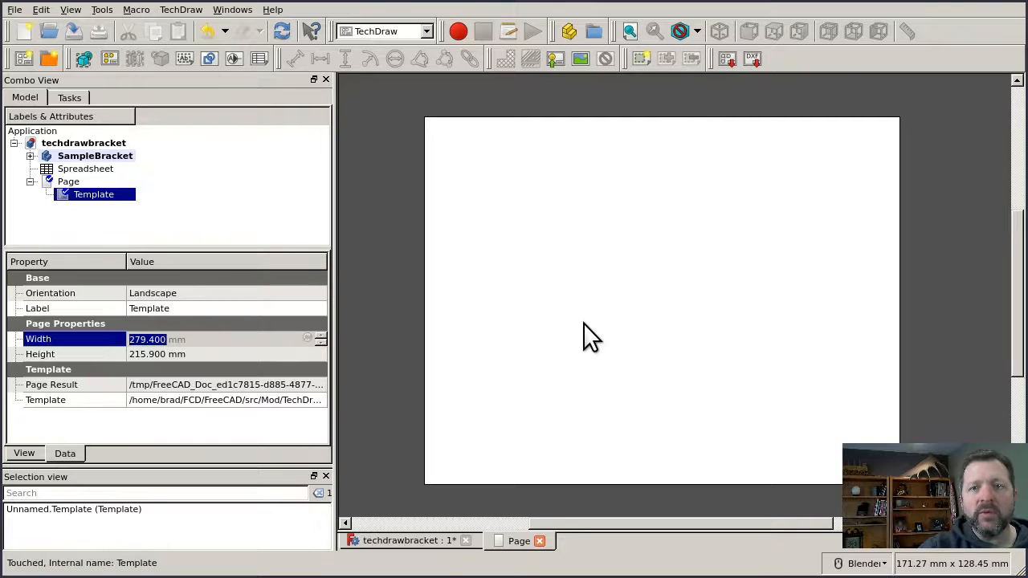
{"action": "mouse_move", "coordinate": [570, 325]}
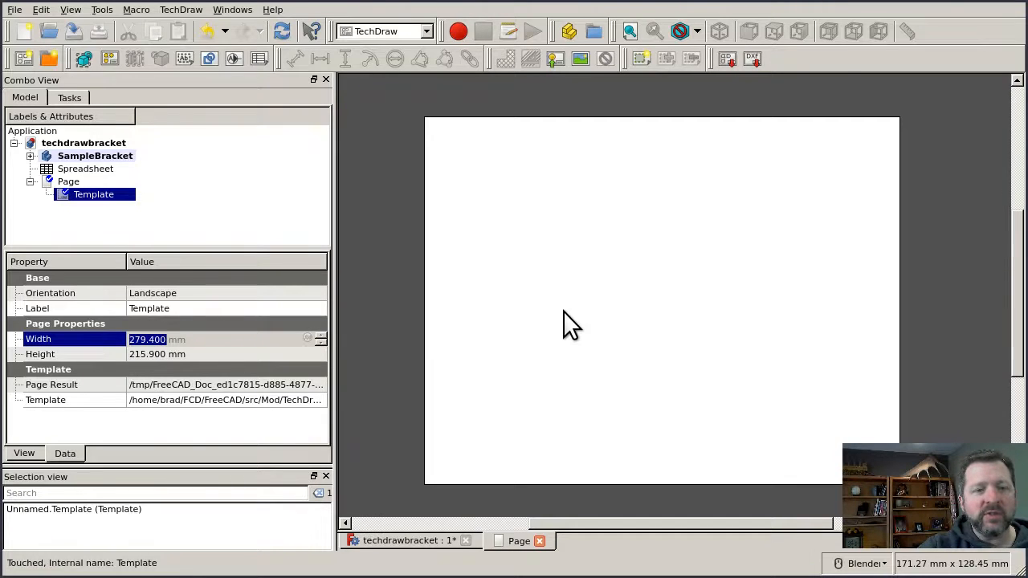
{"action": "mouse_move", "coordinate": [562, 324]}
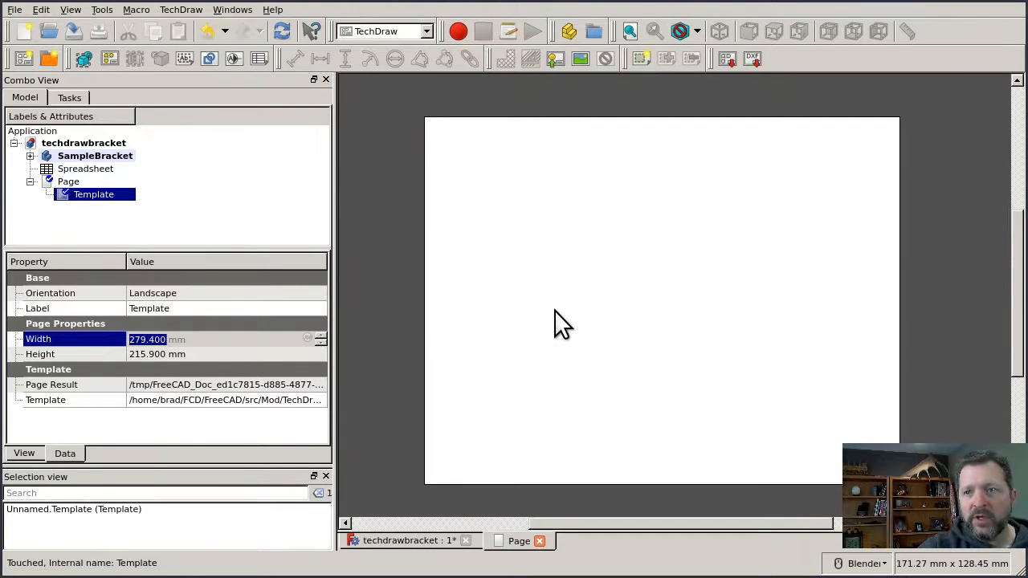
{"action": "mouse_move", "coordinate": [570, 332]}
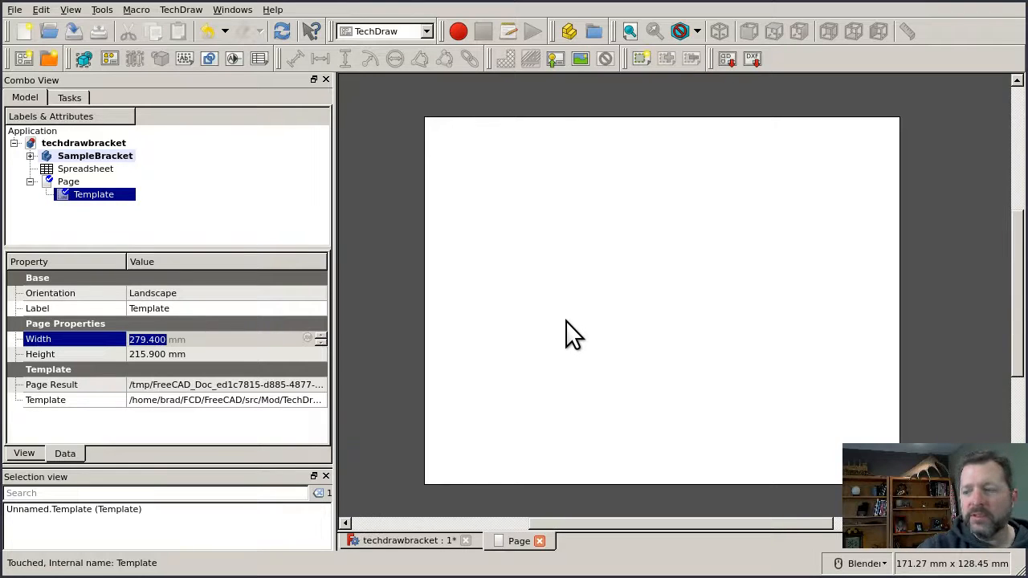
{"action": "mouse_move", "coordinate": [549, 329]}
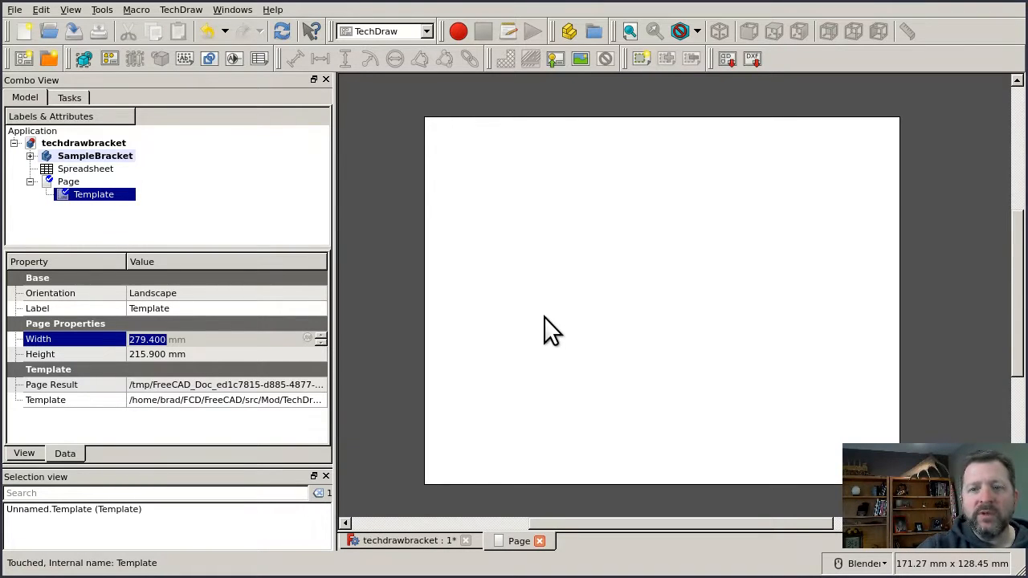
{"action": "mouse_move", "coordinate": [578, 338]}
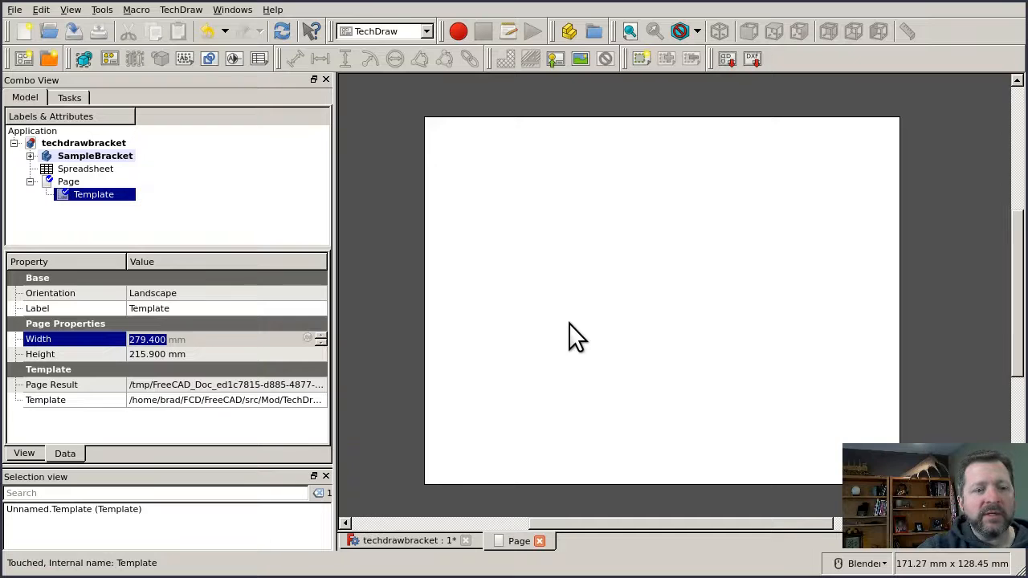
{"action": "mouse_move", "coordinate": [546, 331]}
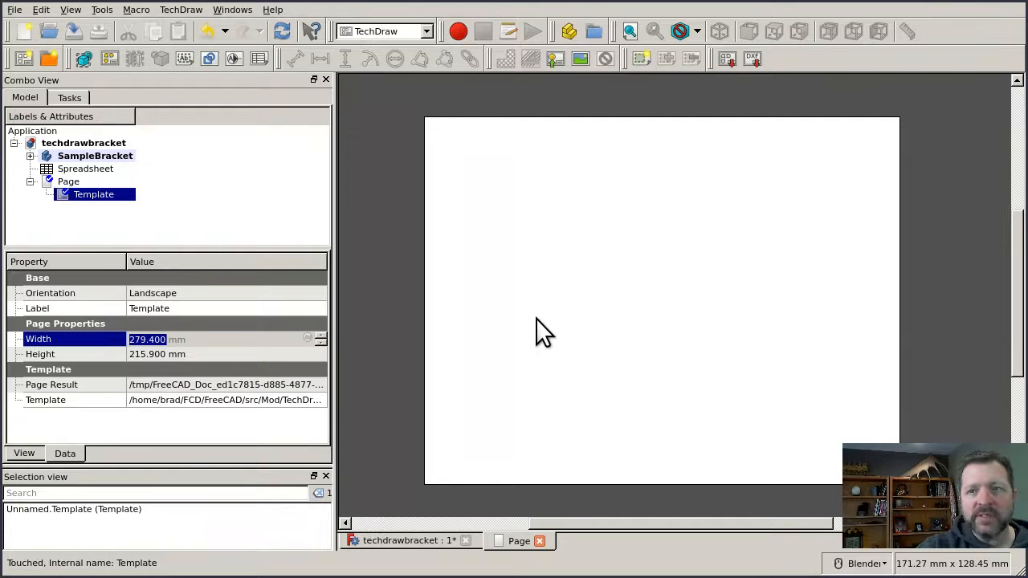
{"action": "mouse_move", "coordinate": [488, 322]}
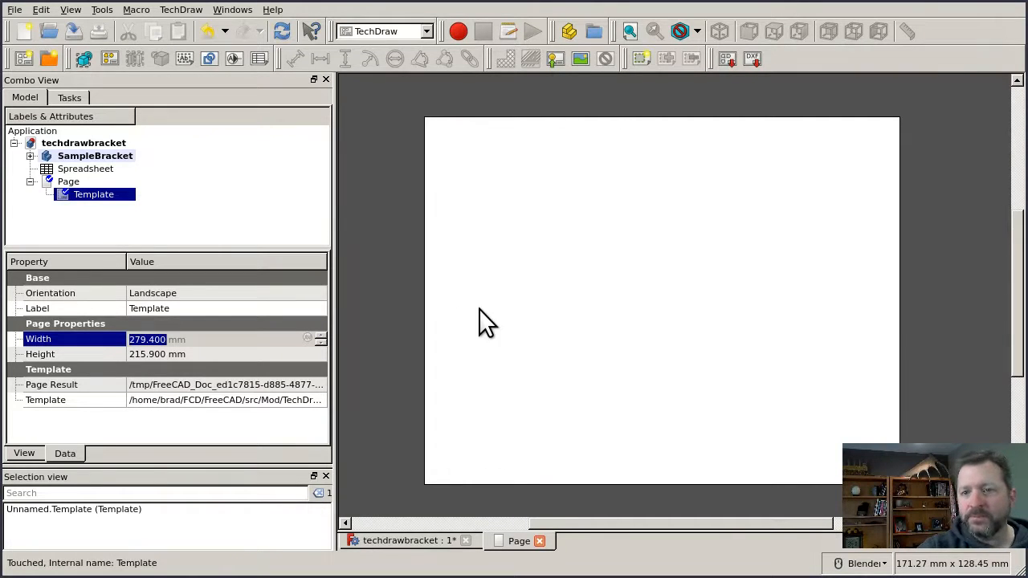
{"action": "mouse_move", "coordinate": [199, 401]}
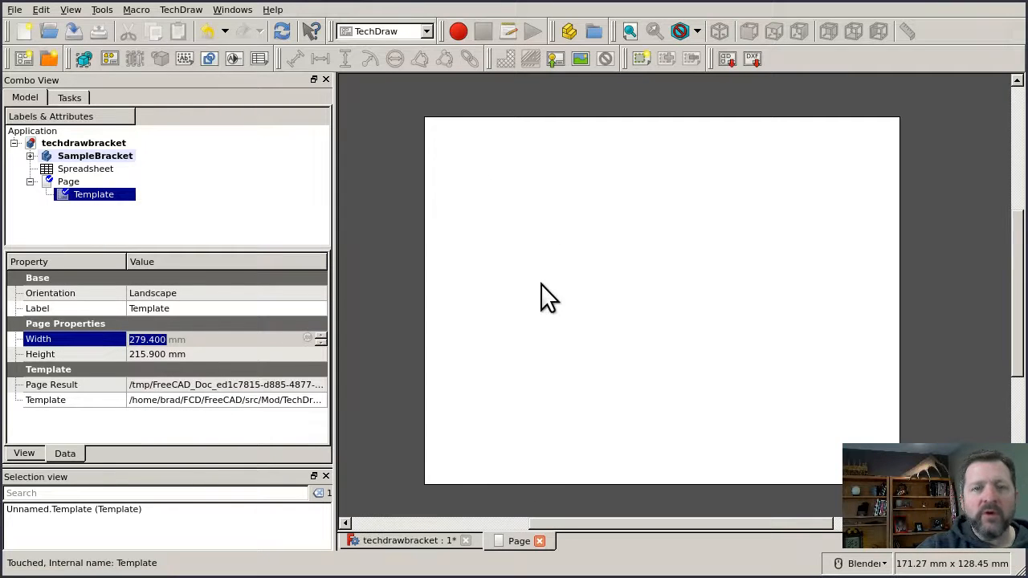
{"action": "mouse_move", "coordinate": [417, 384]}
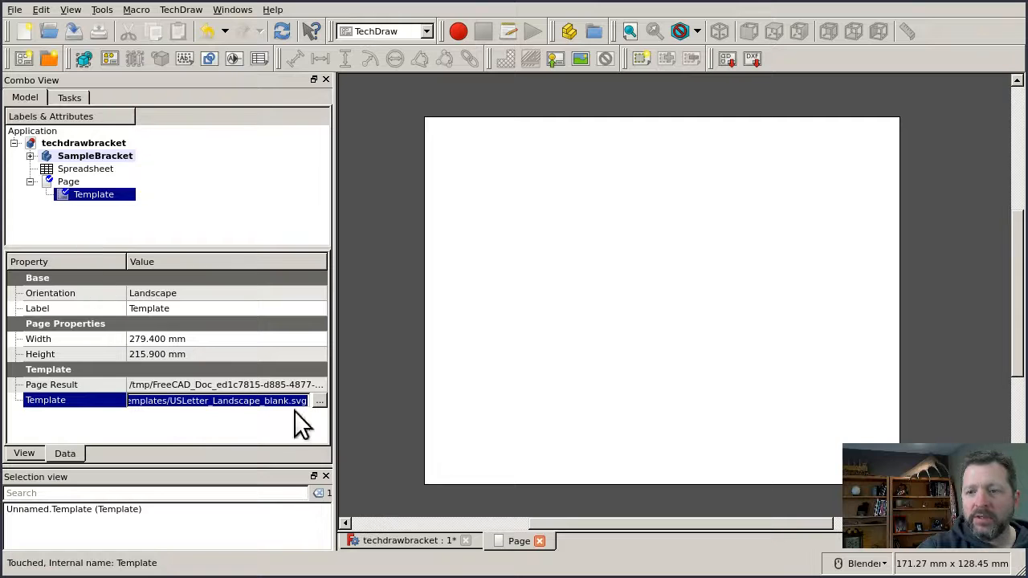
Browse the Template property and set it back to USLetter_Landscape_blank.svg
{"action": "left_click", "coordinate": [319, 400]}
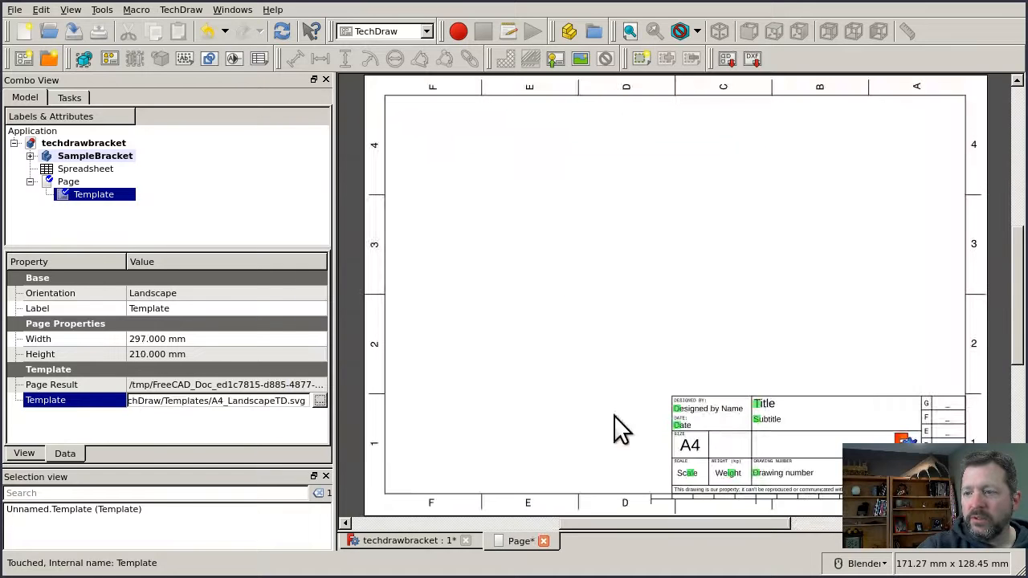
{"action": "mouse_move", "coordinate": [443, 58]}
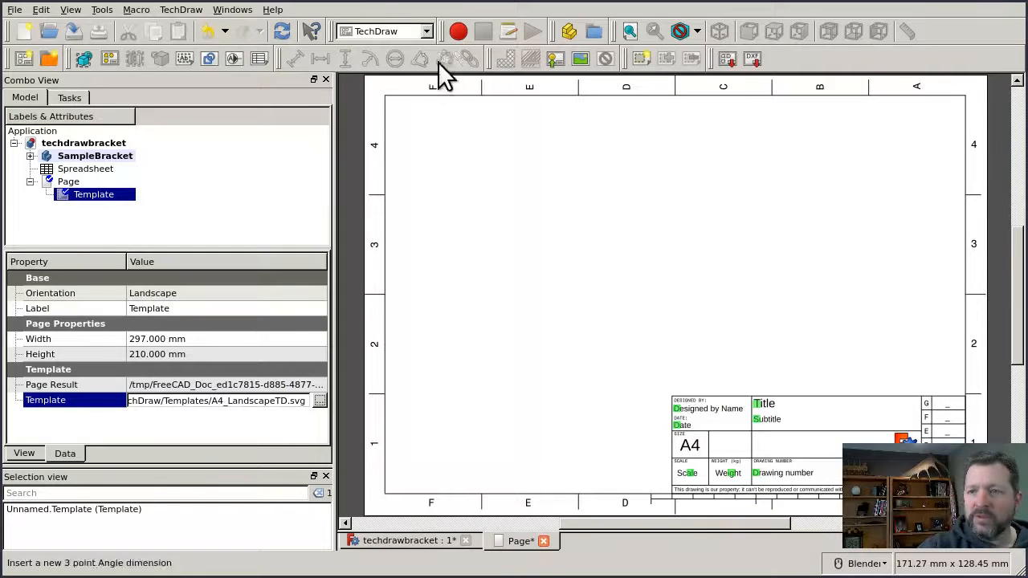
{"action": "mouse_move", "coordinate": [715, 402]}
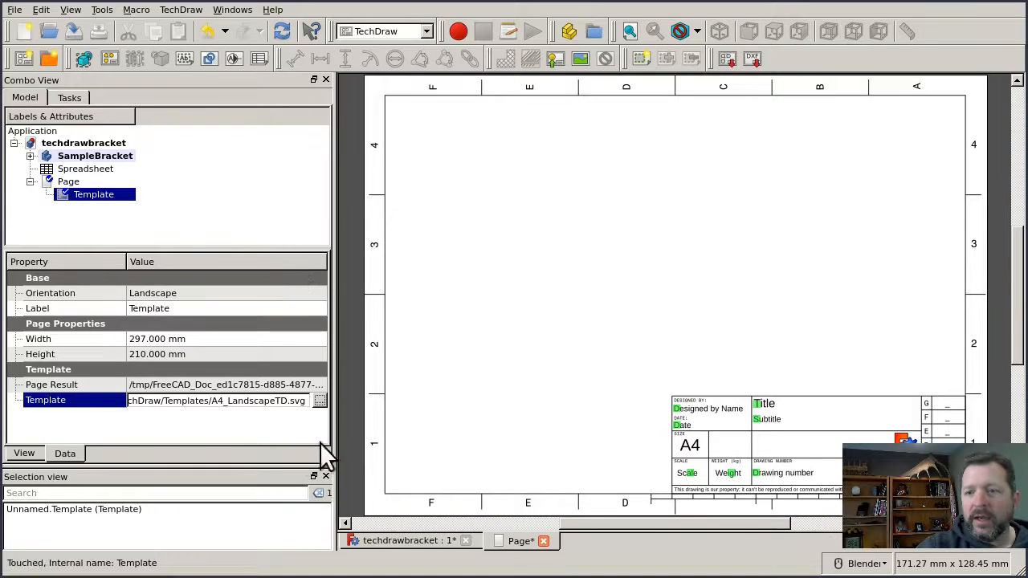
{"action": "left_click", "coordinate": [320, 400]}
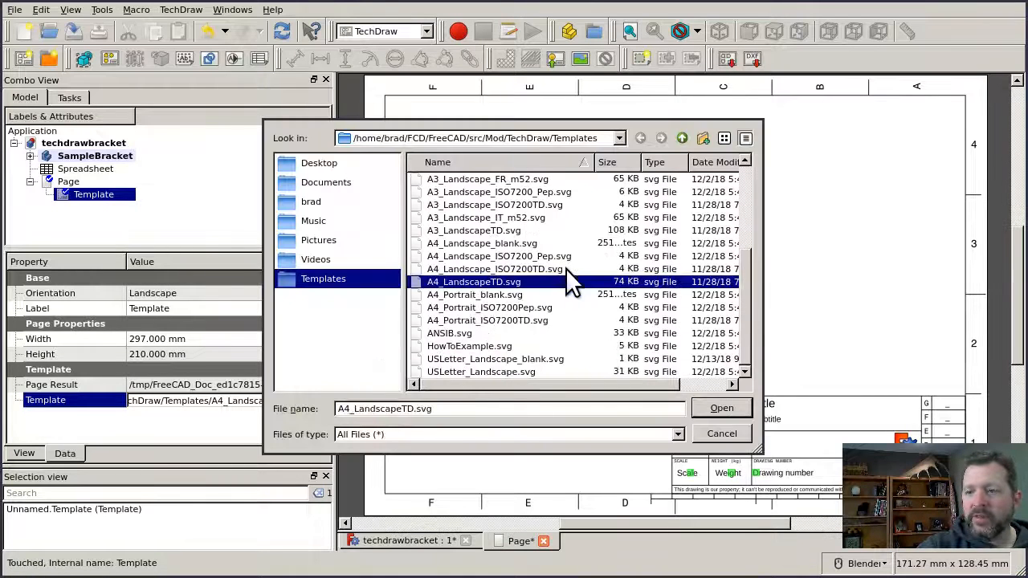
{"action": "left_click", "coordinate": [495, 359]}
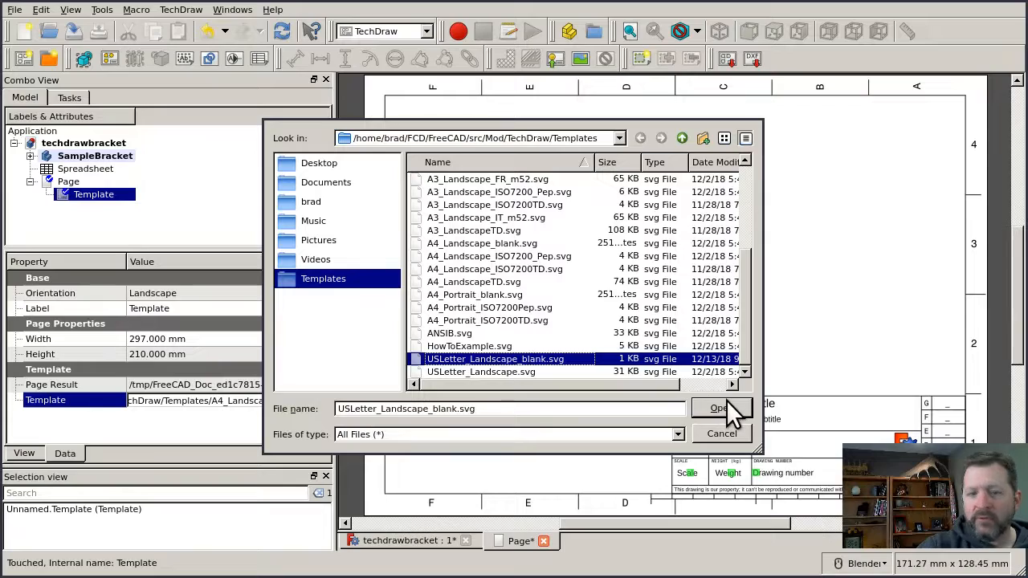
{"action": "left_click", "coordinate": [716, 408]}
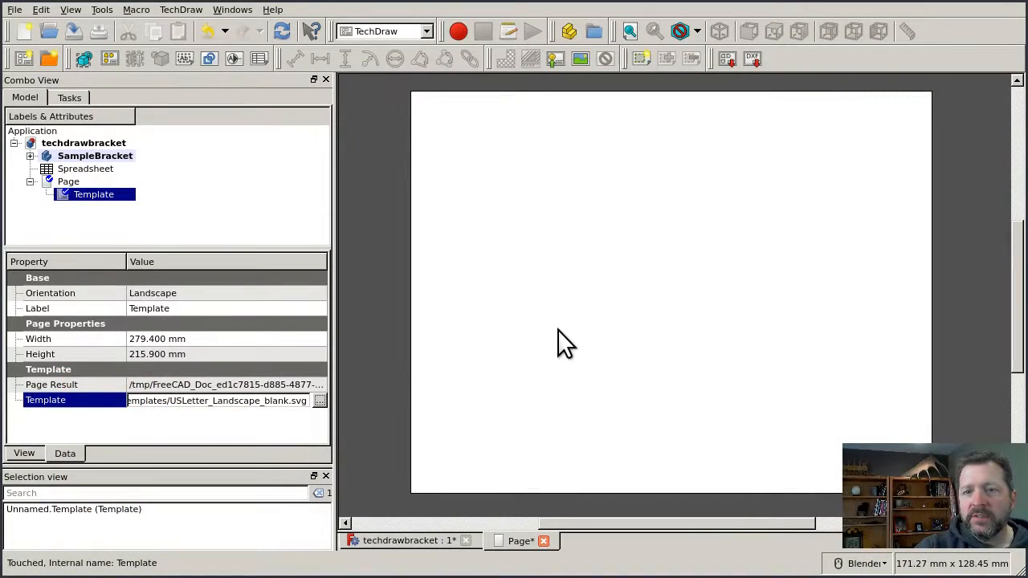
{"action": "mouse_move", "coordinate": [492, 247]}
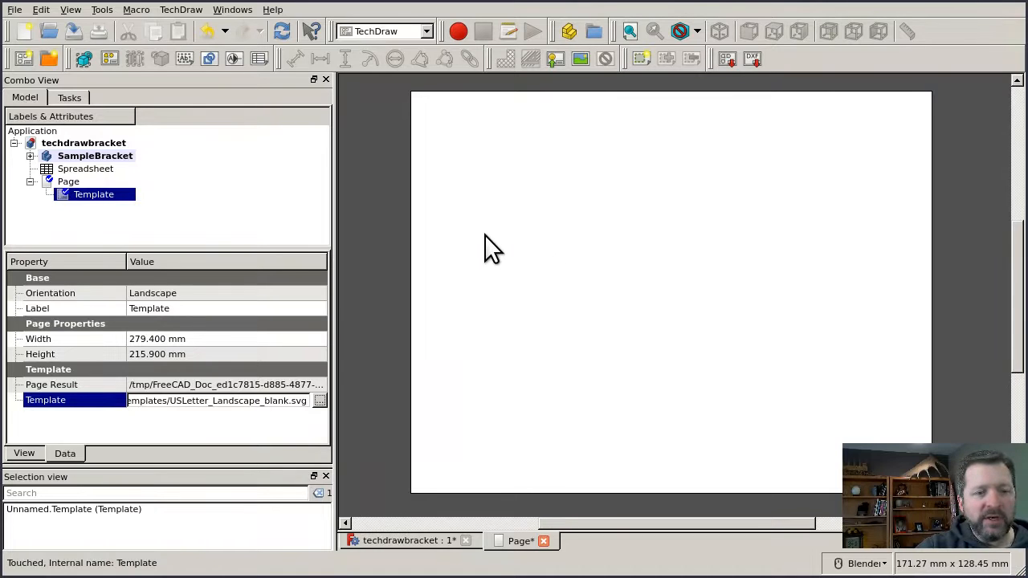
{"action": "mouse_move", "coordinate": [533, 273]}
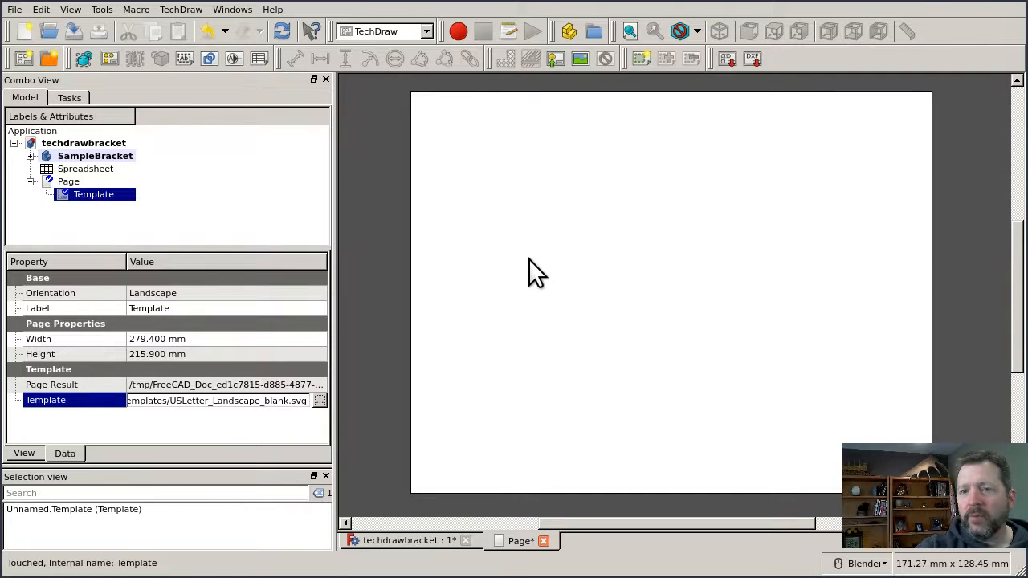
{"action": "mouse_move", "coordinate": [547, 320]}
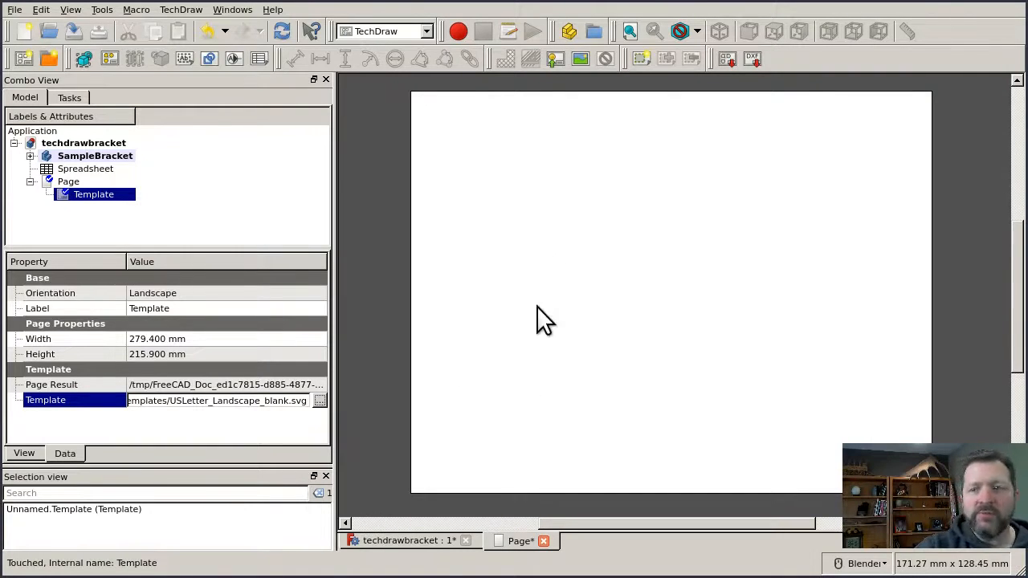
{"action": "mouse_move", "coordinate": [603, 313]}
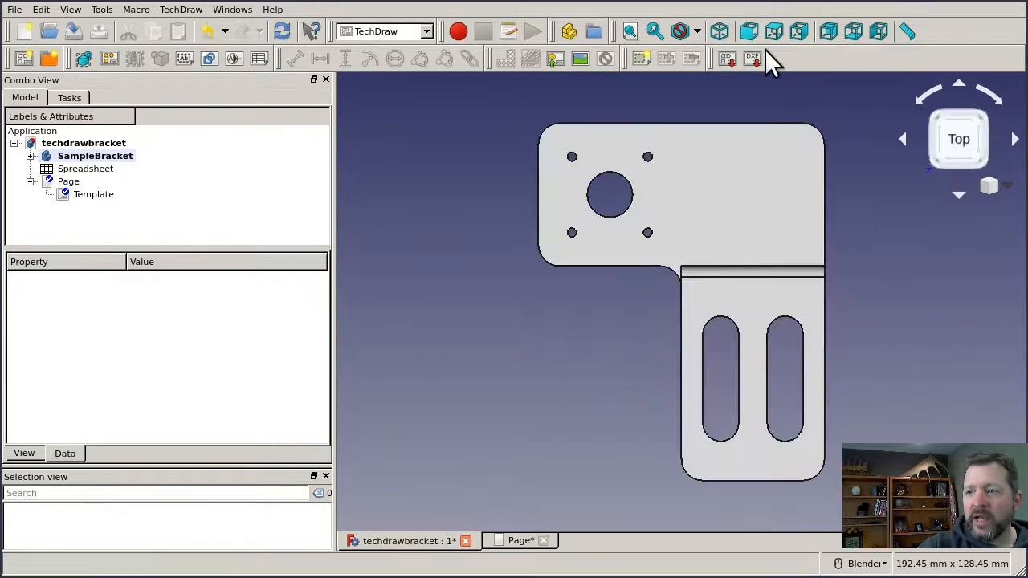
{"action": "mouse_move", "coordinate": [865, 238]}
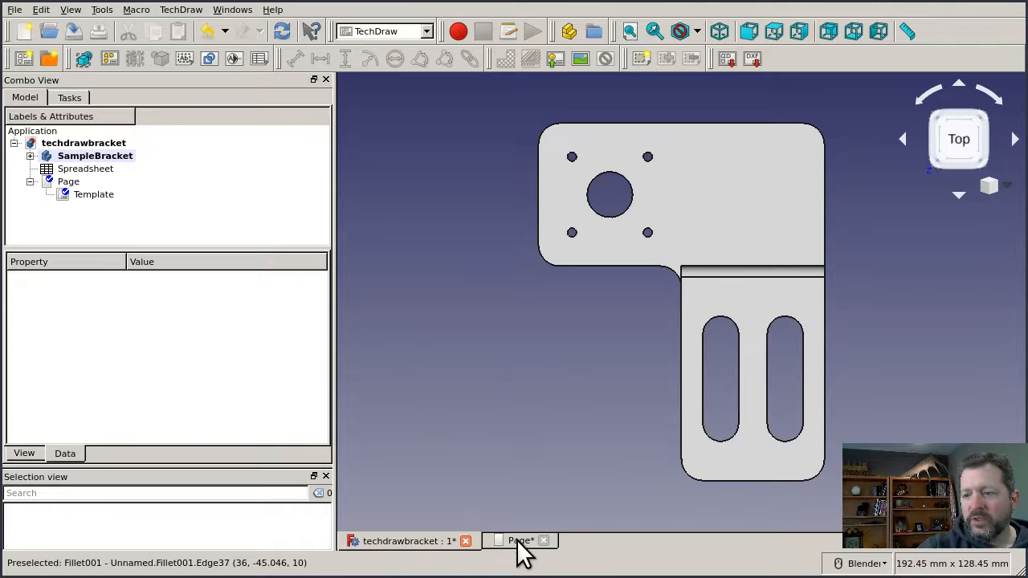
Insert a view of the SampleBracket body onto the page and select it
{"action": "left_click", "coordinate": [520, 539]}
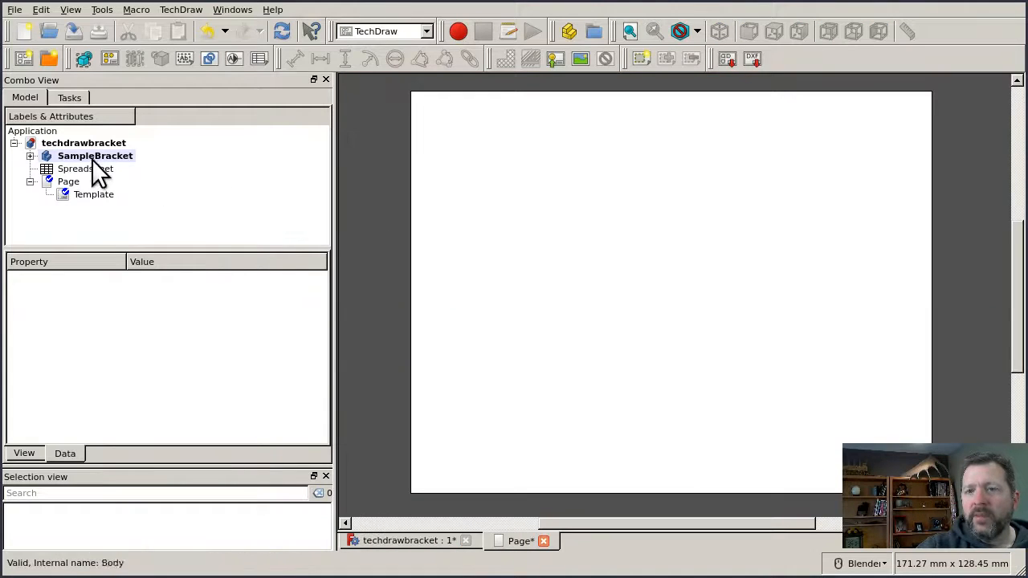
{"action": "left_click", "coordinate": [94, 154]}
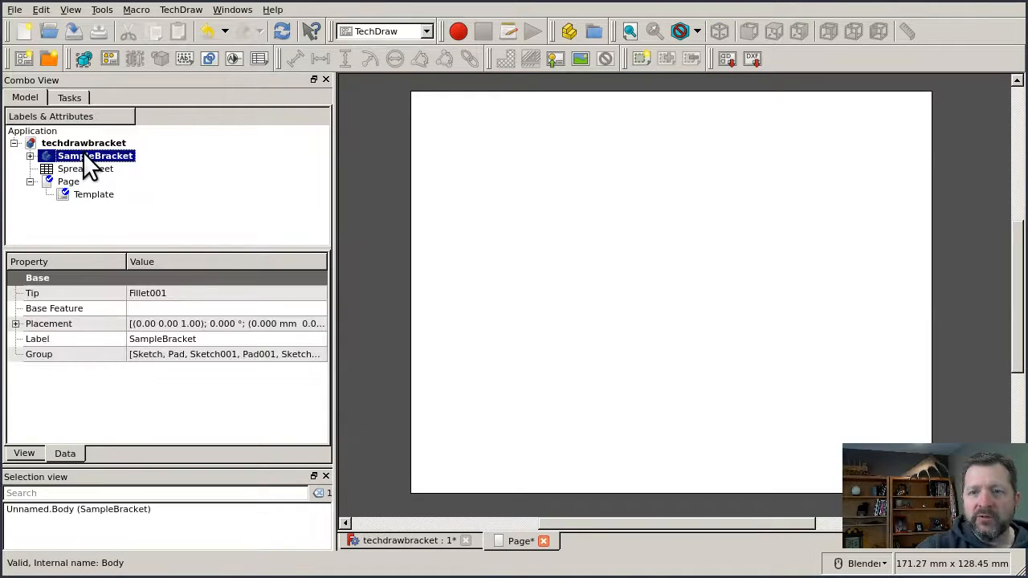
{"action": "mouse_move", "coordinate": [84, 58]}
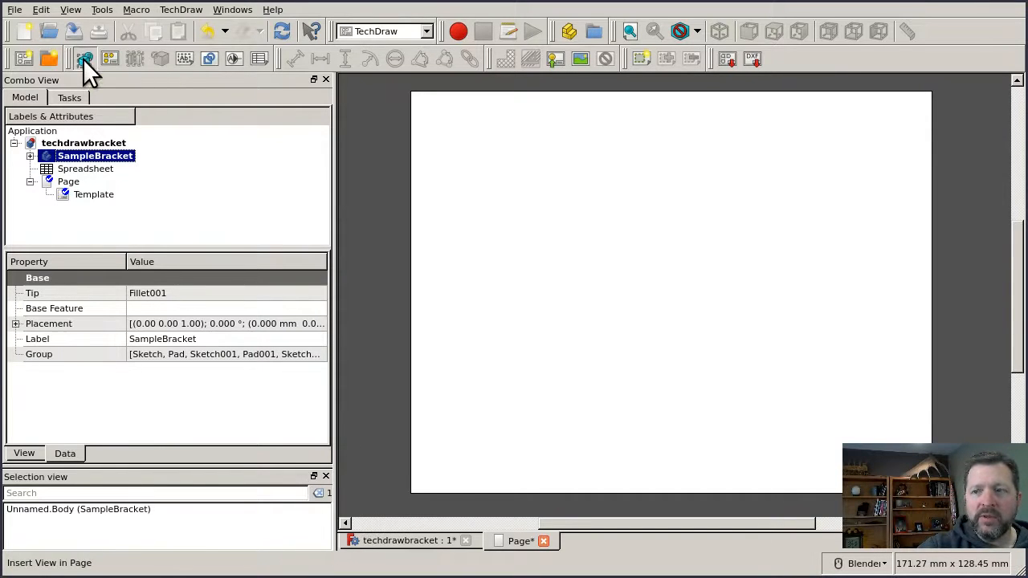
{"action": "left_click", "coordinate": [84, 58]}
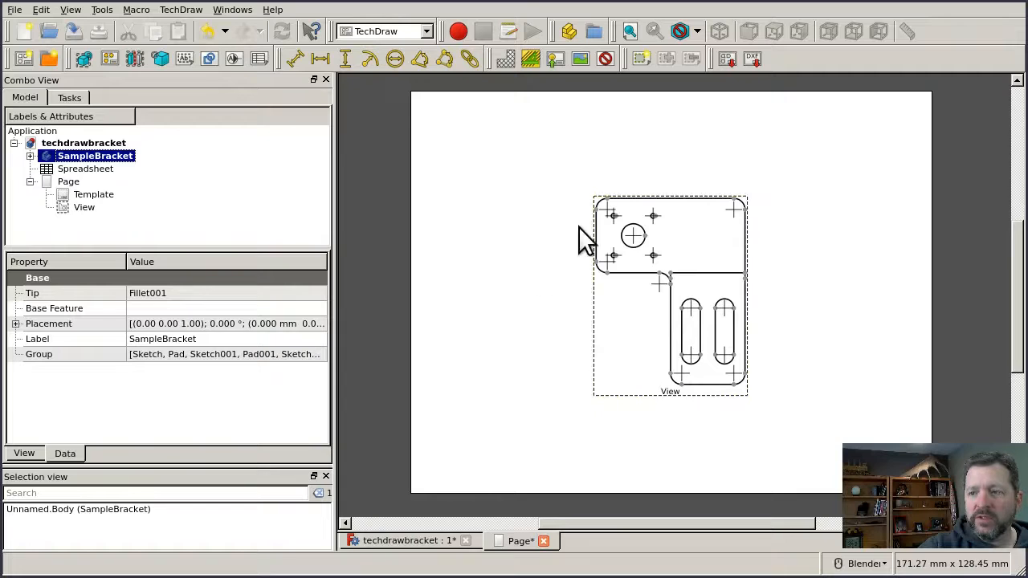
{"action": "mouse_move", "coordinate": [739, 430]}
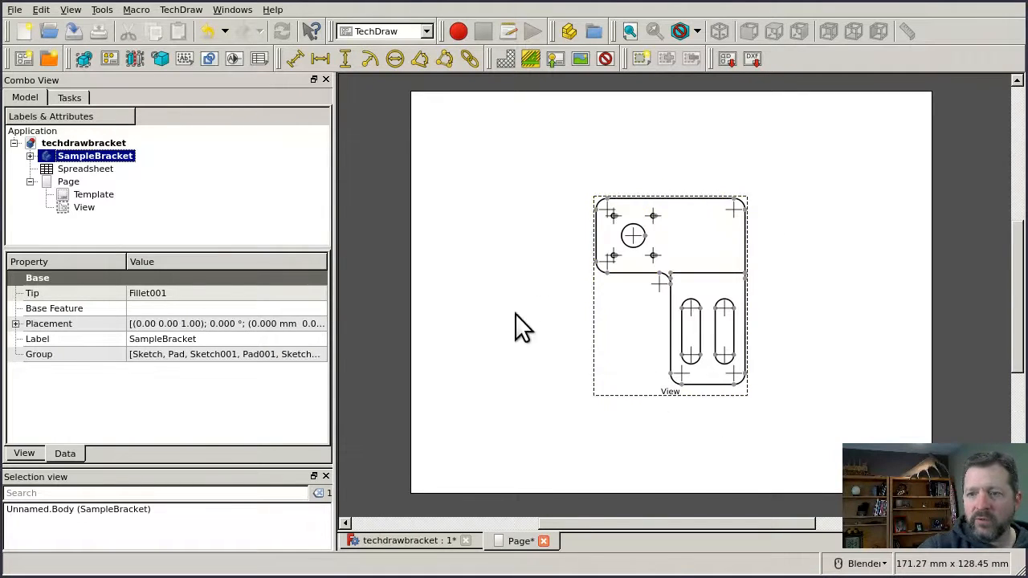
{"action": "mouse_move", "coordinate": [582, 443]}
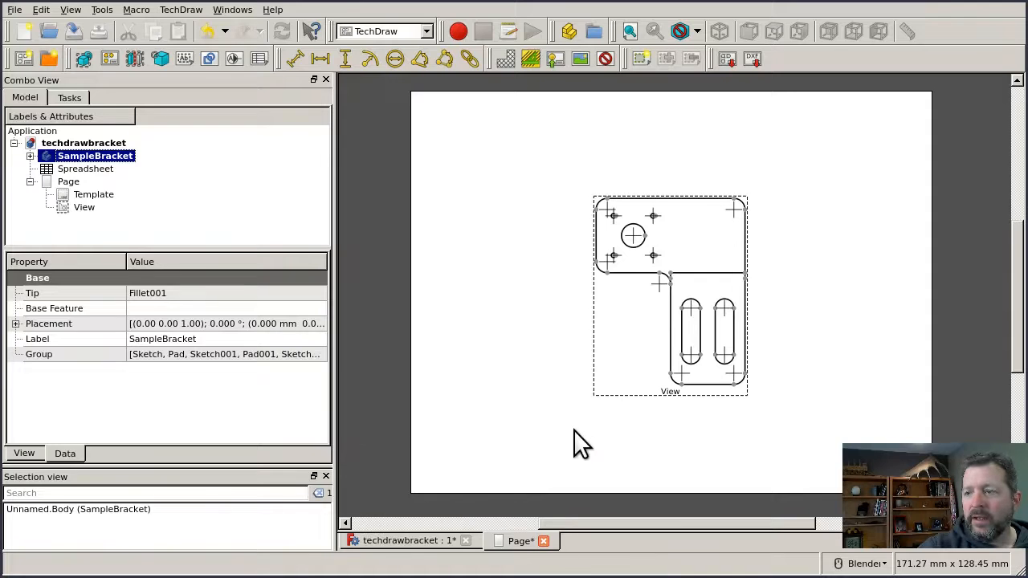
{"action": "mouse_move", "coordinate": [666, 418]}
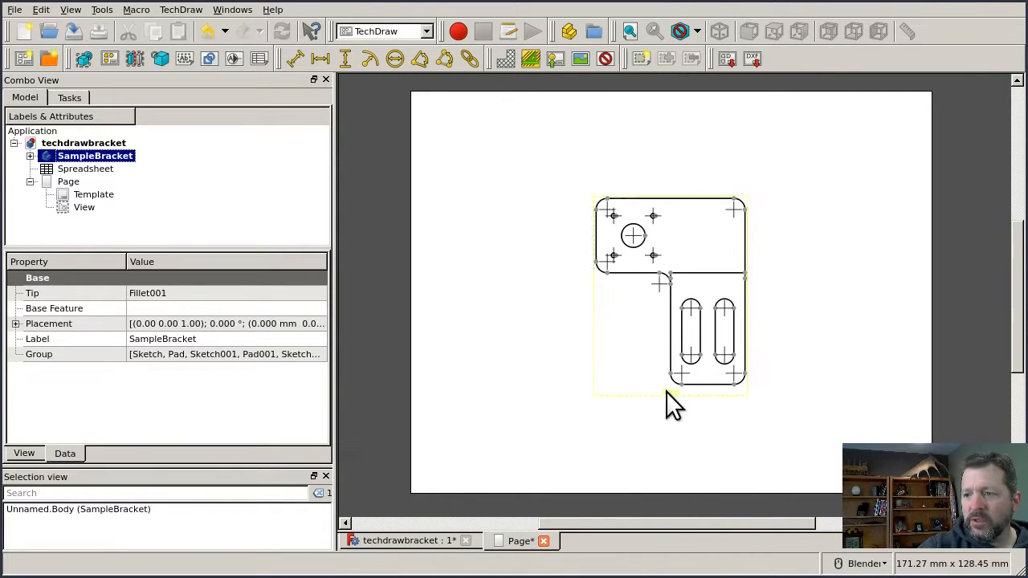
{"action": "left_click", "coordinate": [83, 207]}
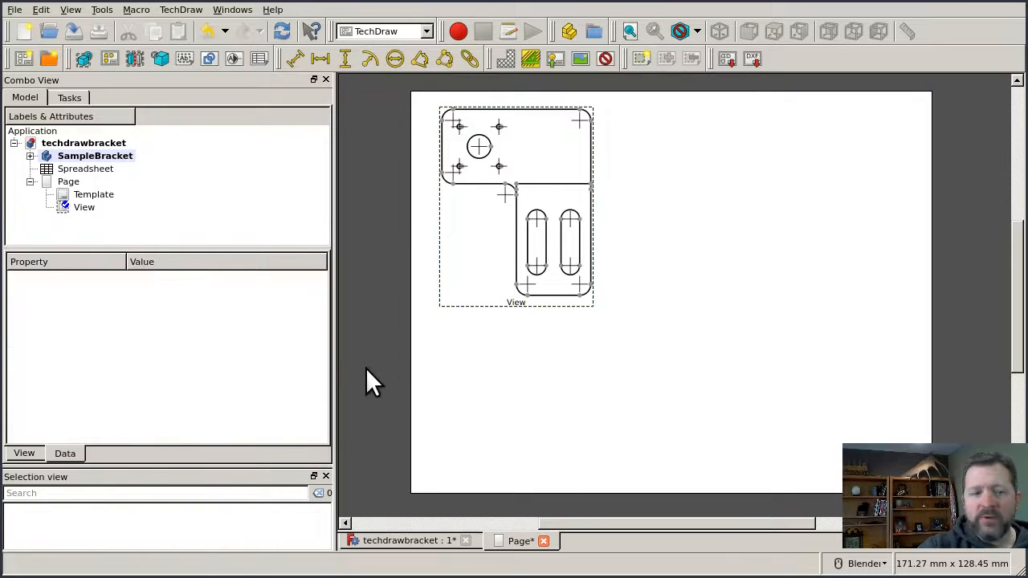
{"action": "mouse_move", "coordinate": [414, 409]}
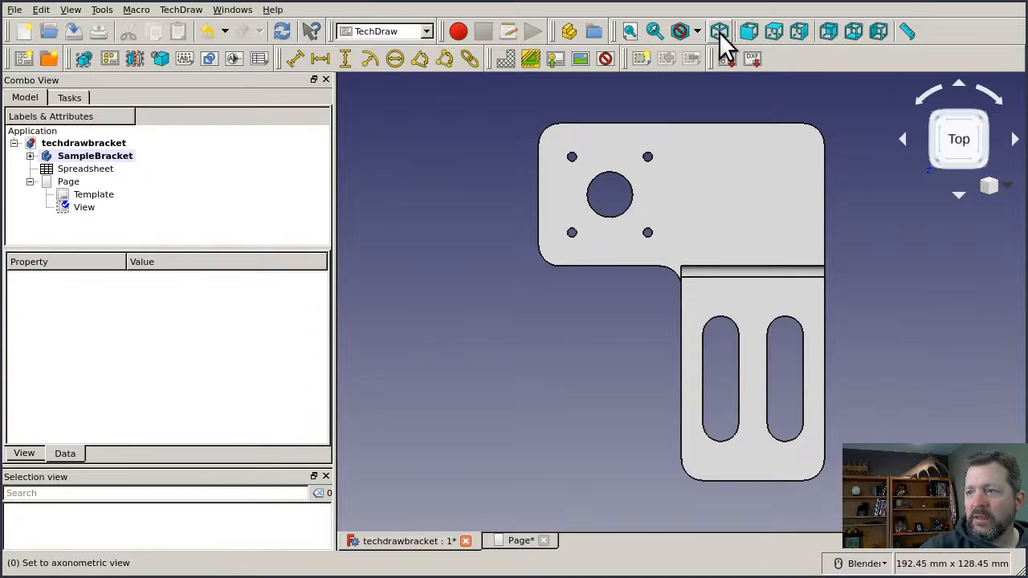
Orient the model axonometric and insert it as a second view, View001, on the page
{"action": "left_click", "coordinate": [720, 32]}
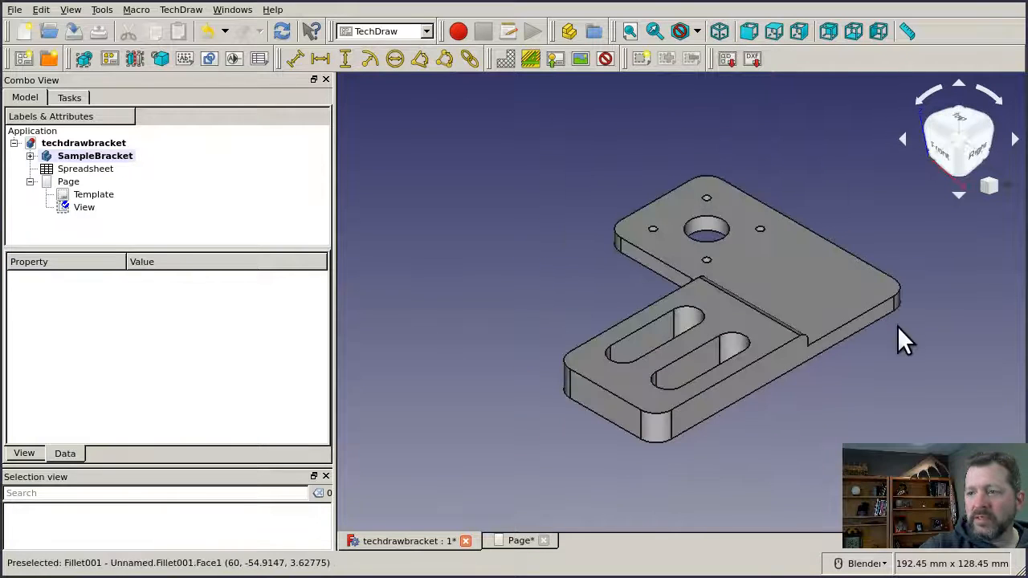
{"action": "left_click", "coordinate": [520, 540]}
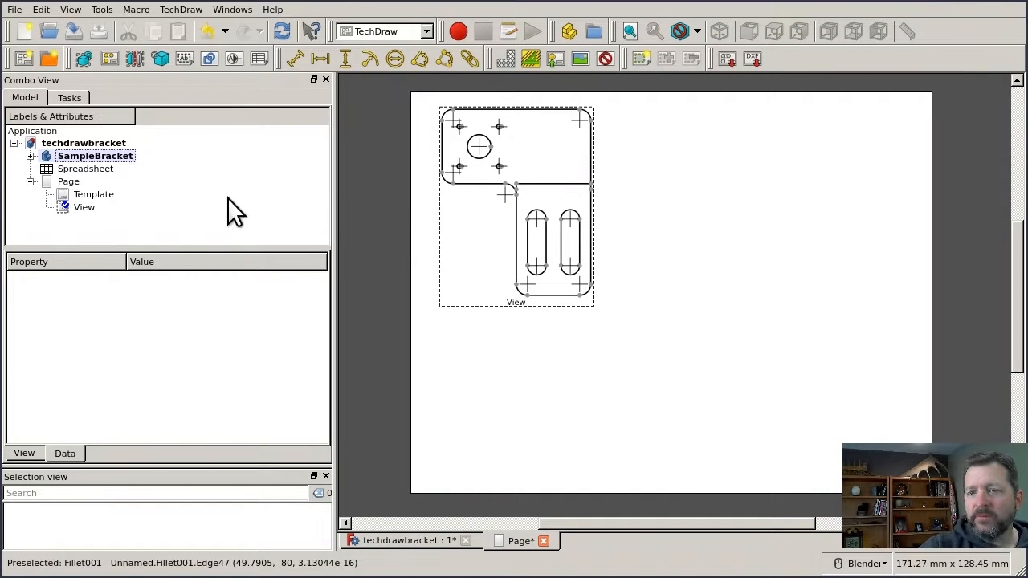
{"action": "left_click", "coordinate": [95, 155]}
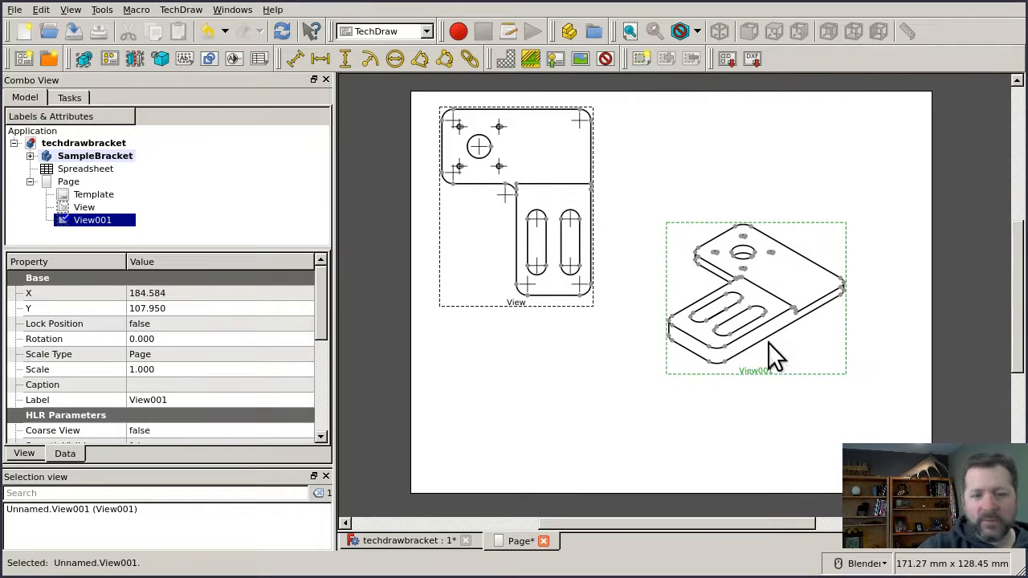
{"action": "mouse_move", "coordinate": [694, 350]}
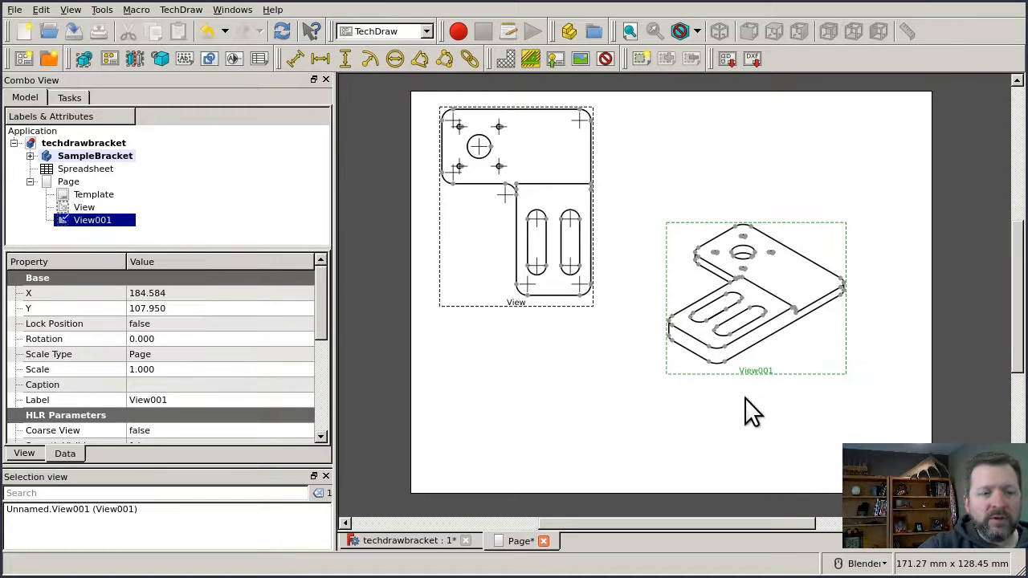
{"action": "mouse_move", "coordinate": [783, 373]}
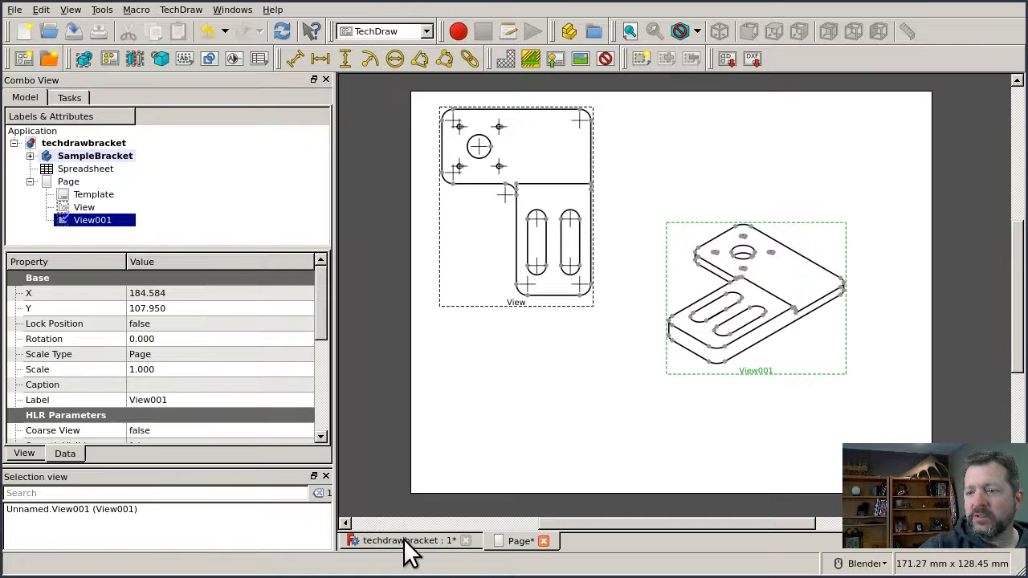
View the bracket from above in 3D and insert a fresh View001 of it
{"action": "left_click", "coordinate": [774, 32]}
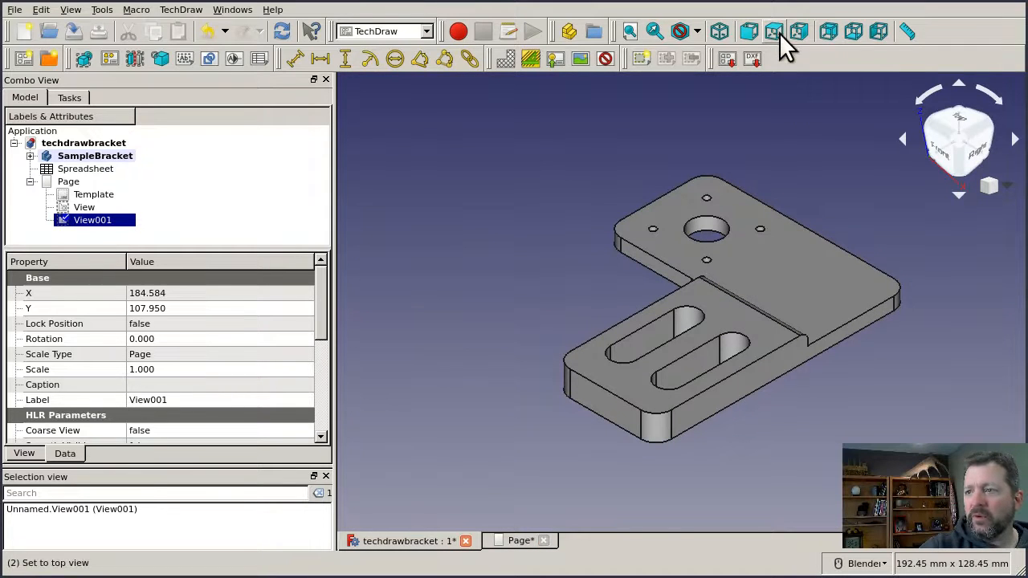
{"action": "left_click", "coordinate": [774, 33]}
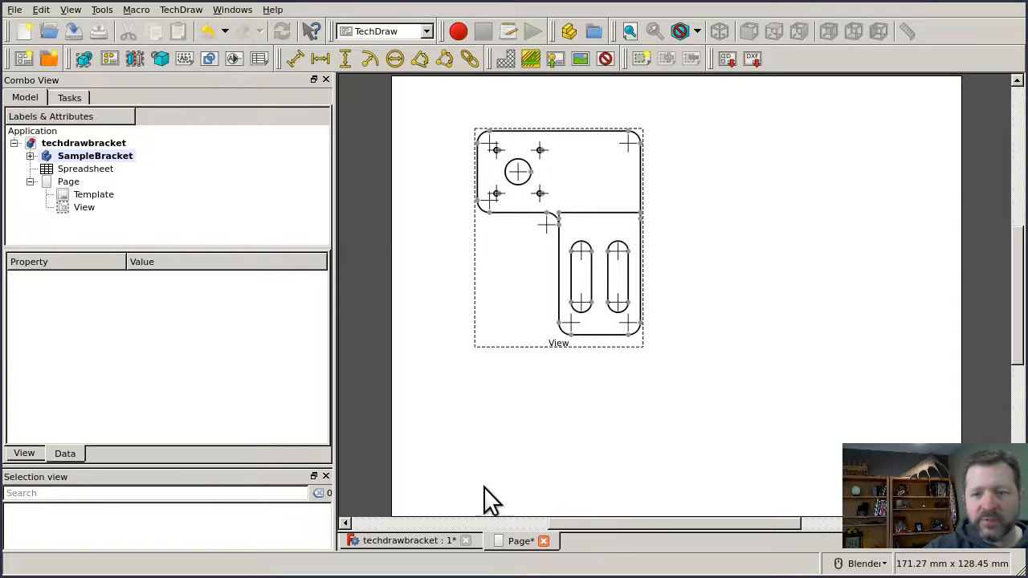
{"action": "mouse_move", "coordinate": [501, 469]}
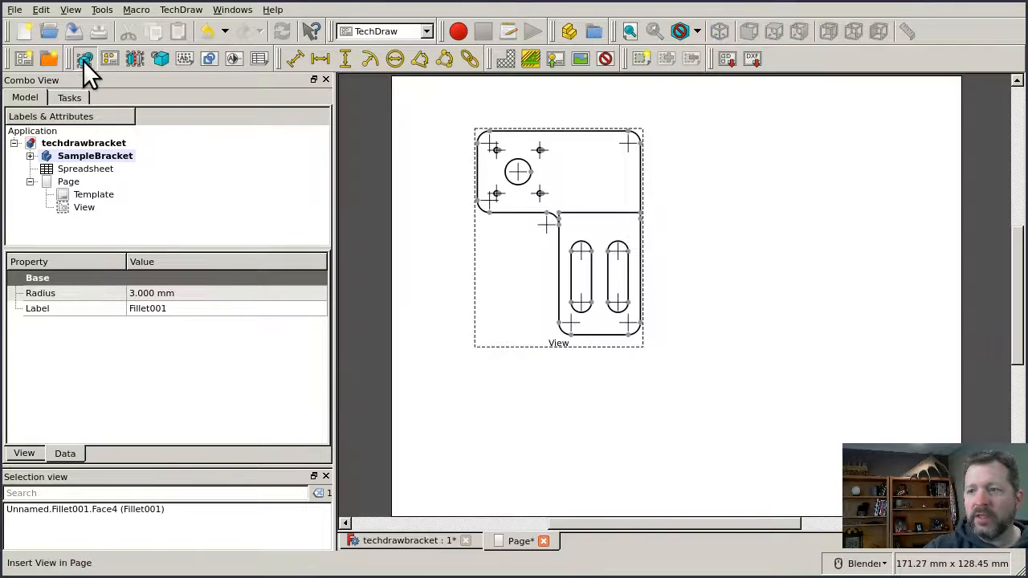
{"action": "left_click", "coordinate": [83, 58]}
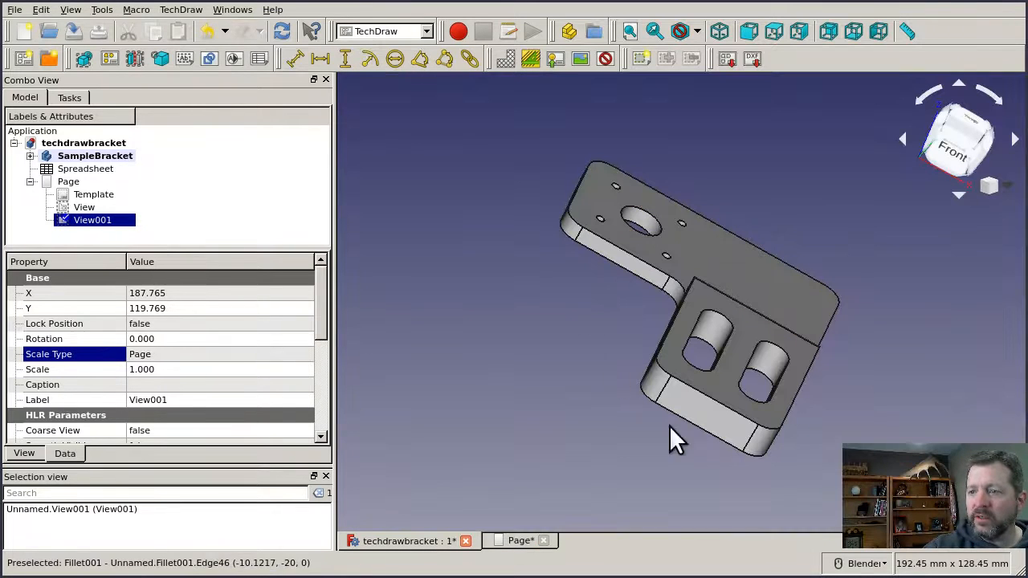
{"action": "mouse_move", "coordinate": [707, 414]}
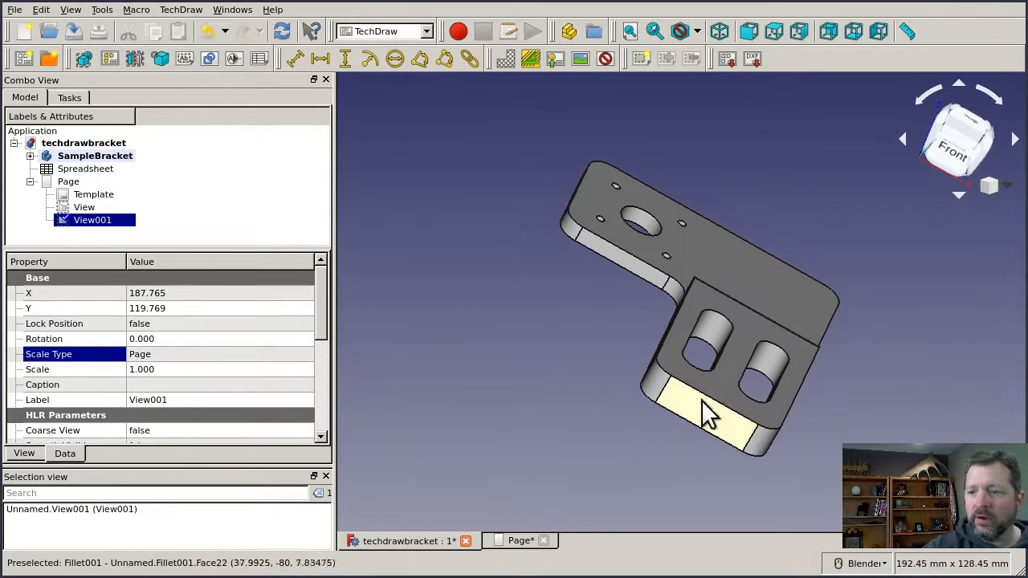
{"action": "mouse_move", "coordinate": [479, 506]}
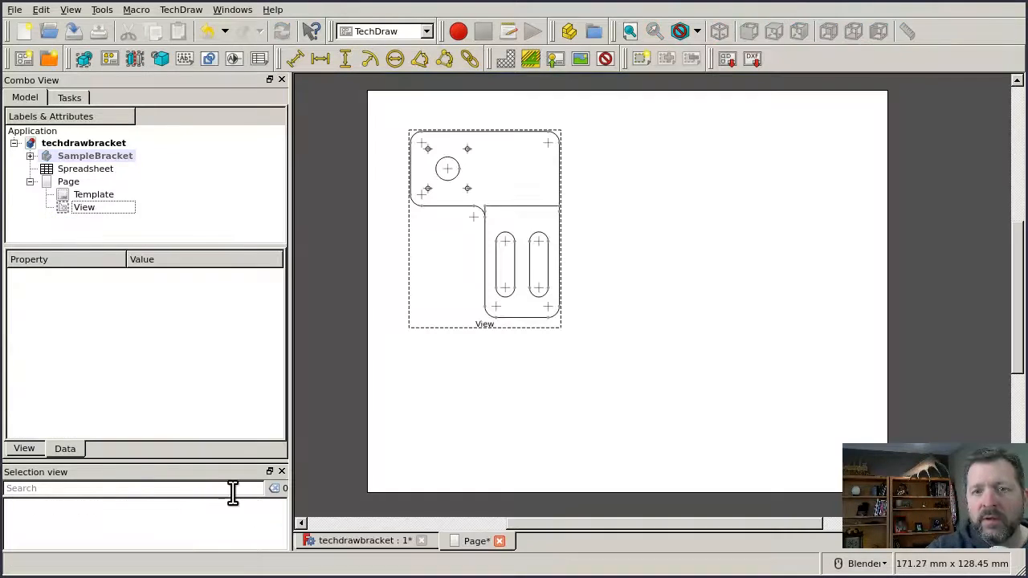
{"action": "mouse_move", "coordinate": [360, 402]}
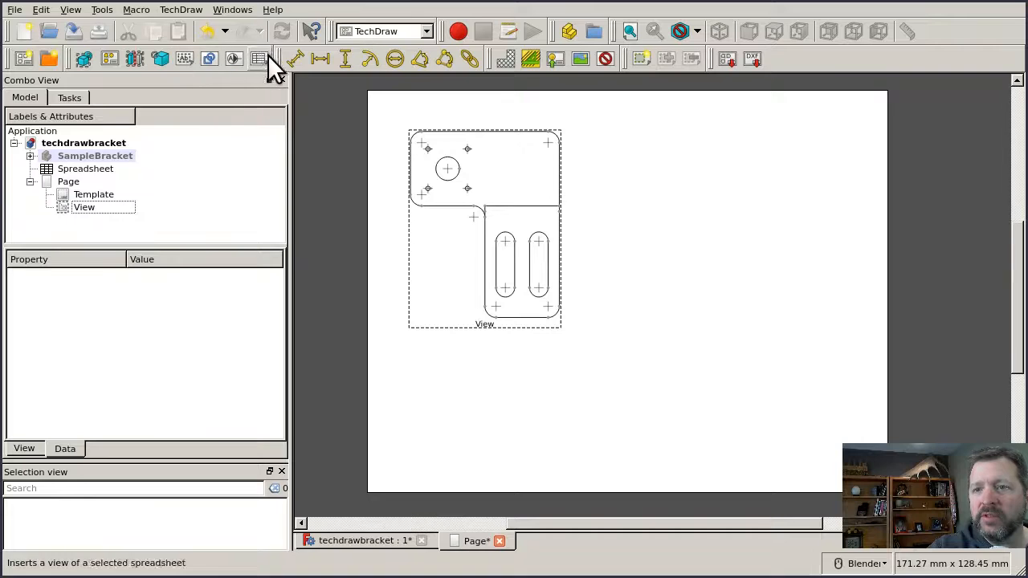
{"action": "mouse_move", "coordinate": [160, 58]}
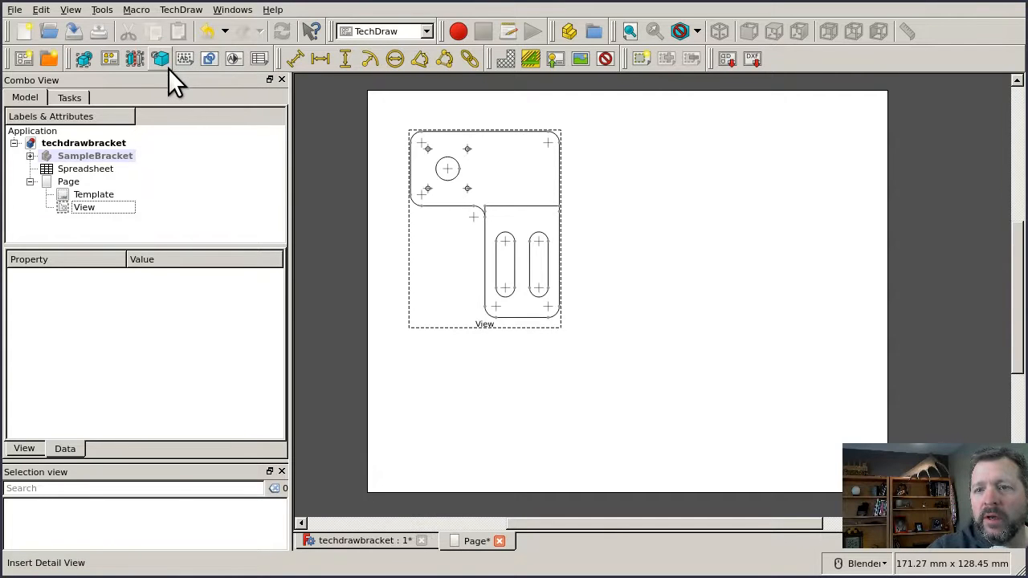
{"action": "mouse_move", "coordinate": [276, 72]}
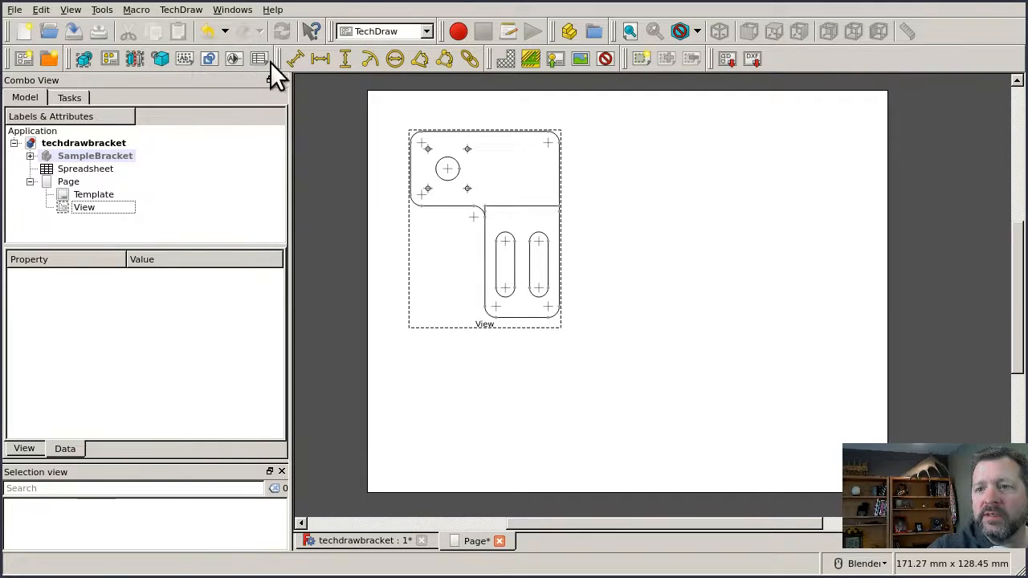
{"action": "mouse_move", "coordinate": [259, 58]}
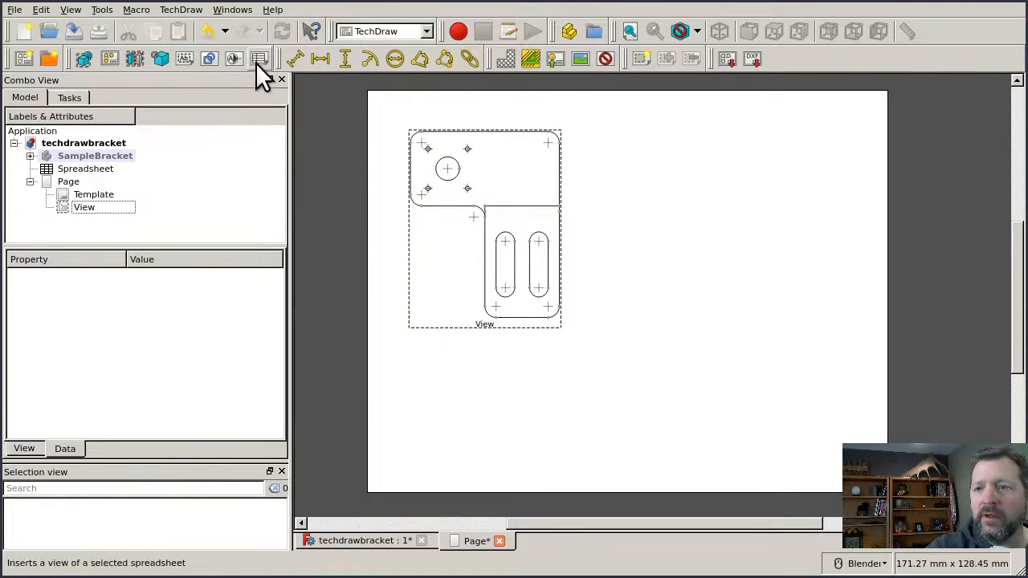
Insert the Spreadsheet as a table view and set its Cell End row to 5
{"action": "left_click", "coordinate": [85, 169]}
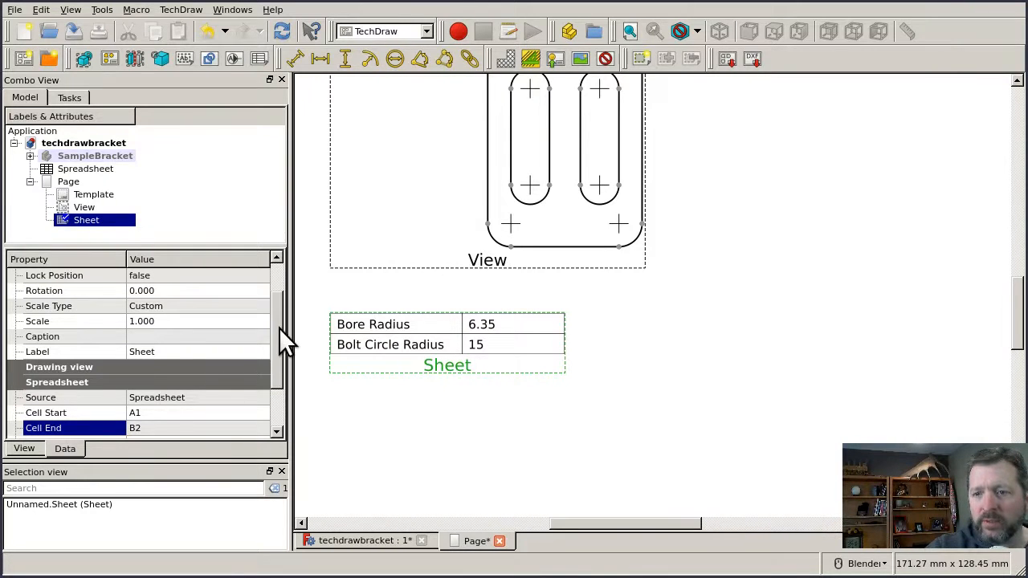
{"action": "scroll", "scroll_direction": "down", "scroll_amount": 3}
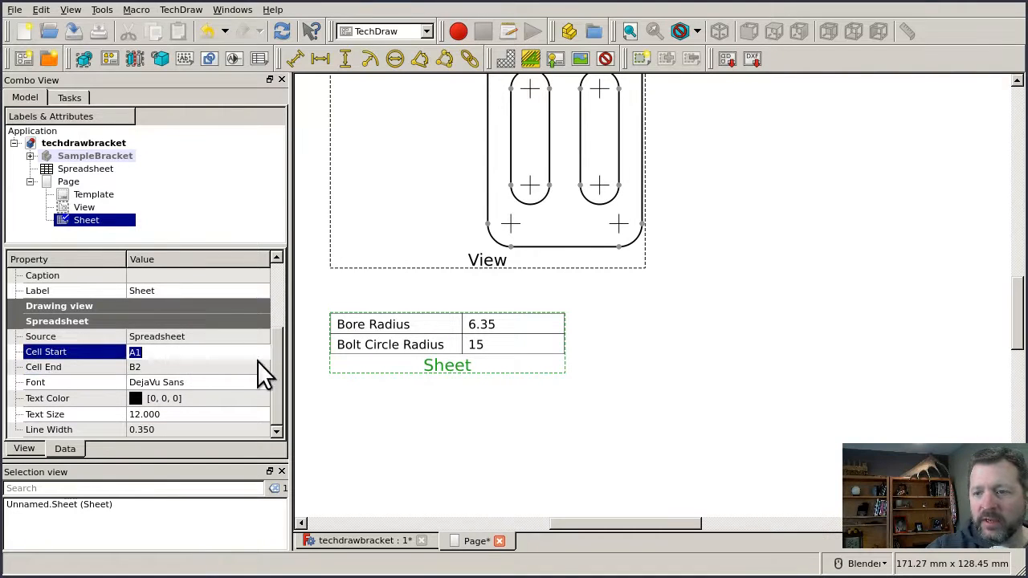
{"action": "left_click", "coordinate": [196, 366]}
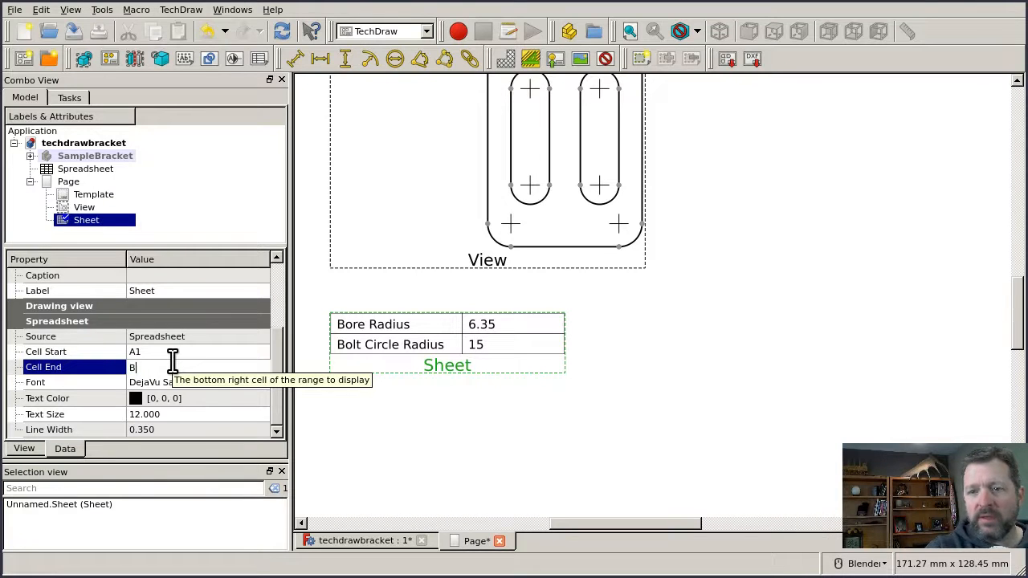
{"action": "type", "text": "5"}
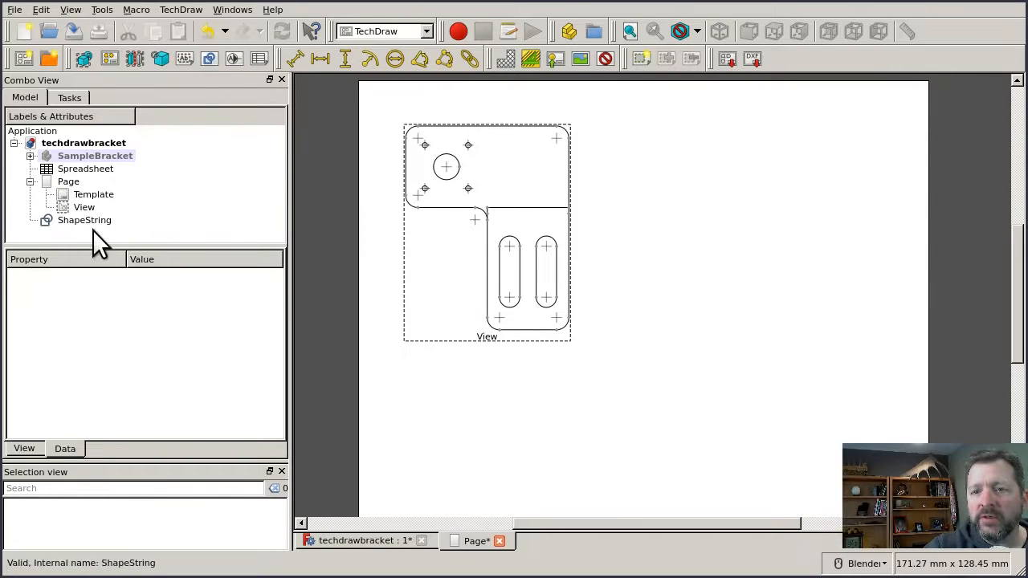
Select the 'Please Subscribe!' ShapeString for insertion as a DraftView
{"action": "left_click", "coordinate": [83, 219]}
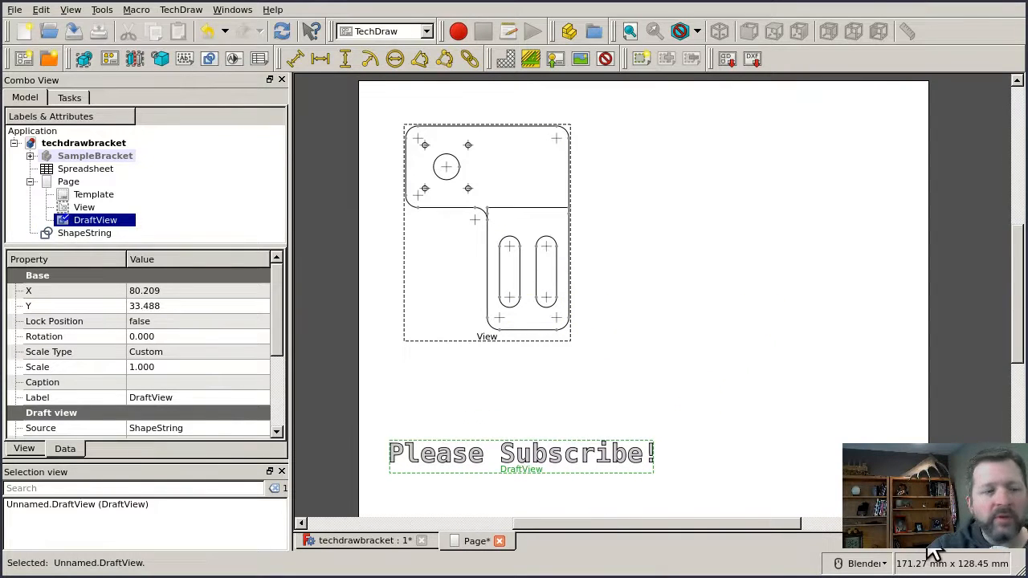
{"action": "mouse_move", "coordinate": [841, 398]}
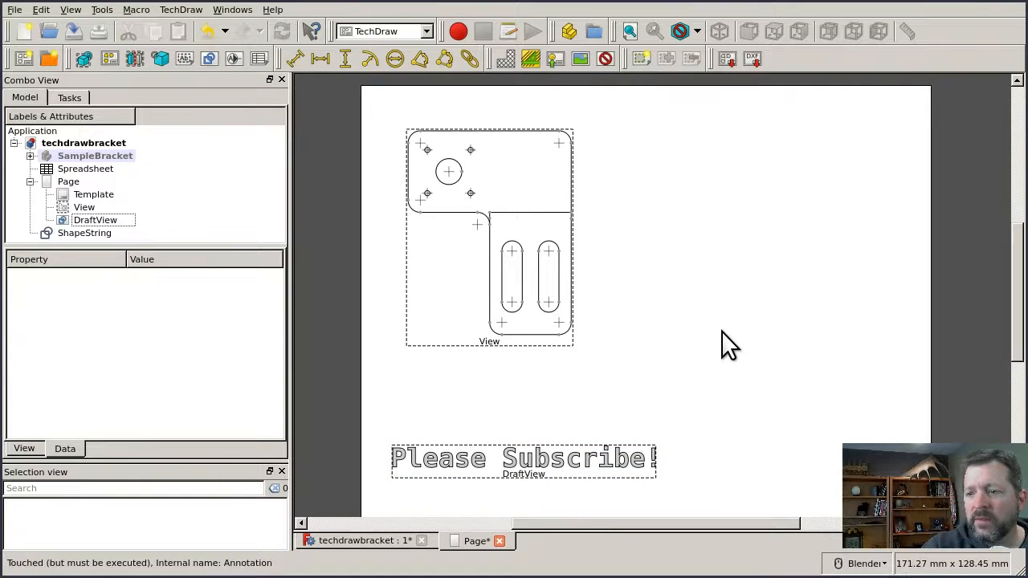
{"action": "mouse_move", "coordinate": [768, 398]}
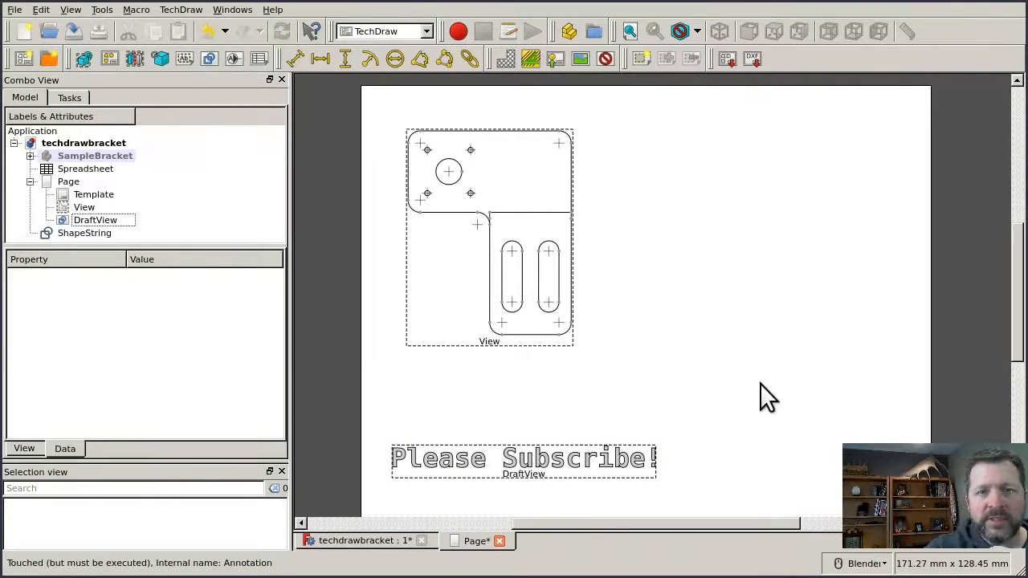
{"action": "mouse_move", "coordinate": [761, 404]}
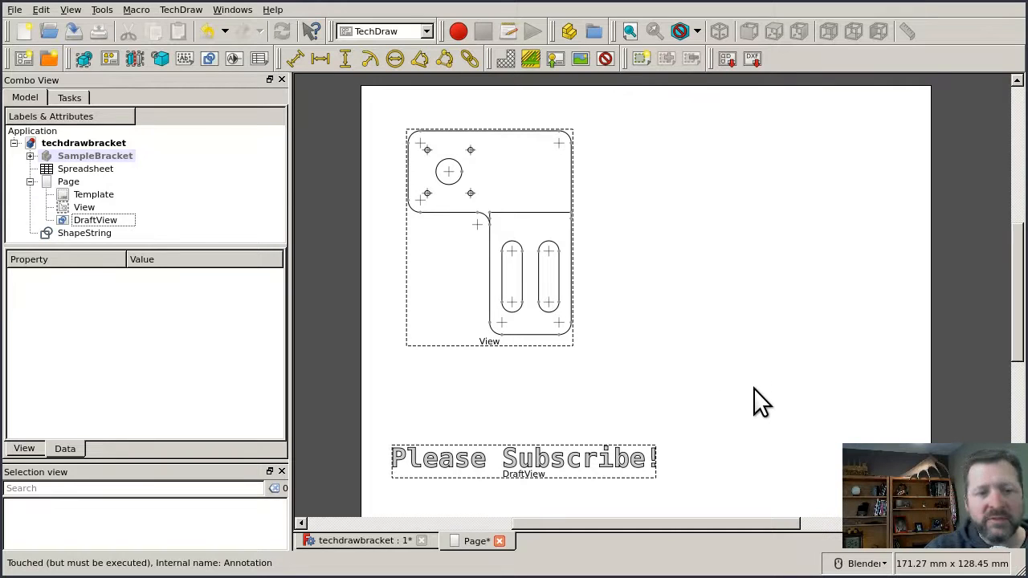
{"action": "mouse_move", "coordinate": [623, 304]}
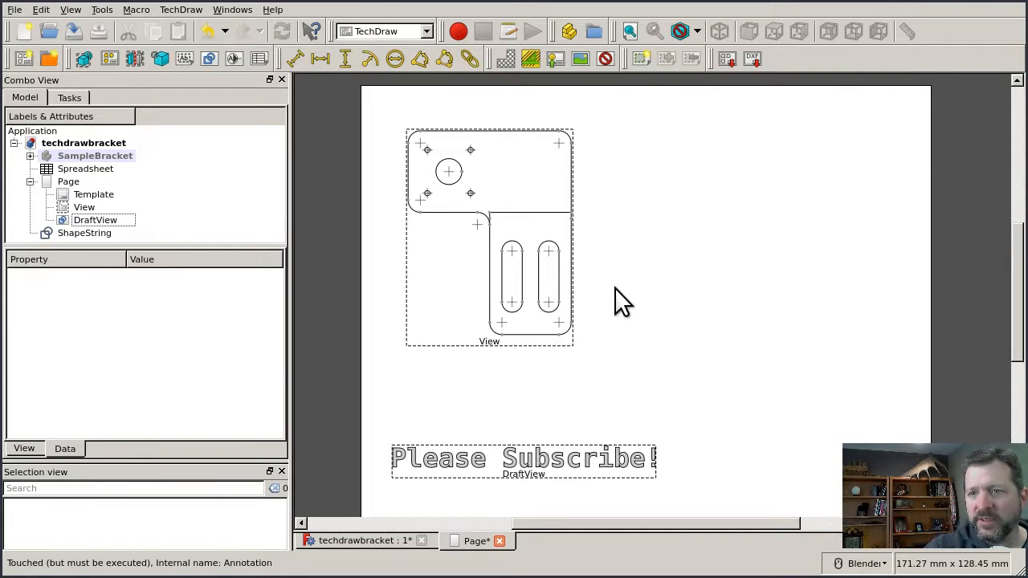
{"action": "mouse_move", "coordinate": [238, 105]}
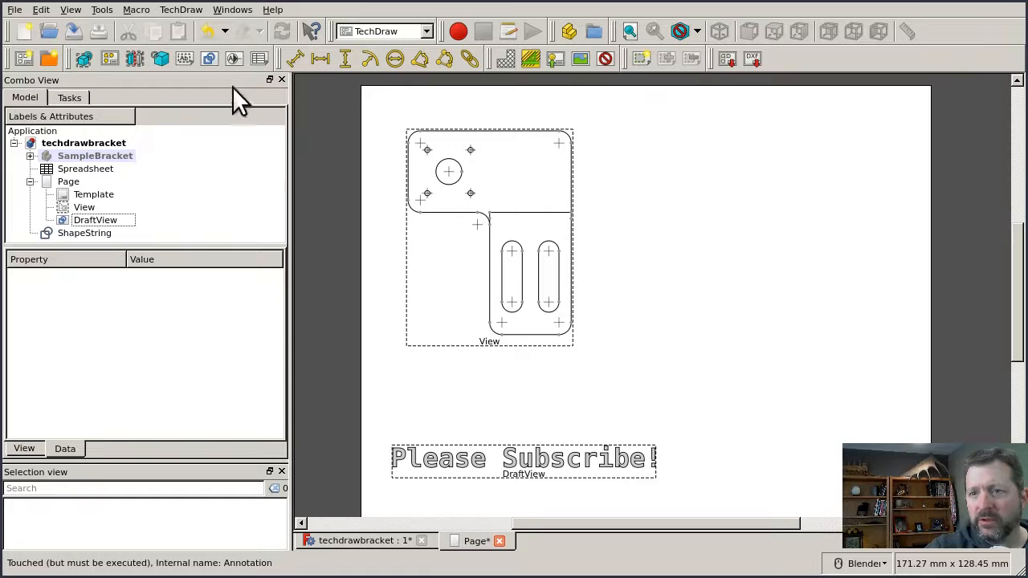
{"action": "mouse_move", "coordinate": [185, 57]}
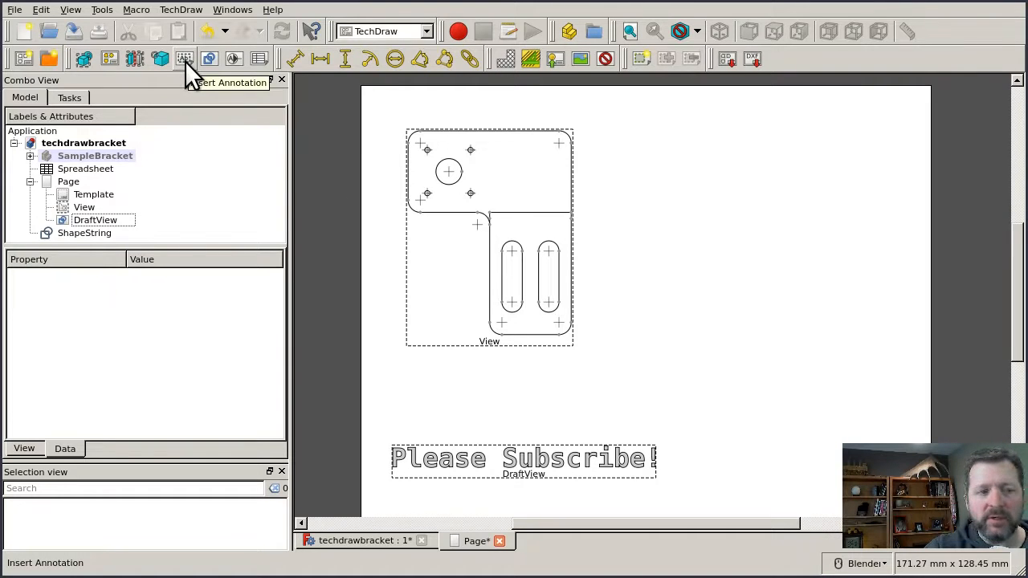
Insert an annotation reading 'Upvote, share, hit the bell' and drag it beside the bracket view
{"action": "left_click", "coordinate": [183, 58]}
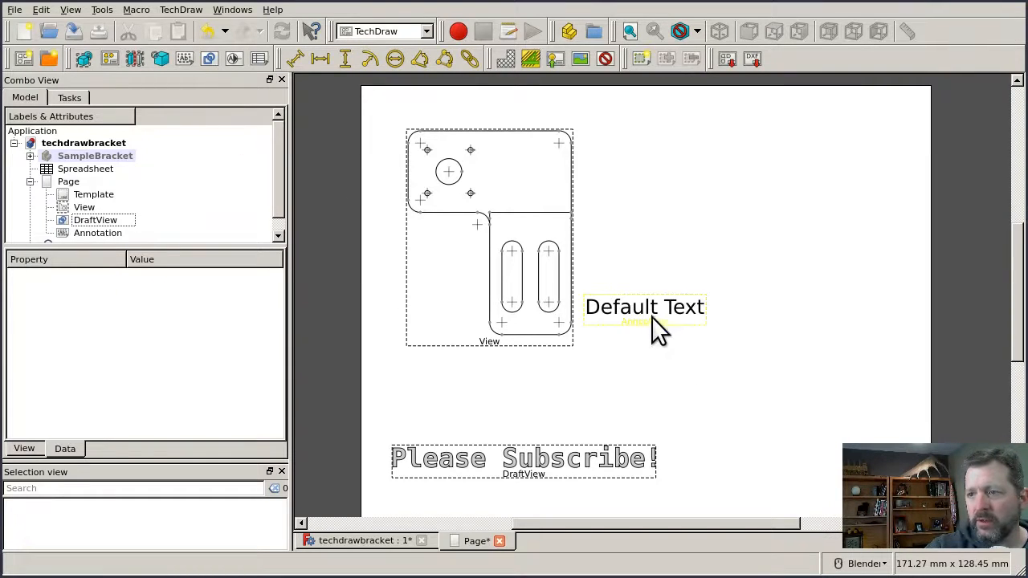
{"action": "left_click", "coordinate": [642, 307]}
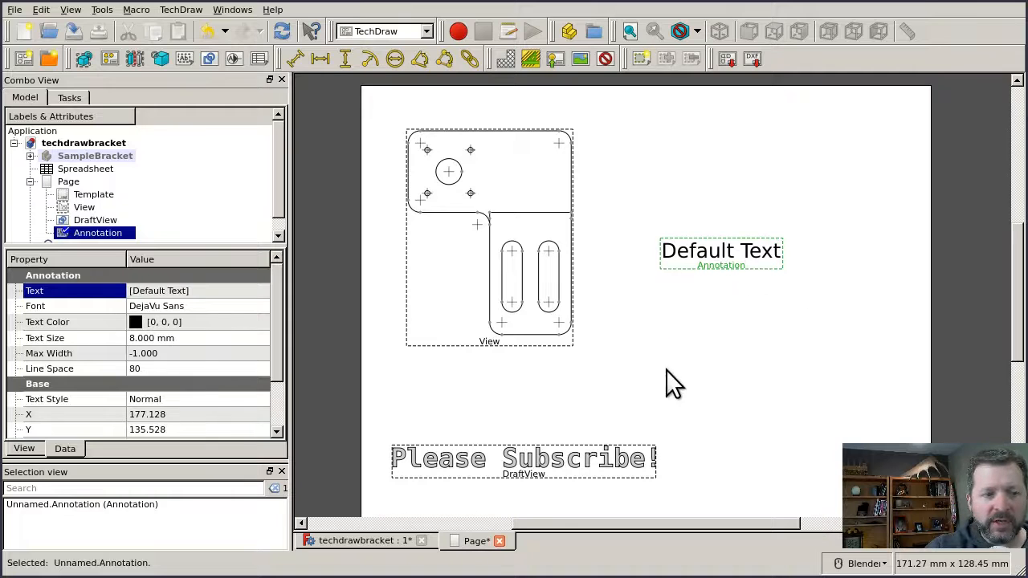
{"action": "mouse_move", "coordinate": [699, 384]}
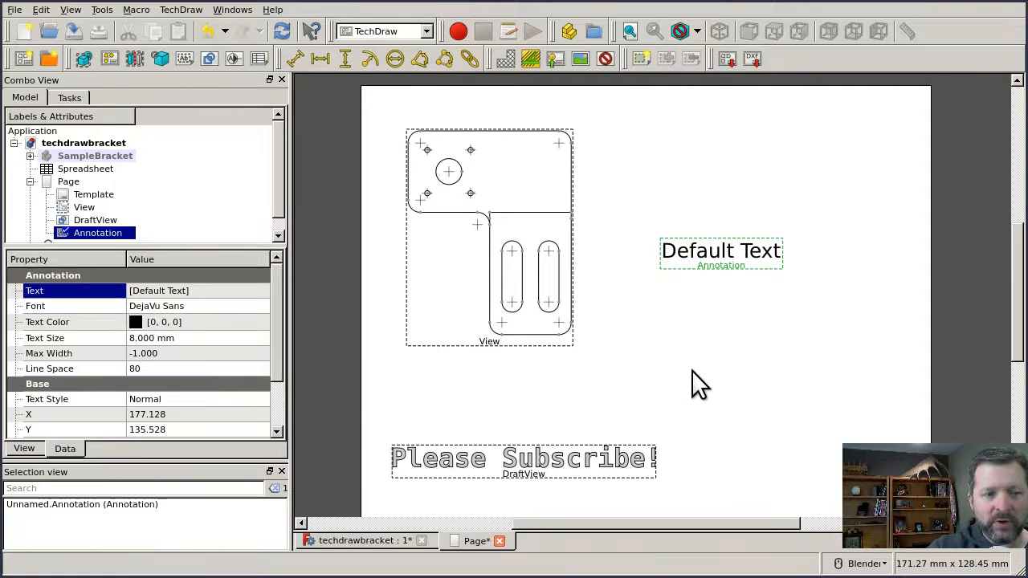
{"action": "mouse_move", "coordinate": [168, 329]}
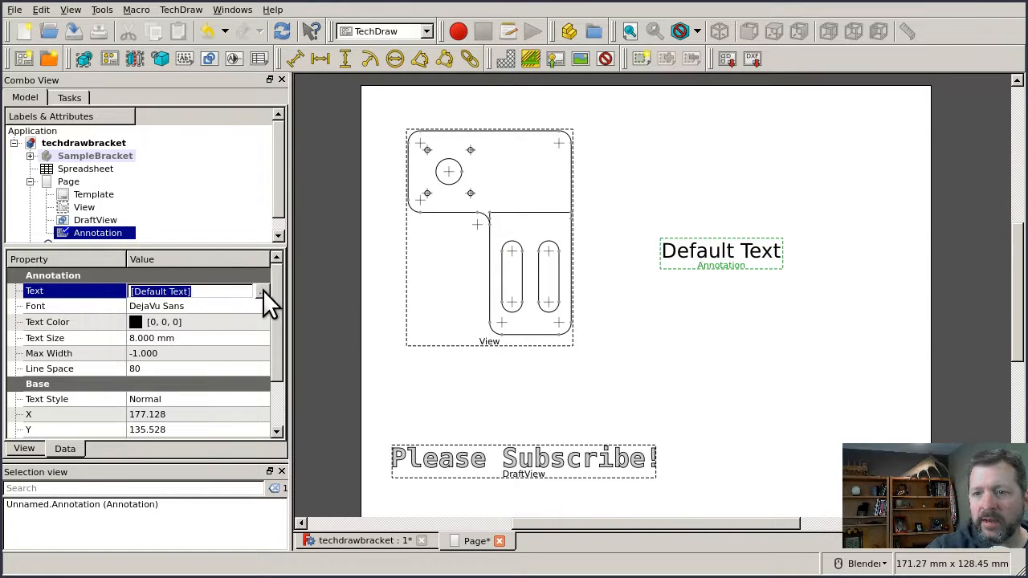
{"action": "left_click", "coordinate": [265, 290]}
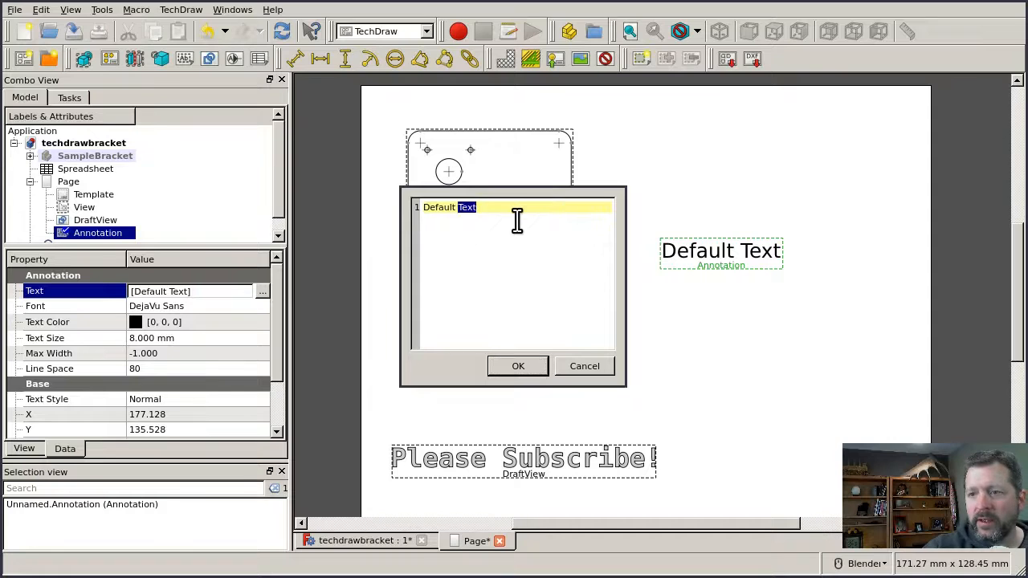
{"action": "type", "text": "Upvote, share, hit the bell"}
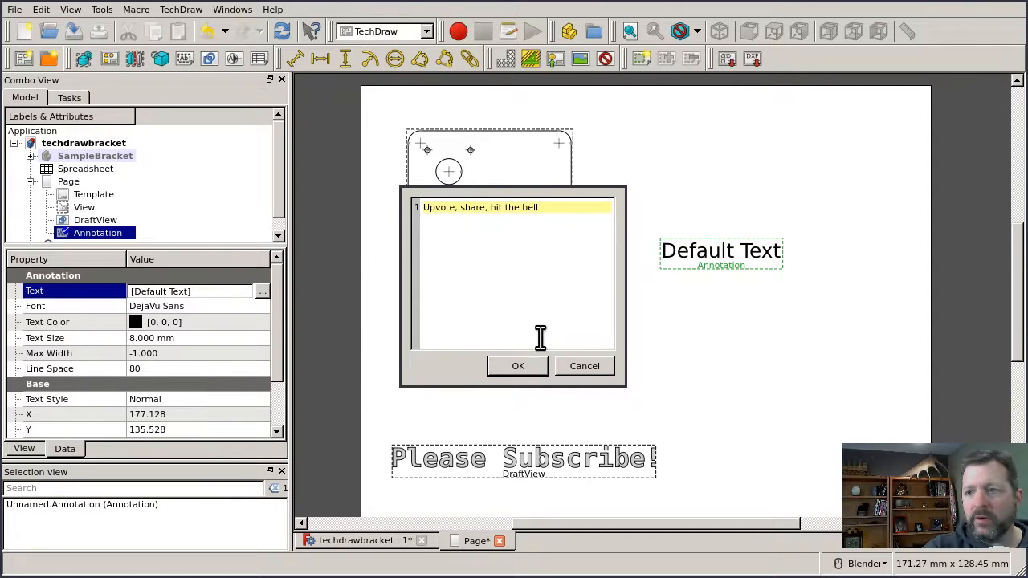
{"action": "left_click", "coordinate": [517, 366]}
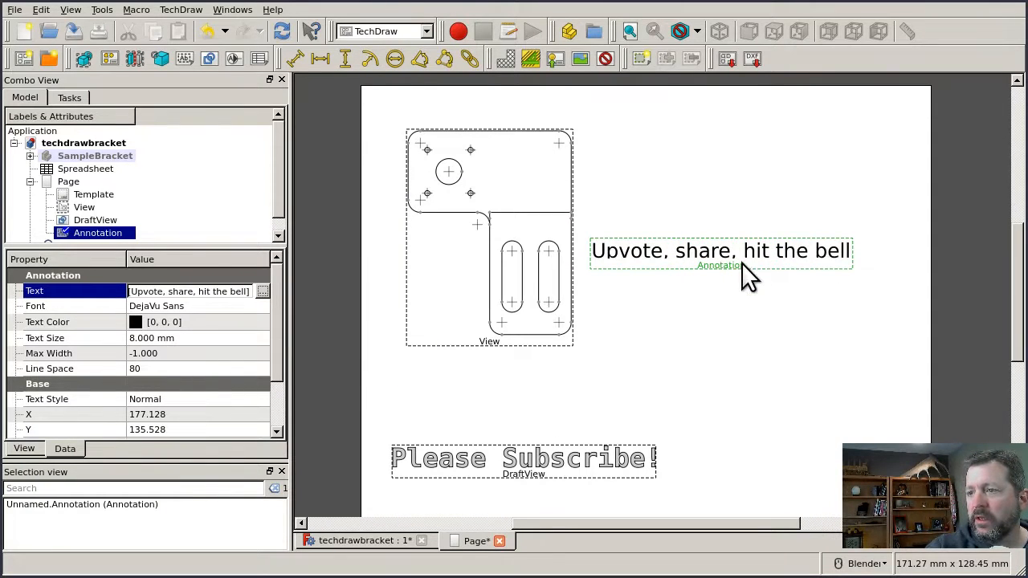
{"action": "left_click_drag", "start_coordinate": [720, 251], "coordinate": [747, 169]}
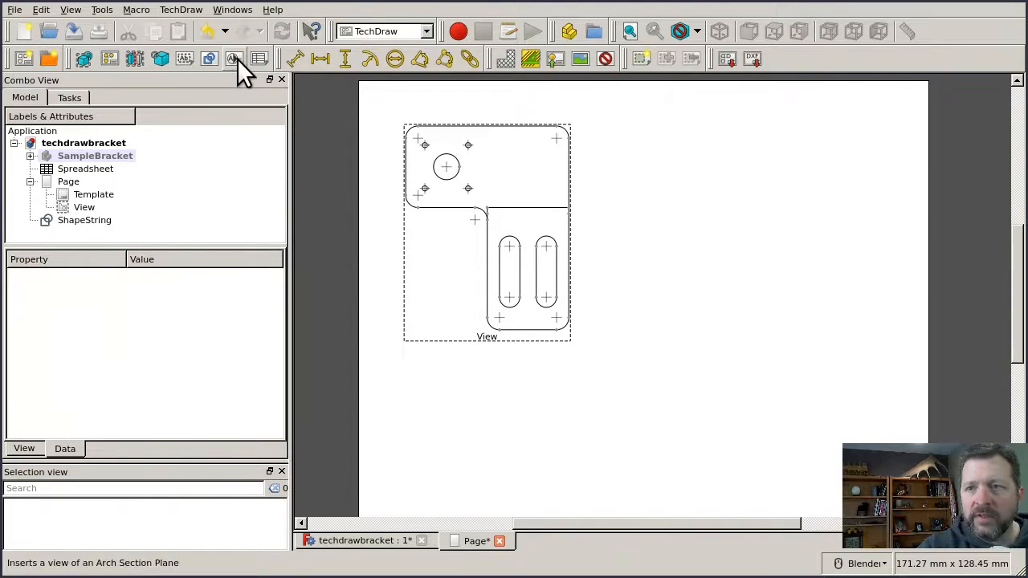
{"action": "mouse_move", "coordinate": [234, 58]}
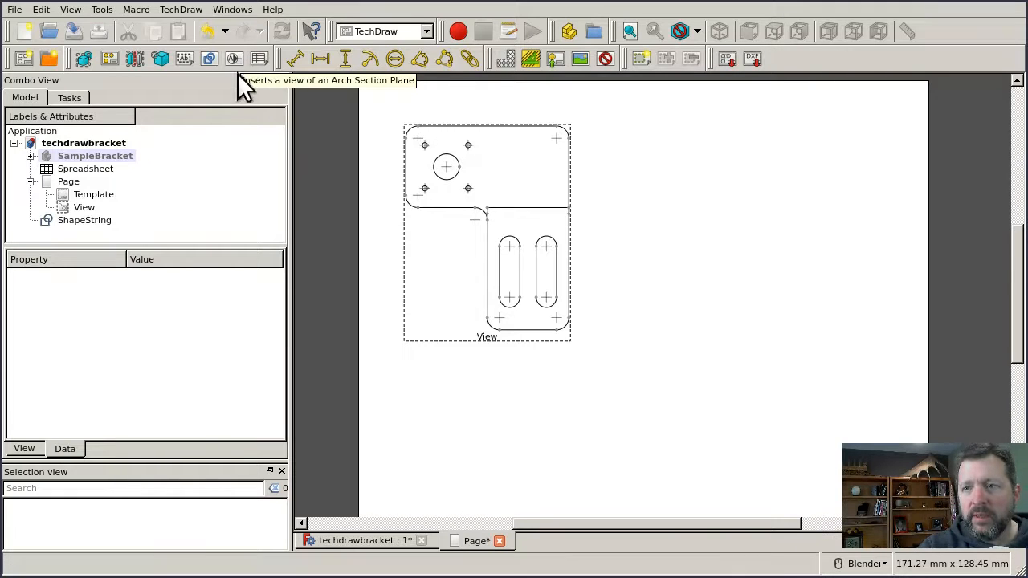
{"action": "mouse_move", "coordinate": [327, 189]}
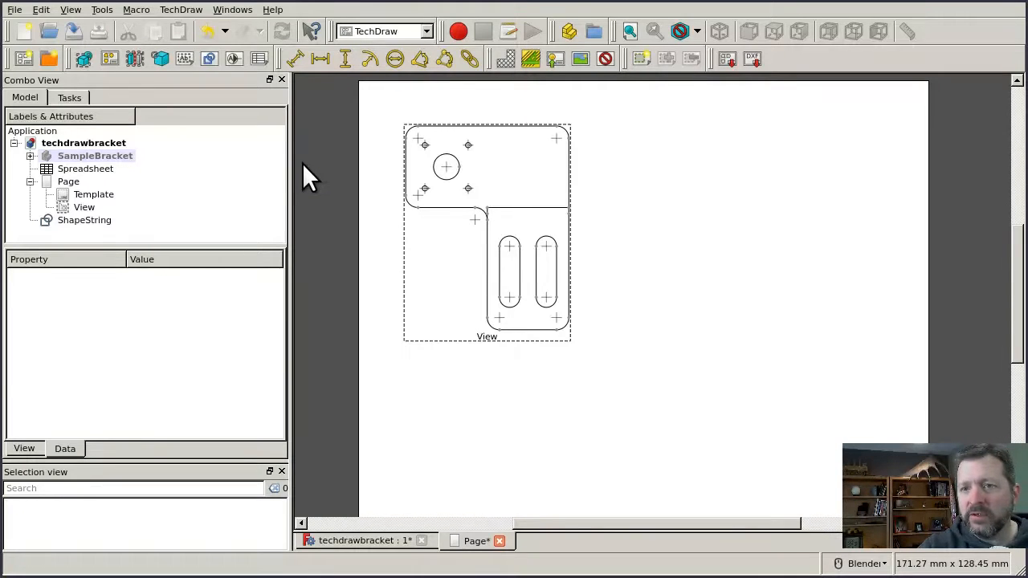
{"action": "mouse_move", "coordinate": [257, 228]}
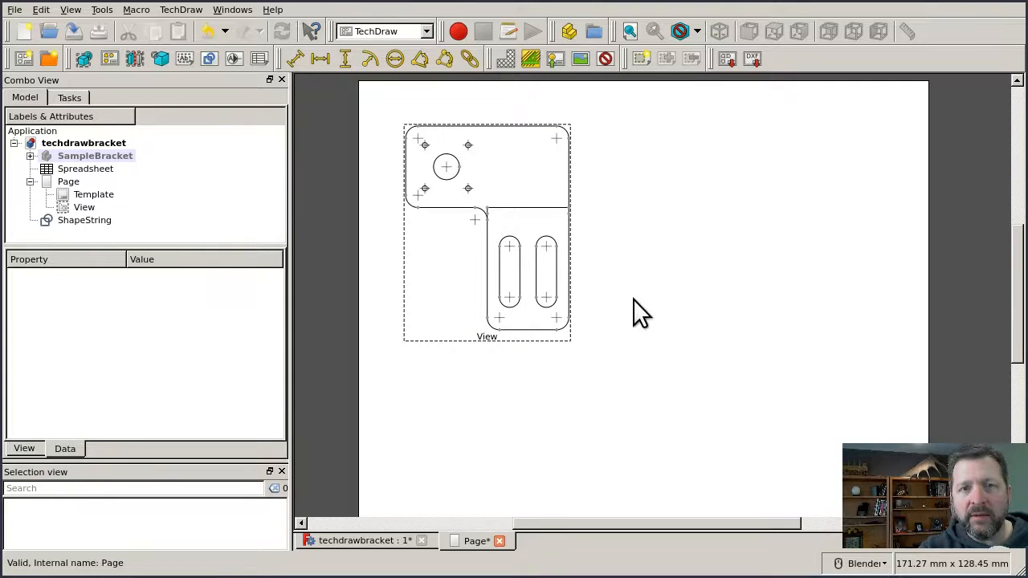
{"action": "mouse_move", "coordinate": [389, 212]}
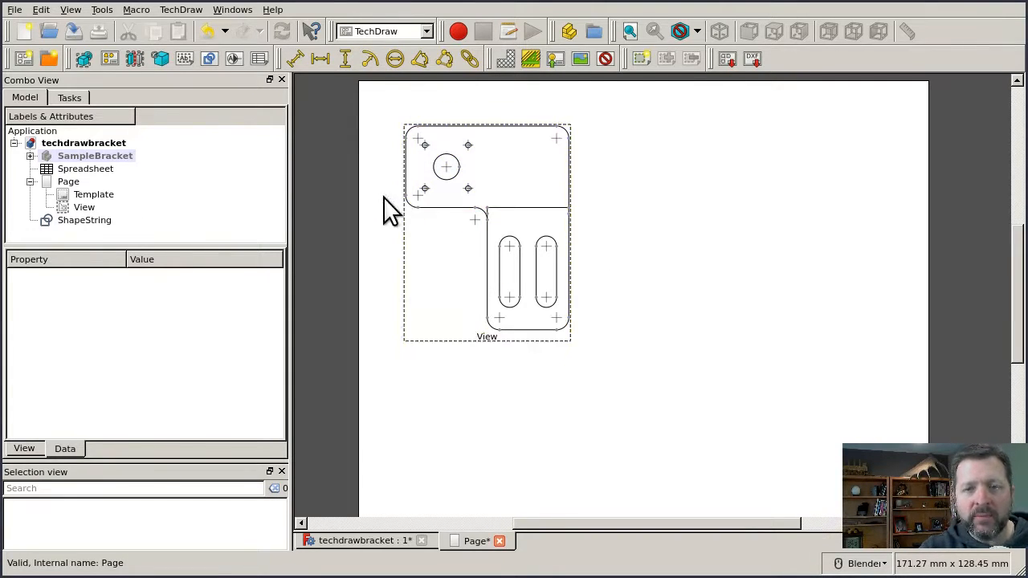
{"action": "mouse_move", "coordinate": [248, 193]}
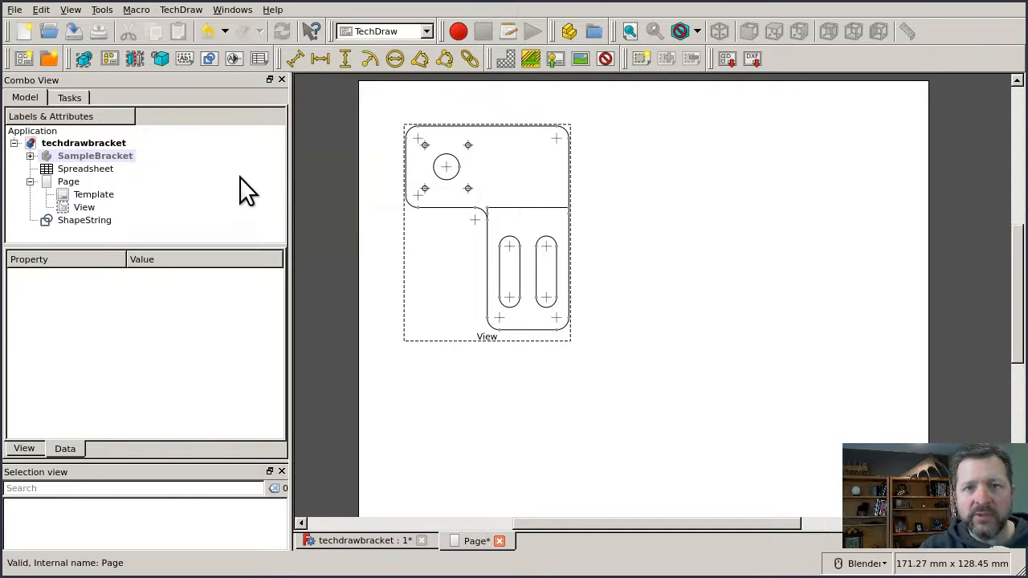
{"action": "mouse_move", "coordinate": [241, 199]}
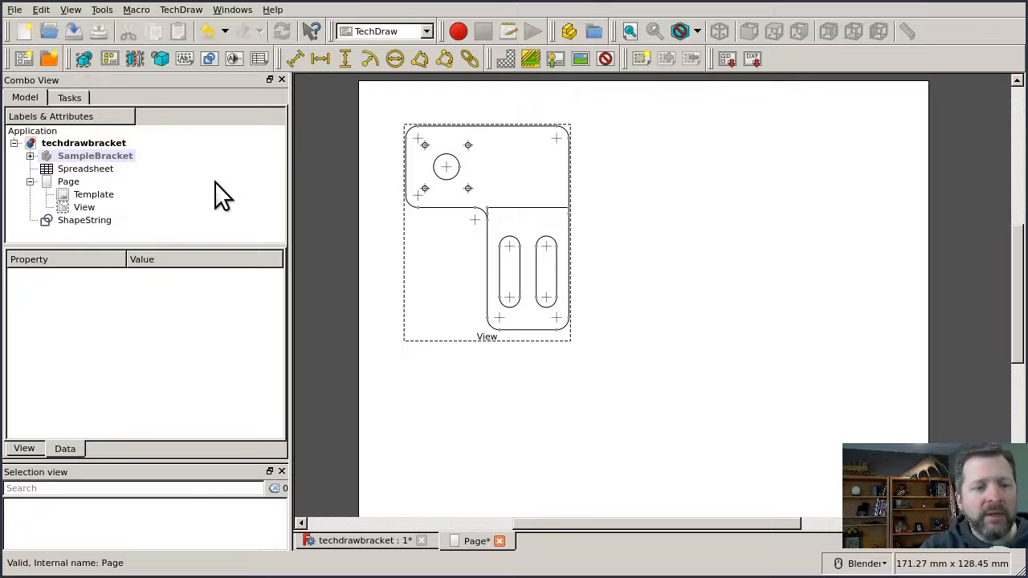
{"action": "mouse_move", "coordinate": [207, 190]}
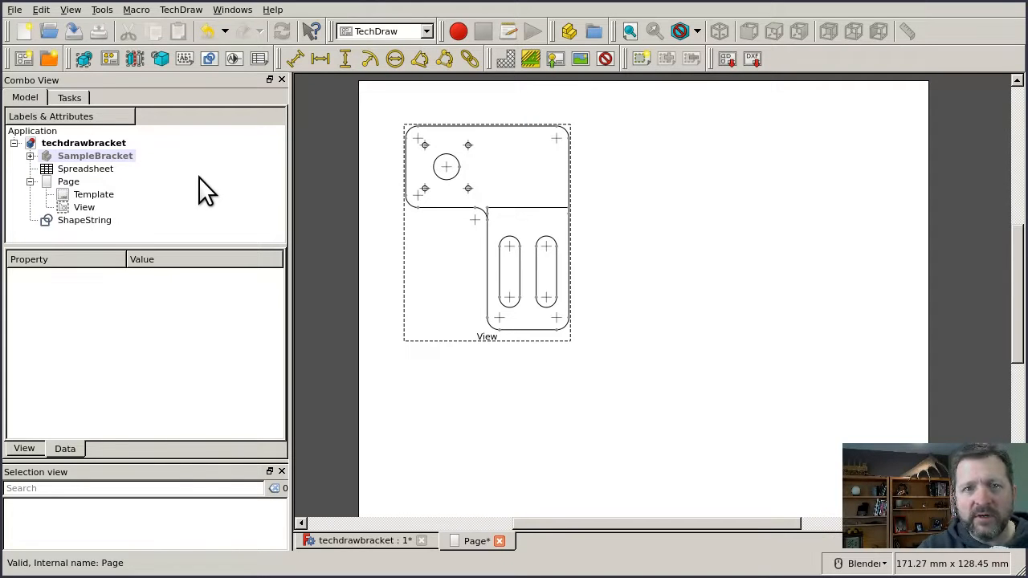
{"action": "mouse_move", "coordinate": [325, 161]}
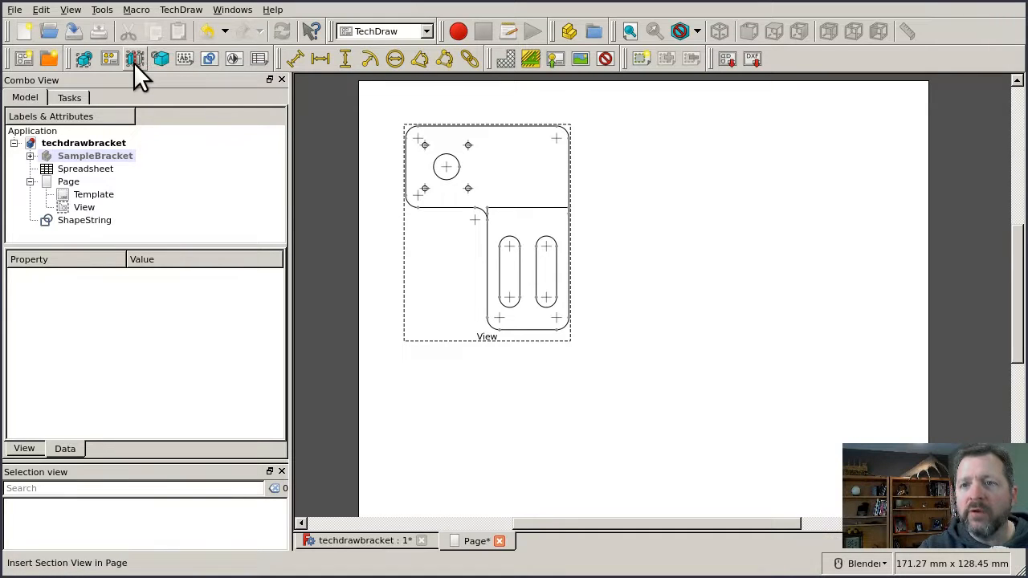
{"action": "mouse_move", "coordinate": [137, 64]}
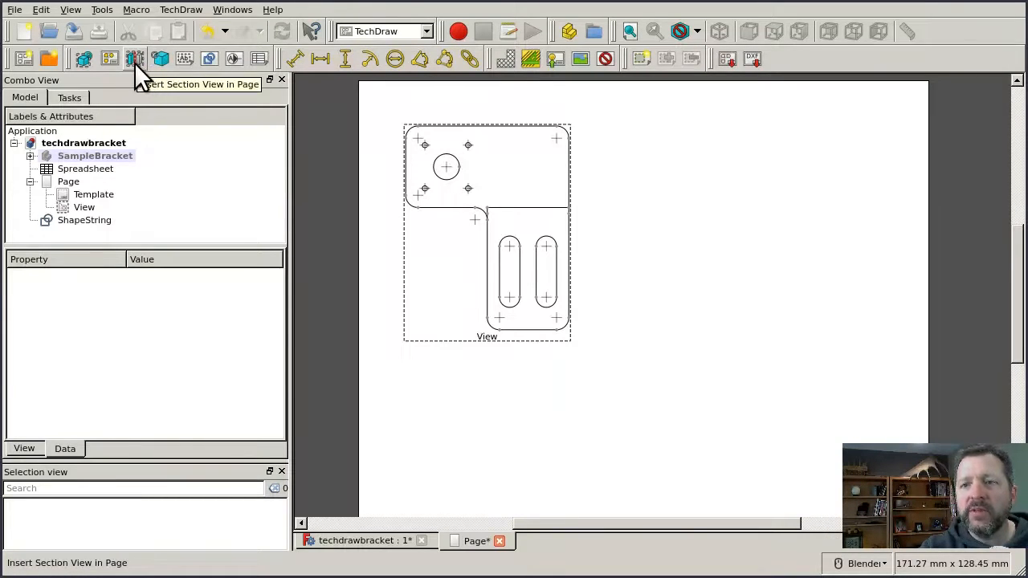
{"action": "mouse_move", "coordinate": [160, 58]}
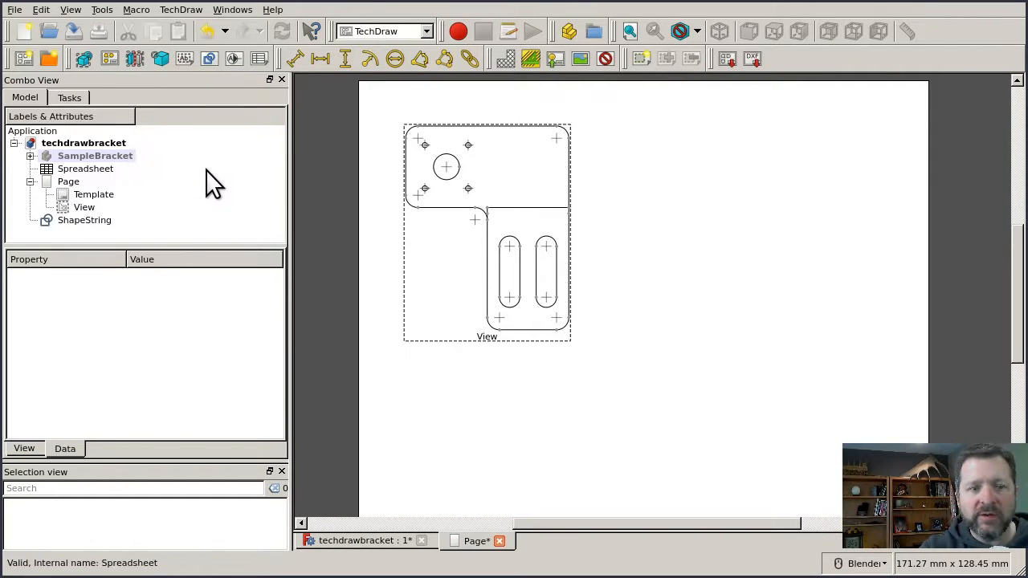
{"action": "mouse_move", "coordinate": [302, 164]}
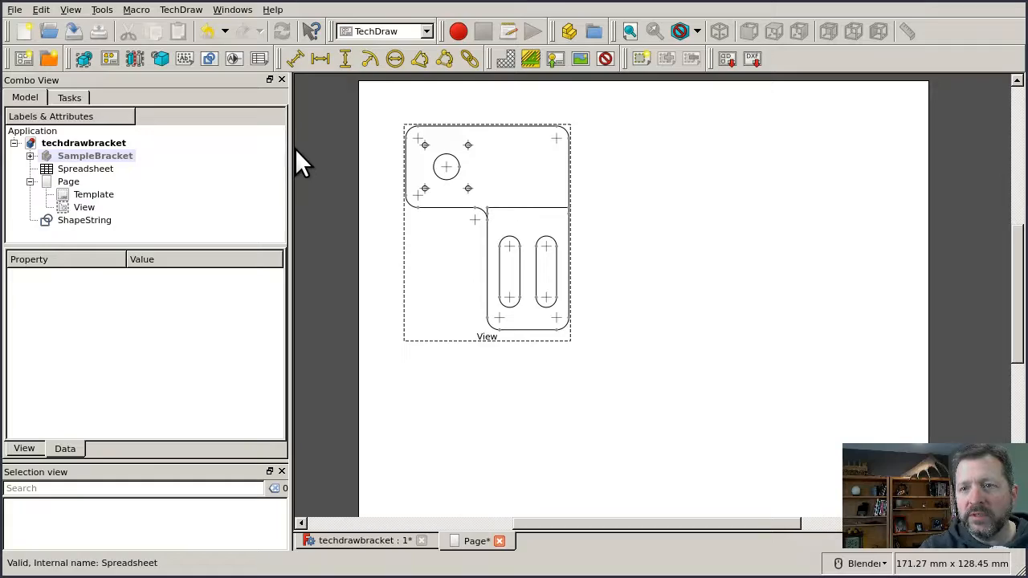
Select the bracket View and edit its X position in the Data properties
{"action": "left_click", "coordinate": [83, 207]}
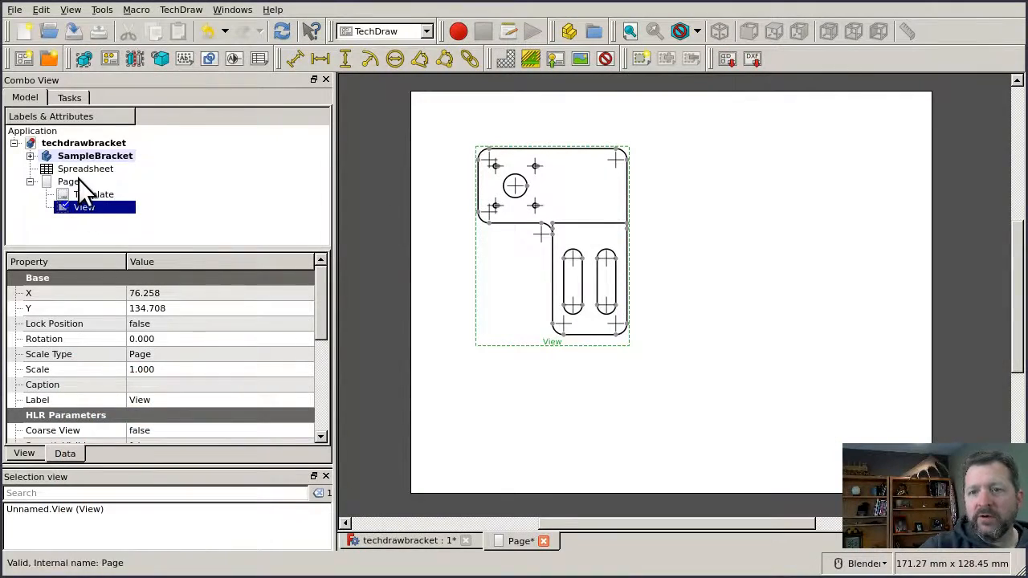
{"action": "left_click", "coordinate": [67, 180]}
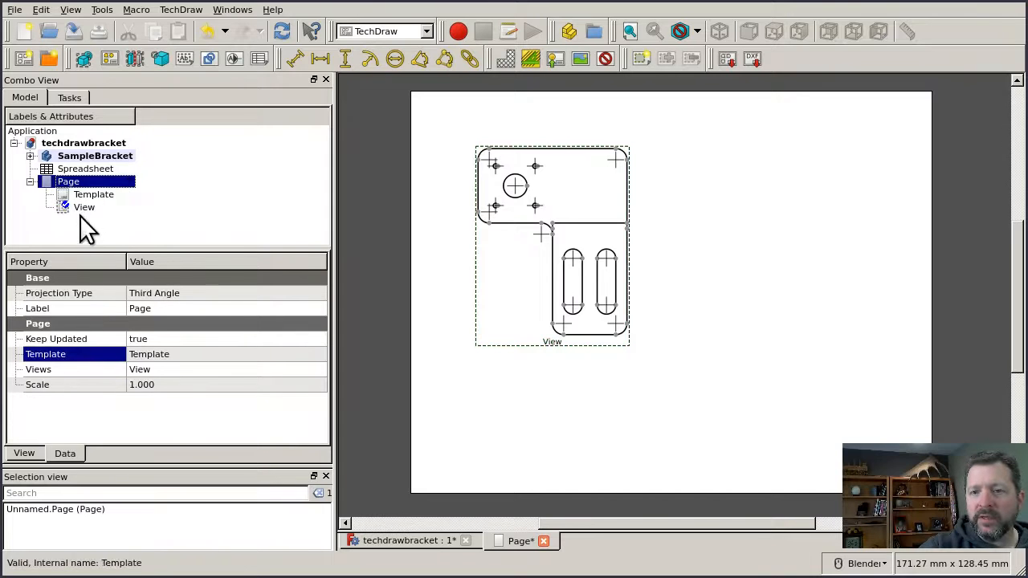
{"action": "left_click", "coordinate": [83, 207]}
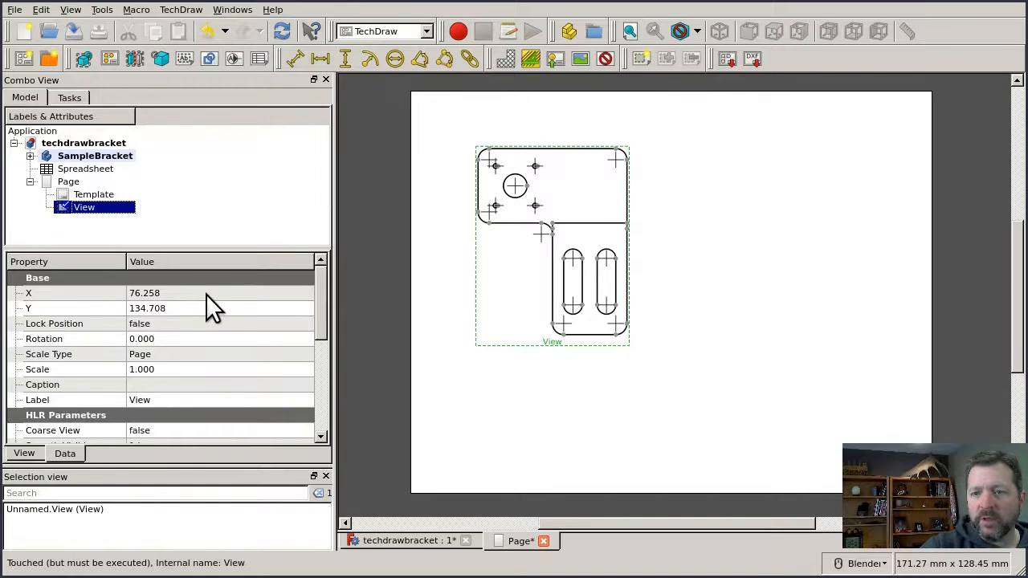
{"action": "double_click", "coordinate": [144, 292]}
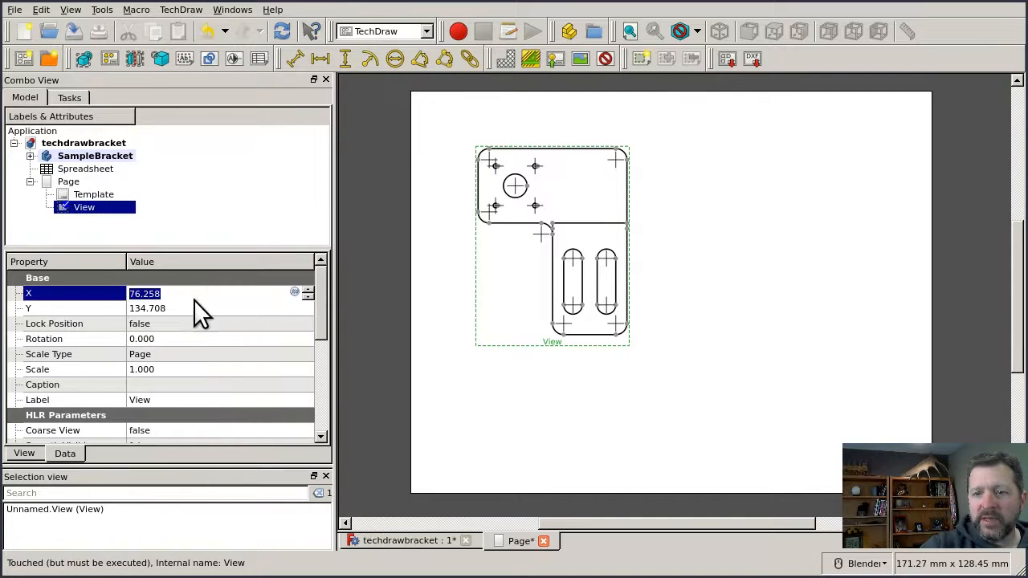
{"action": "left_click", "coordinate": [148, 308]}
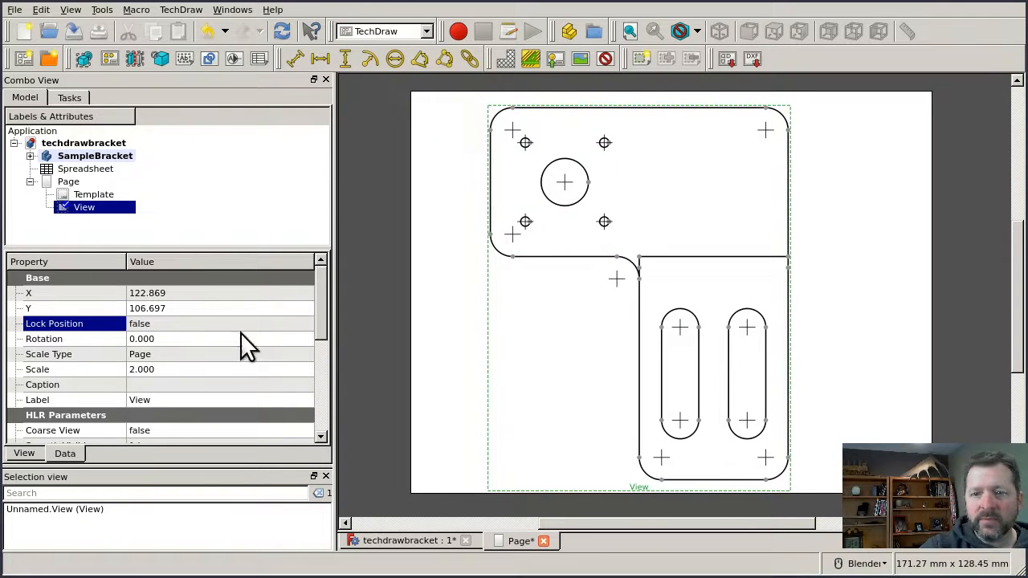
Set the view's Scale to 2, then revert it to 1
{"action": "scroll", "scroll_direction": "down", "scroll_amount": 3}
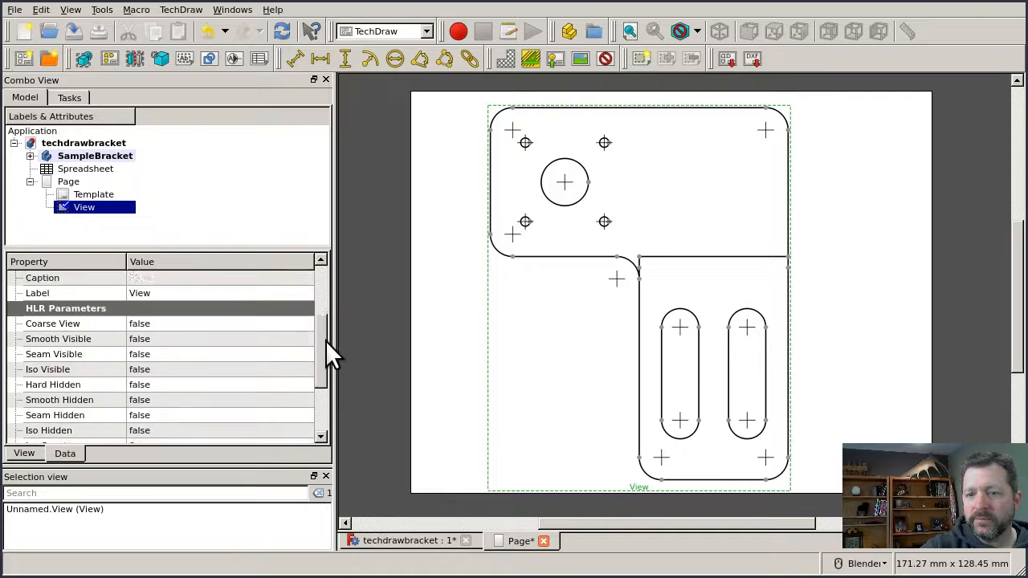
{"action": "scroll", "scroll_direction": "down", "scroll_amount": 3}
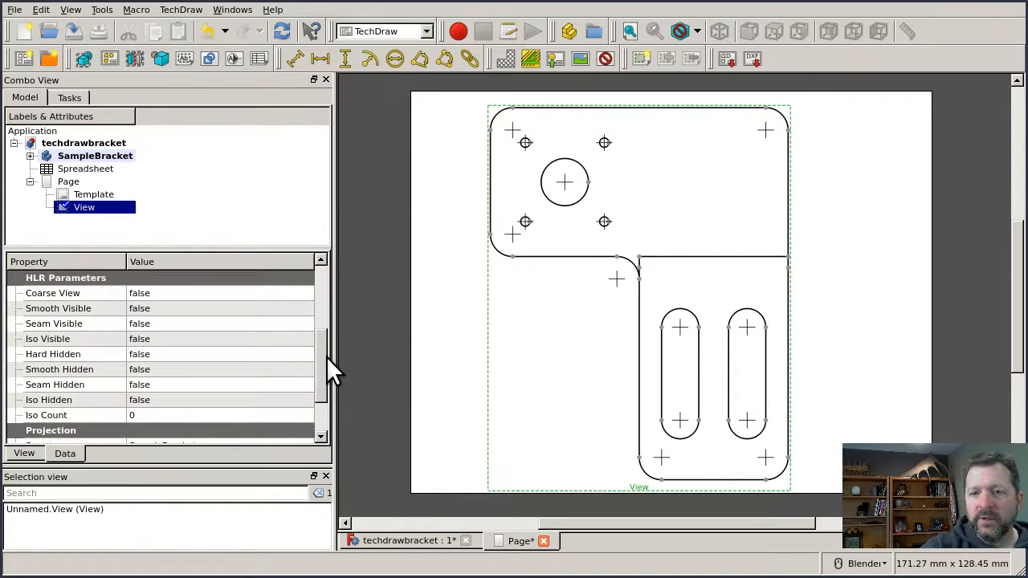
{"action": "mouse_move", "coordinate": [233, 318]}
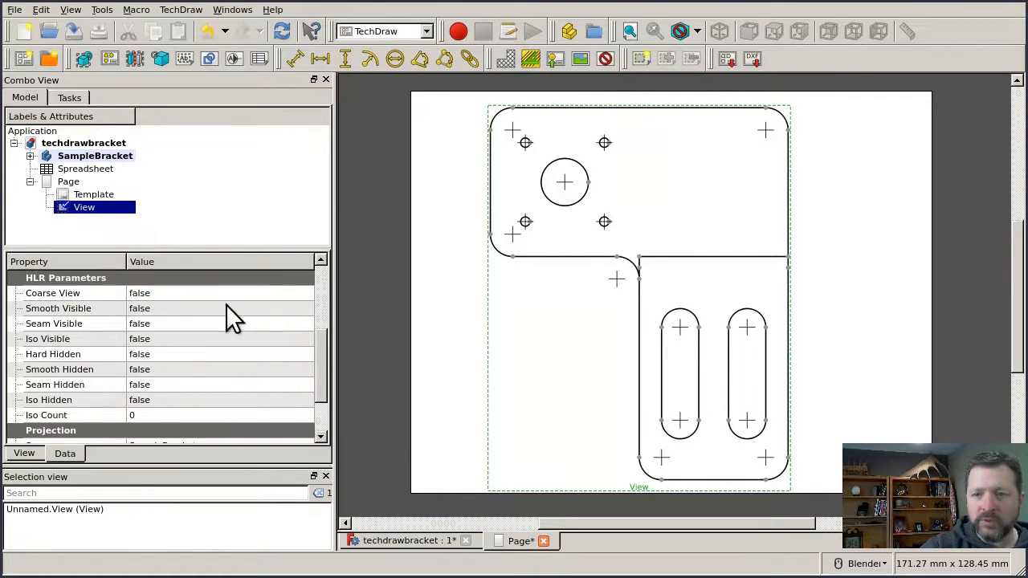
{"action": "mouse_move", "coordinate": [324, 337]}
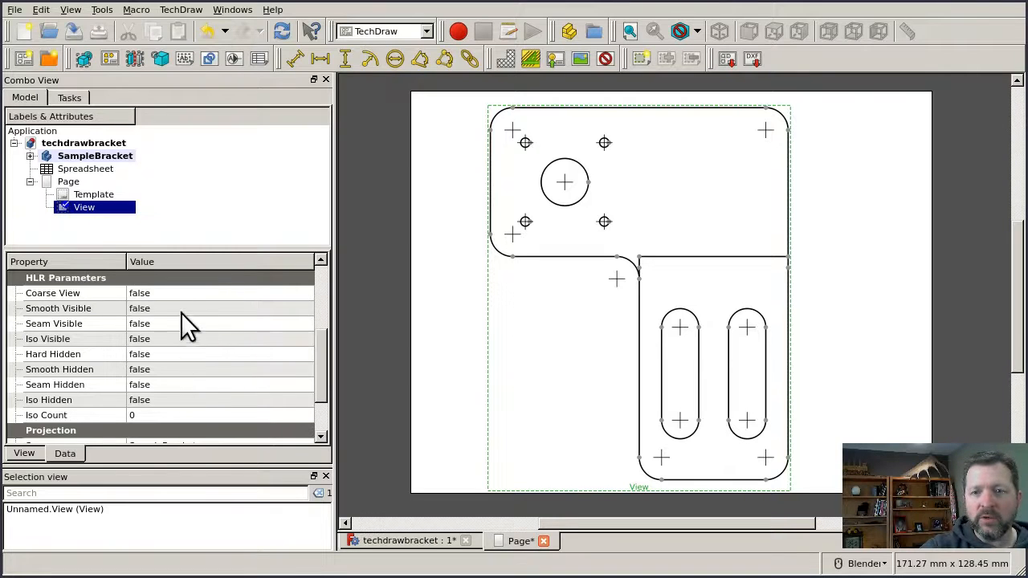
{"action": "mouse_move", "coordinate": [174, 340]}
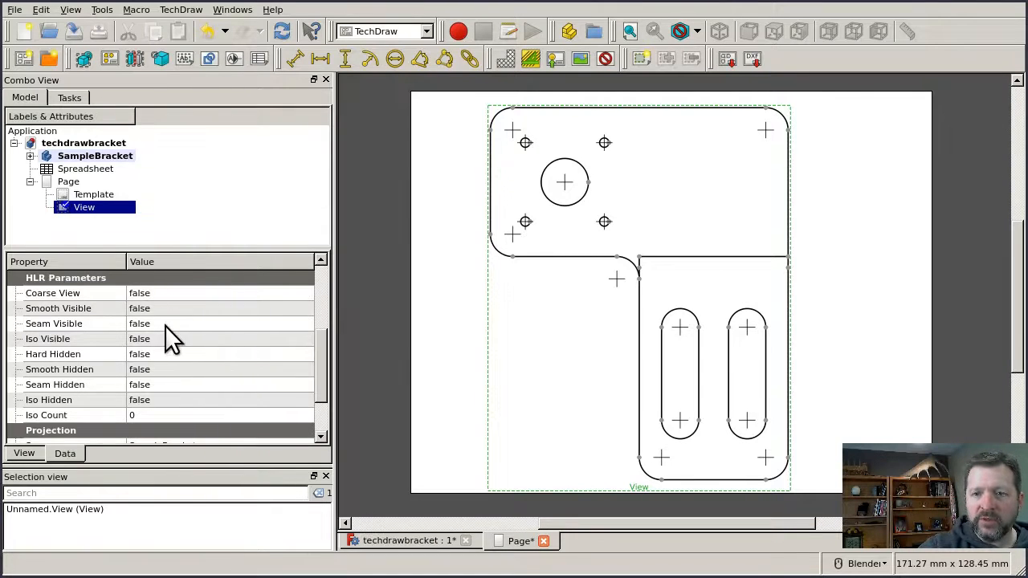
{"action": "left_click", "coordinate": [54, 323]}
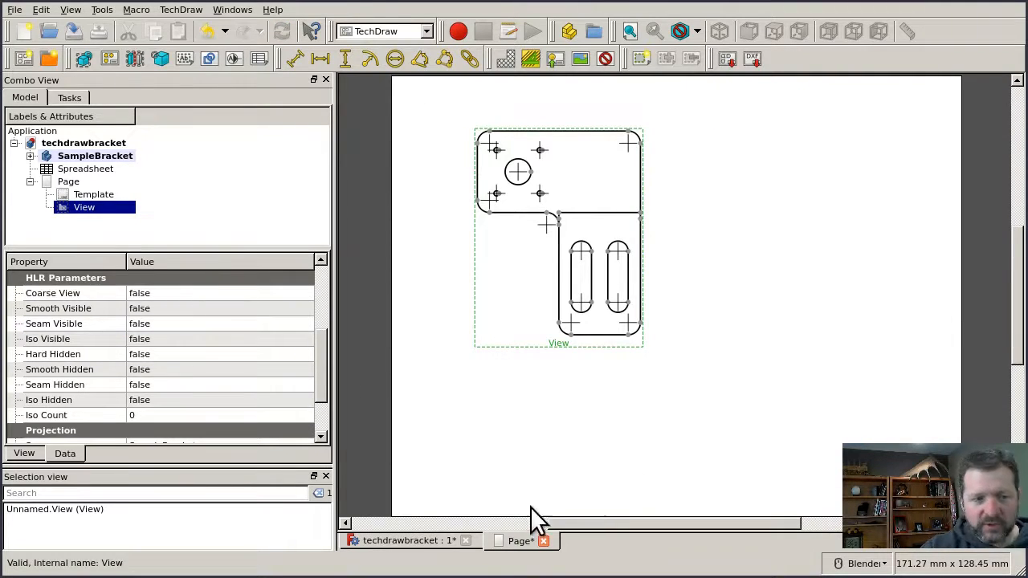
Set the View's Vert Center Line and Horiz Center Line properties to false
{"action": "left_click", "coordinate": [23, 453]}
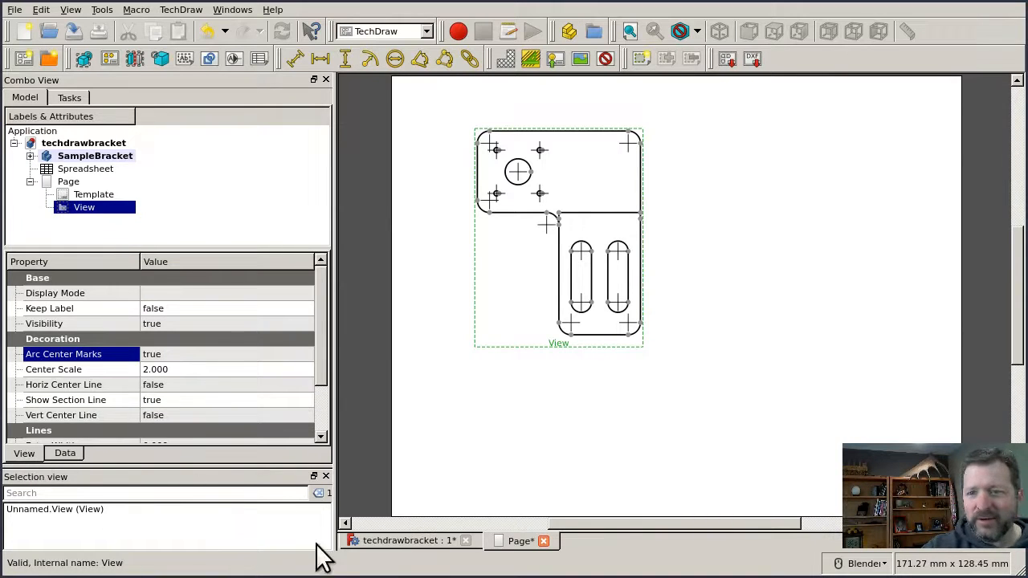
{"action": "mouse_move", "coordinate": [440, 481]}
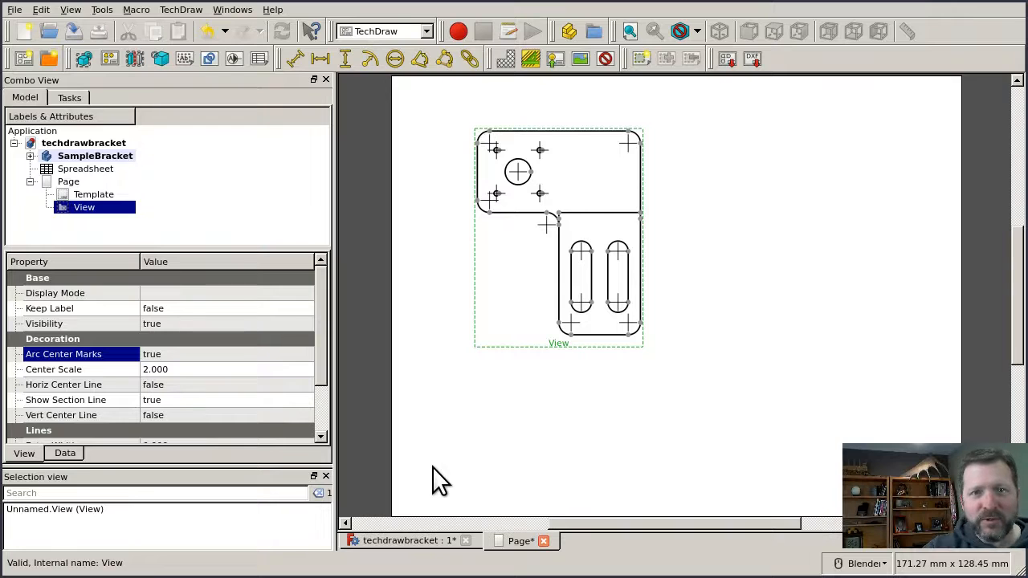
{"action": "mouse_move", "coordinate": [603, 392]}
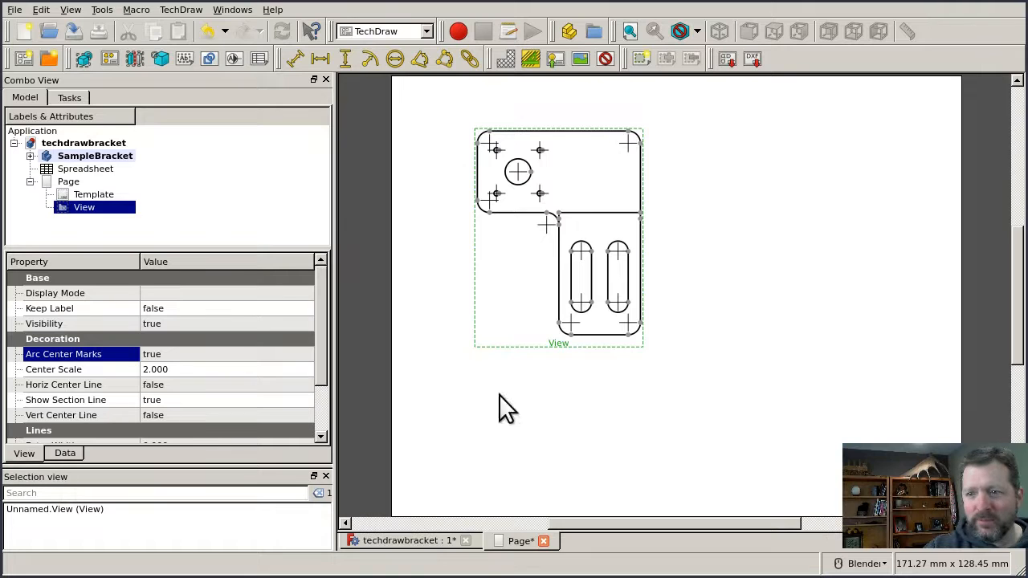
{"action": "mouse_move", "coordinate": [472, 463]}
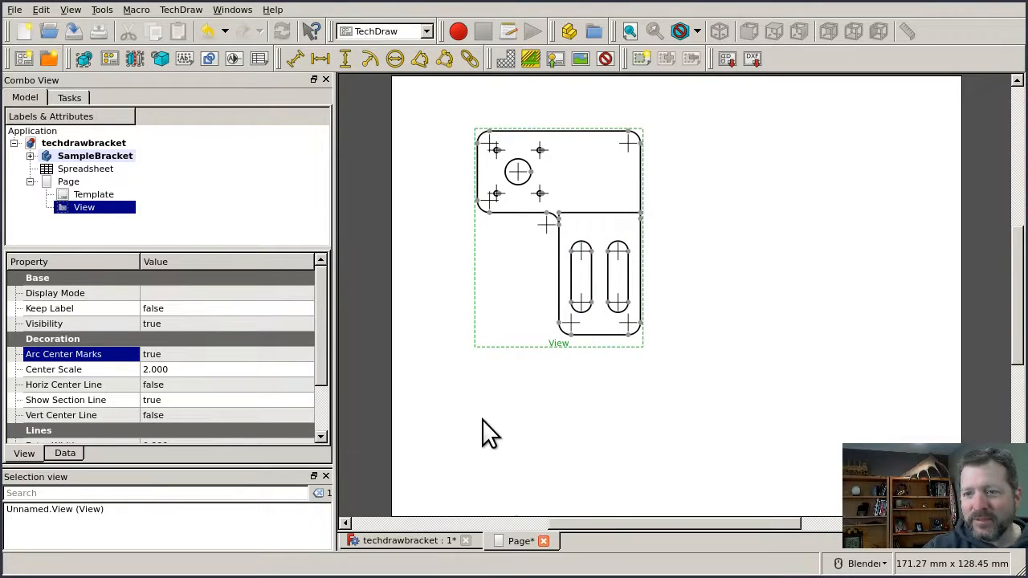
{"action": "mouse_move", "coordinate": [225, 501]}
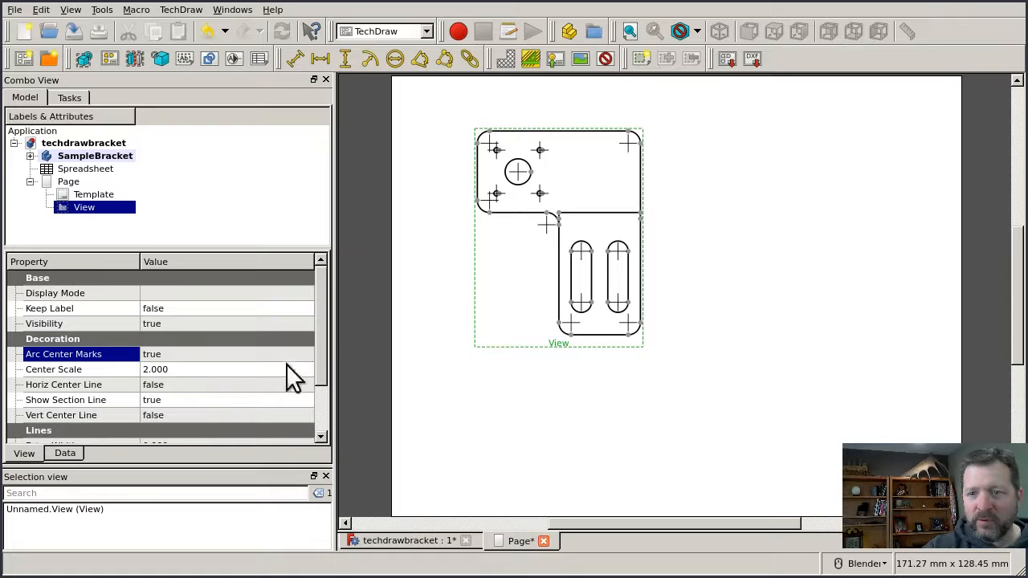
{"action": "mouse_move", "coordinate": [325, 333]}
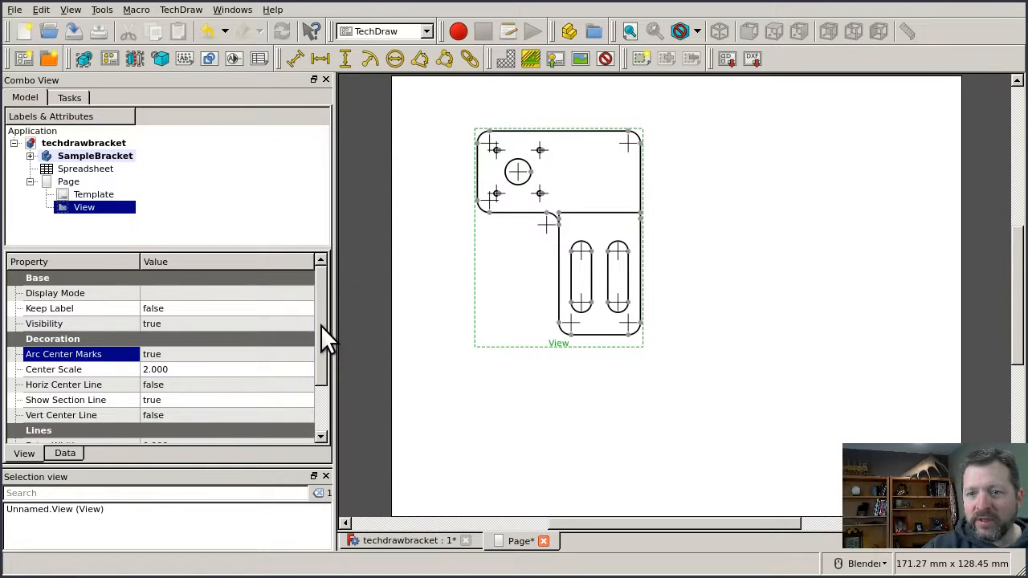
{"action": "scroll", "scroll_direction": "down", "scroll_amount": 3}
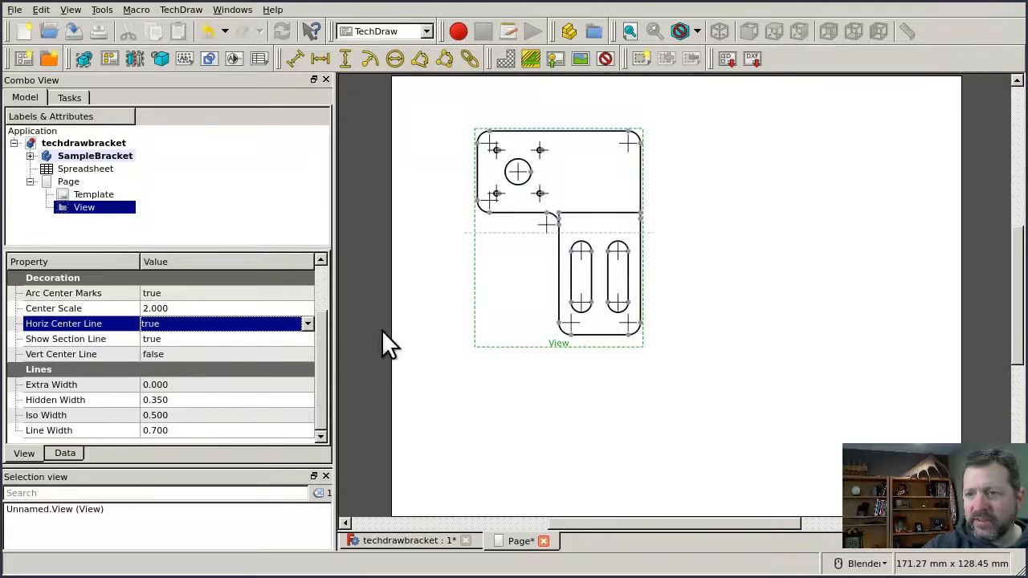
{"action": "left_click", "coordinate": [306, 355]}
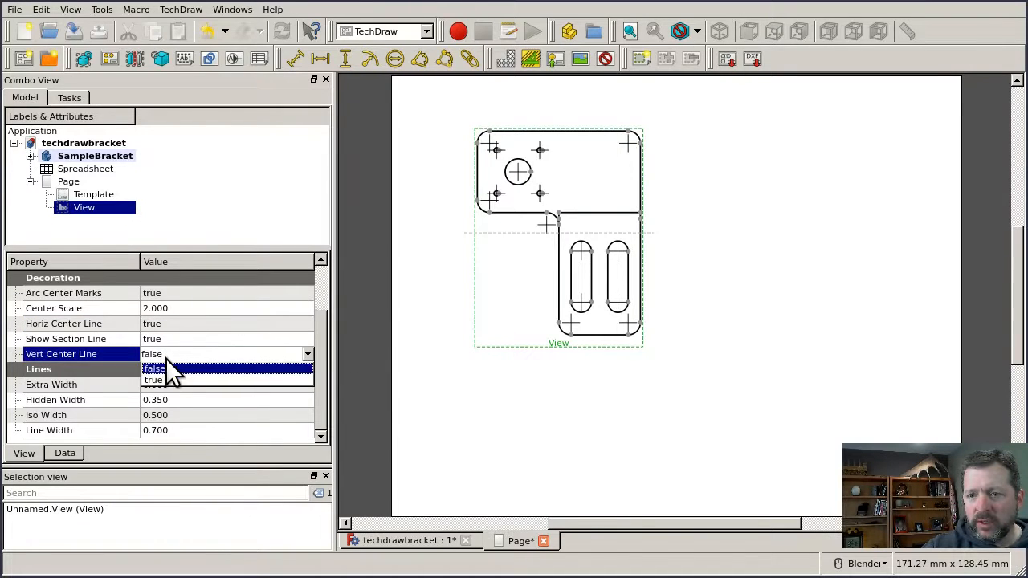
{"action": "left_click", "coordinate": [153, 379]}
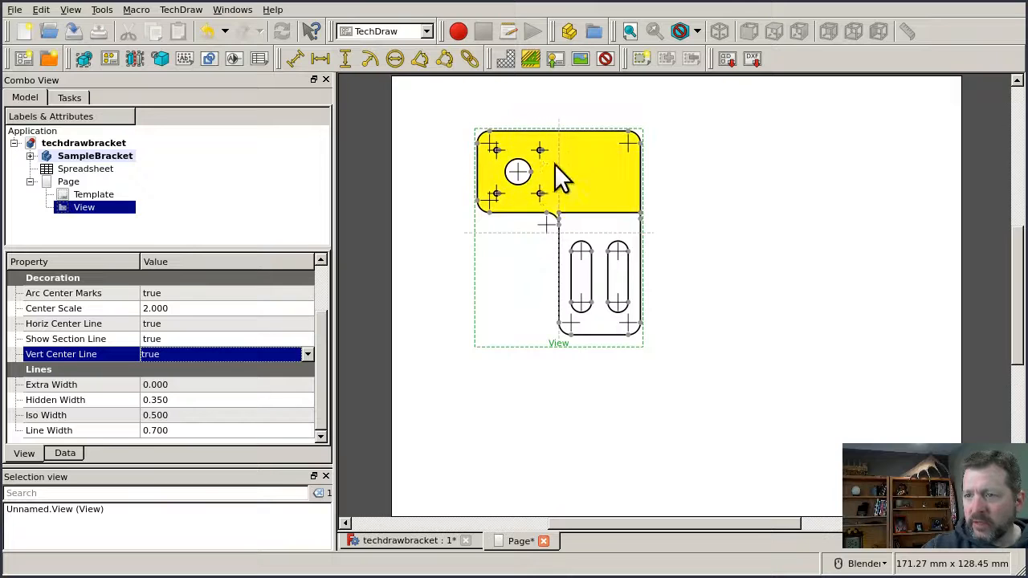
{"action": "left_click", "coordinate": [598, 273]}
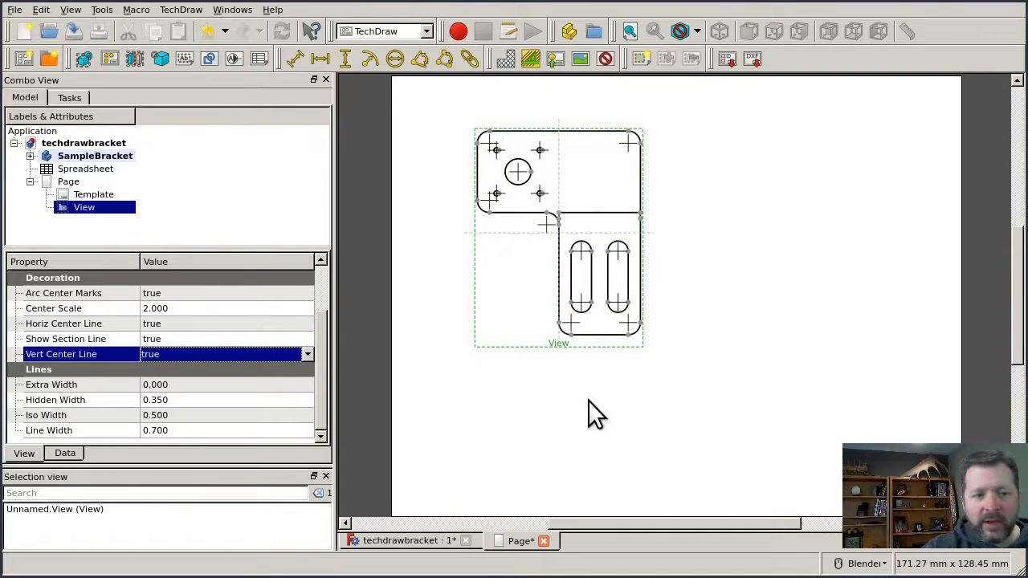
{"action": "mouse_move", "coordinate": [538, 260]}
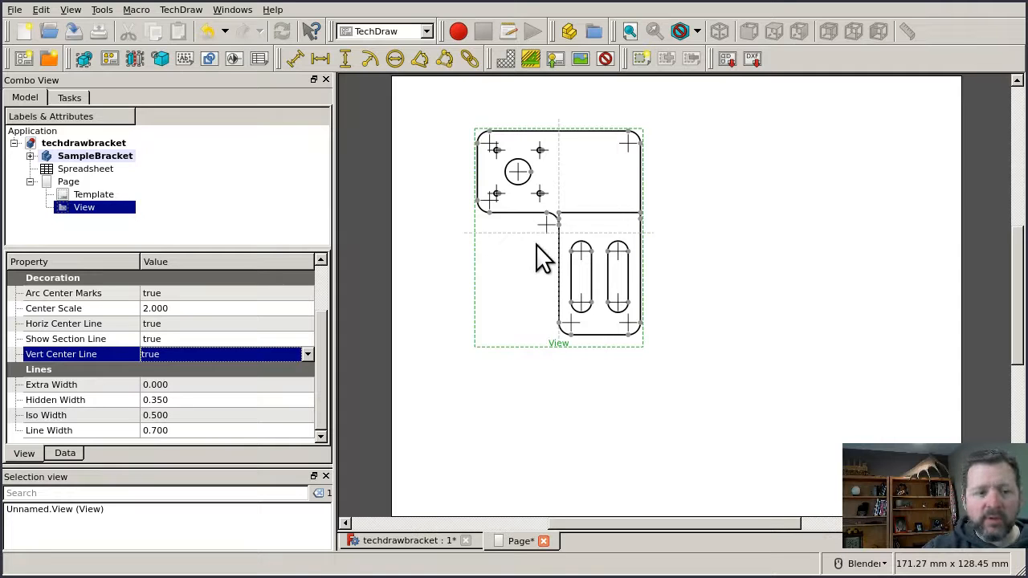
{"action": "mouse_move", "coordinate": [656, 265]}
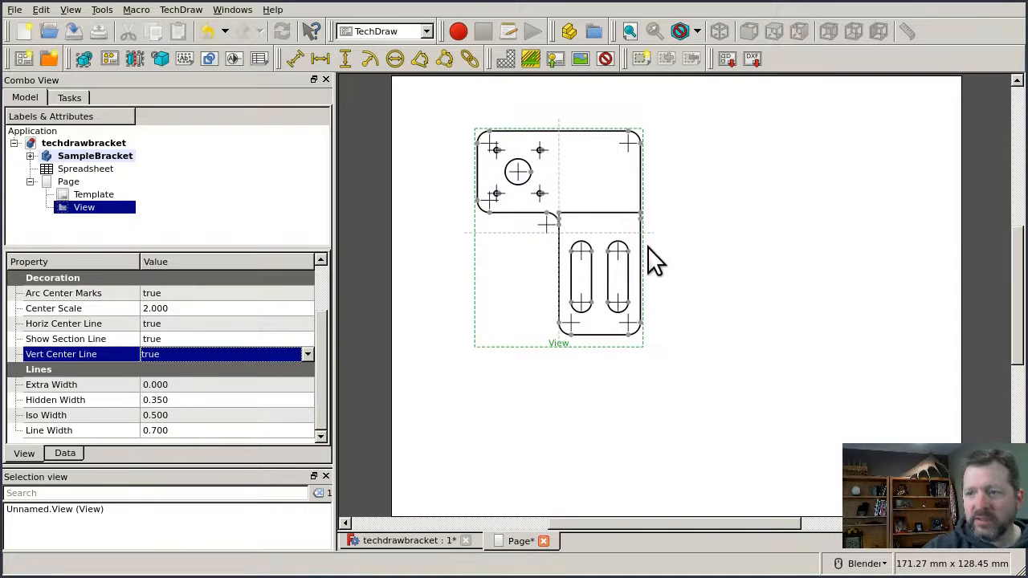
{"action": "mouse_move", "coordinate": [530, 244]}
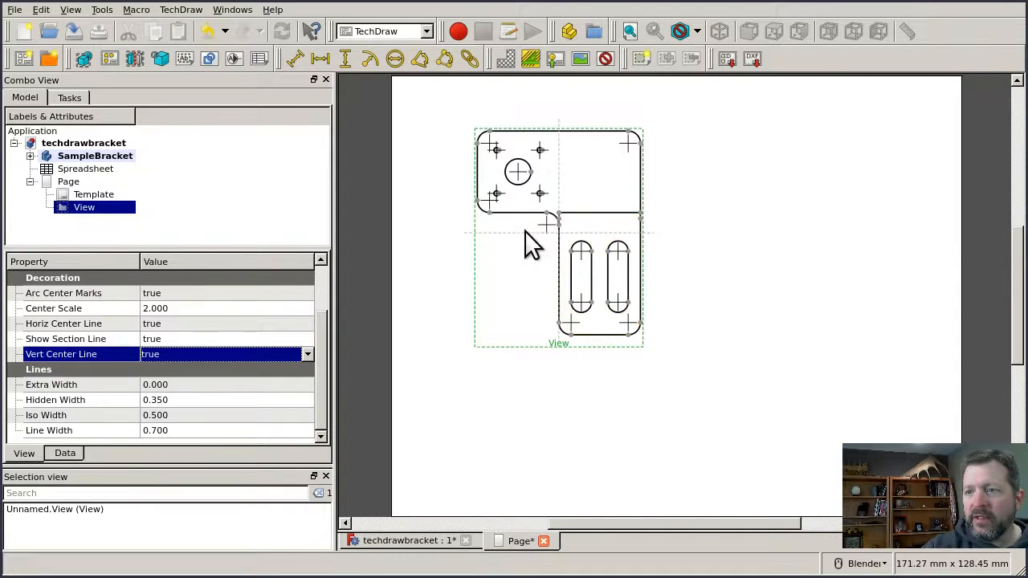
{"action": "mouse_move", "coordinate": [514, 248]}
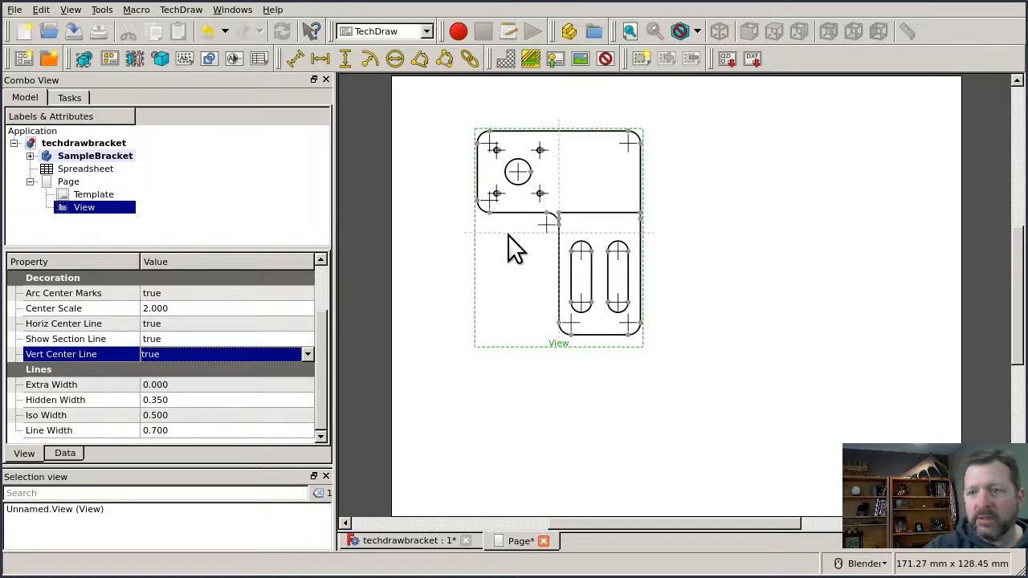
{"action": "mouse_move", "coordinate": [405, 276]}
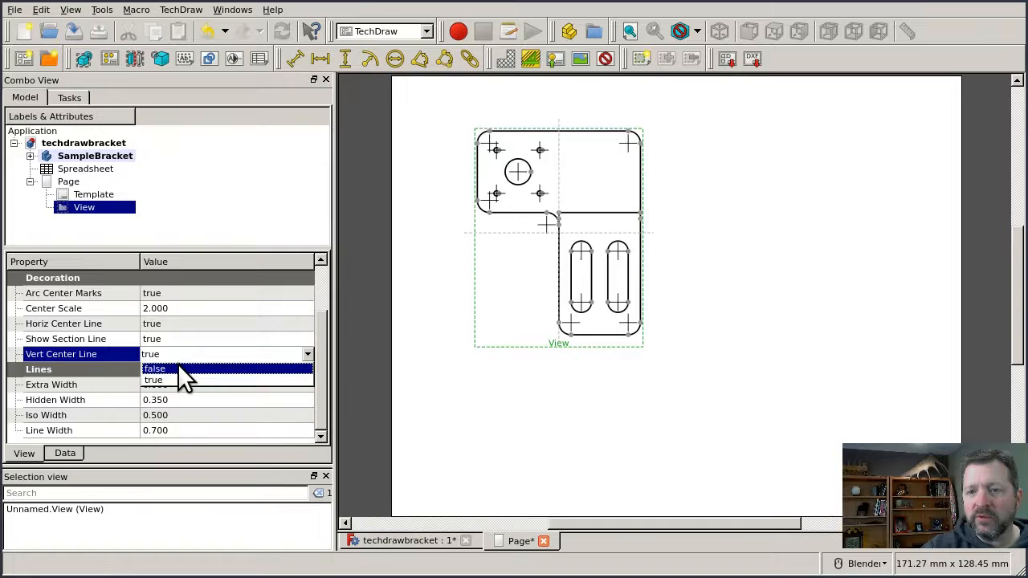
{"action": "left_click", "coordinate": [154, 368]}
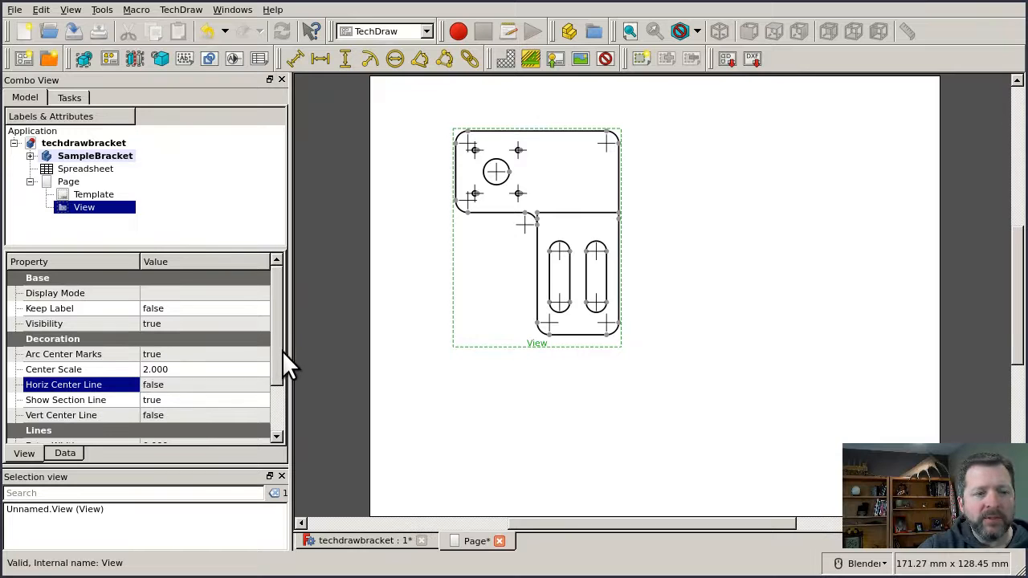
Reduce the View's Line Width from 0.700 to 0.400 for thinner visible outlines
{"action": "scroll", "scroll_direction": "down", "scroll_amount": 3}
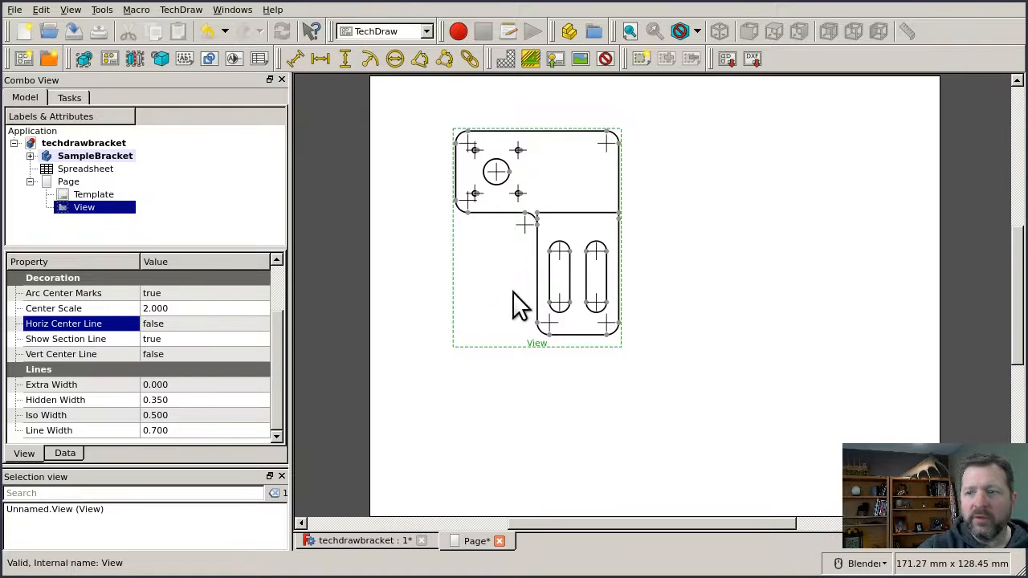
{"action": "left_click", "coordinate": [575, 276]}
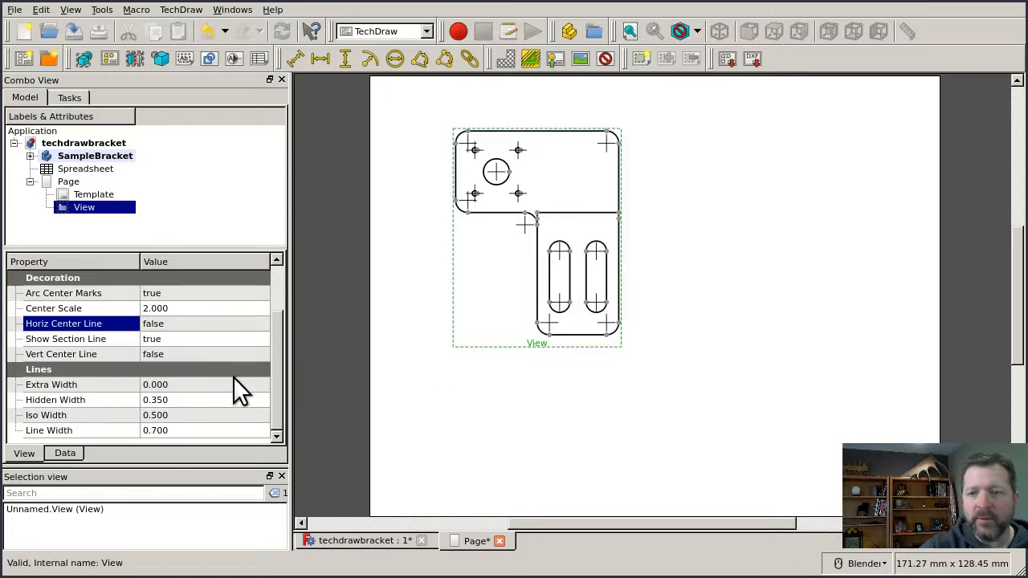
{"action": "mouse_move", "coordinate": [148, 447]}
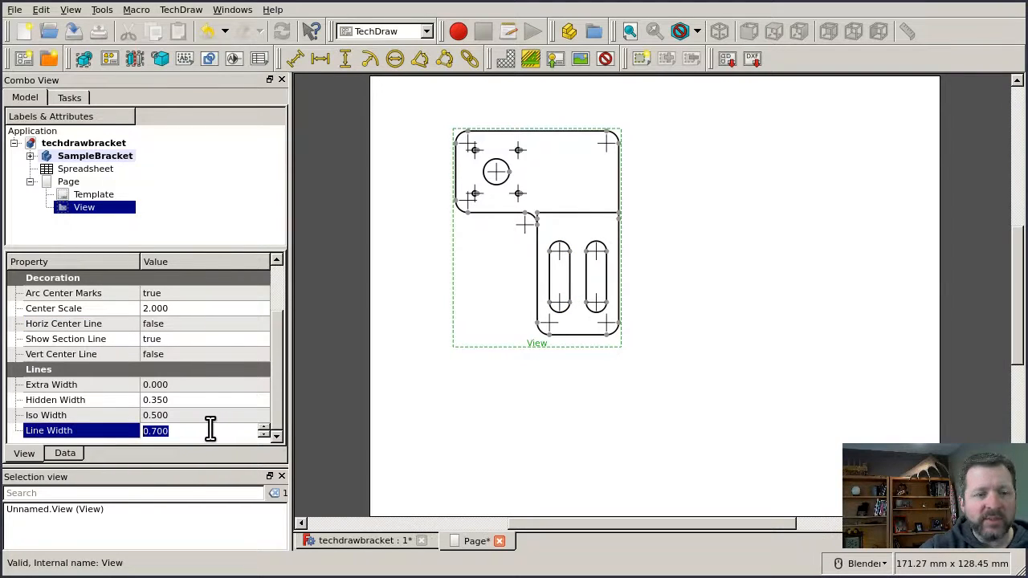
{"action": "left_click", "coordinate": [575, 273]}
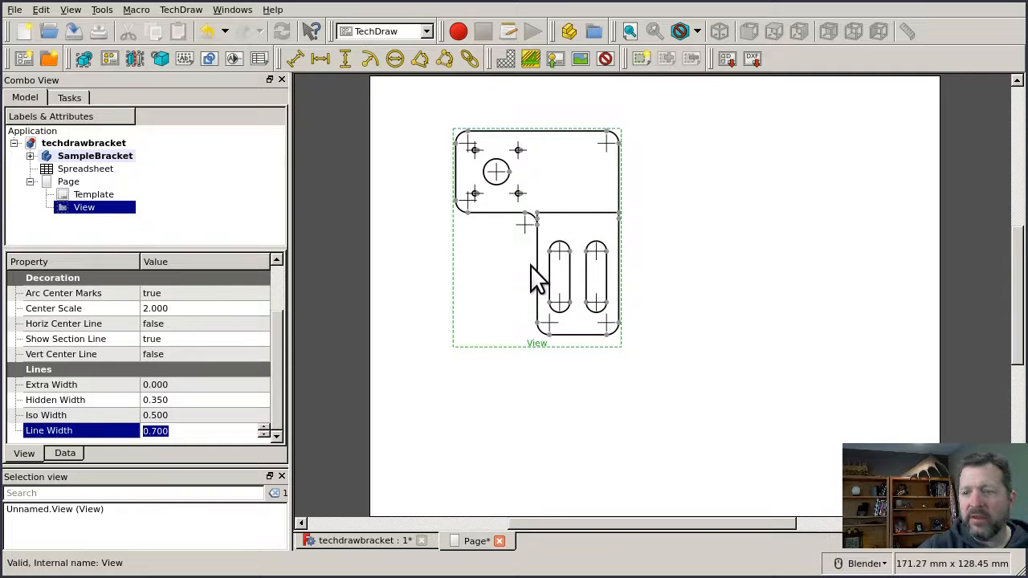
{"action": "mouse_move", "coordinate": [434, 302]}
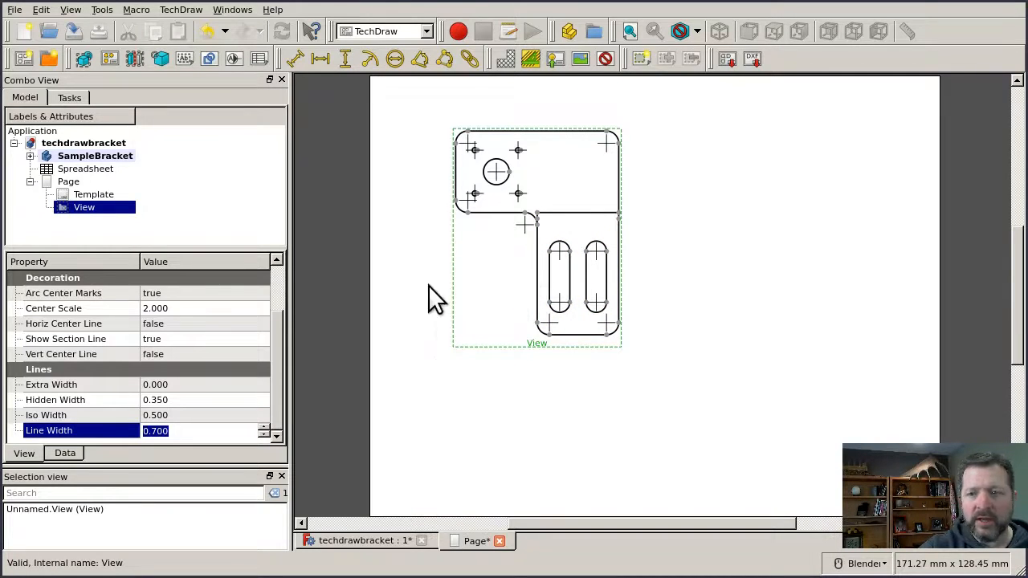
{"action": "left_click", "coordinate": [201, 430]}
{"action": "type", "text": "0.400"}
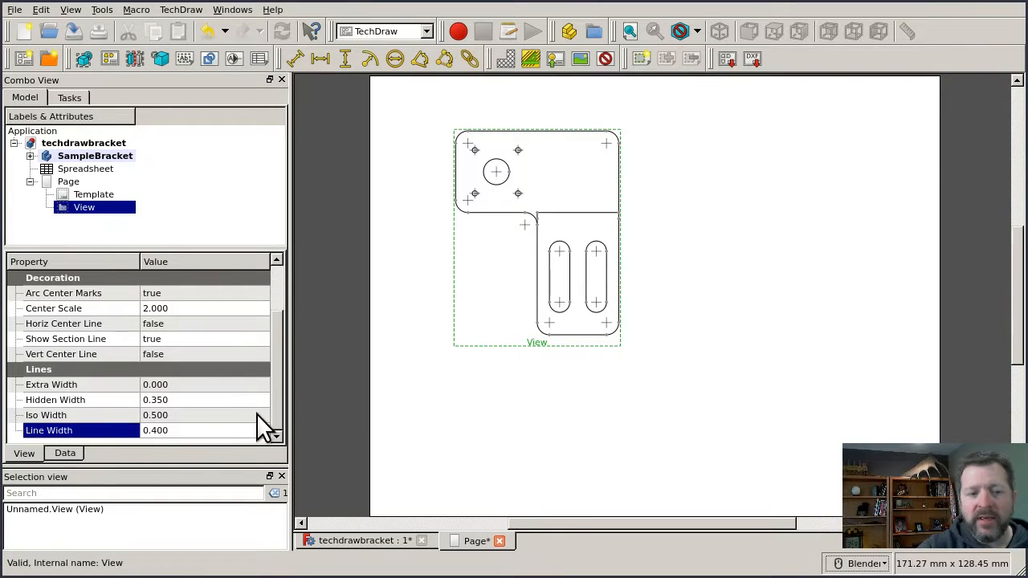
{"action": "mouse_move", "coordinate": [259, 433]}
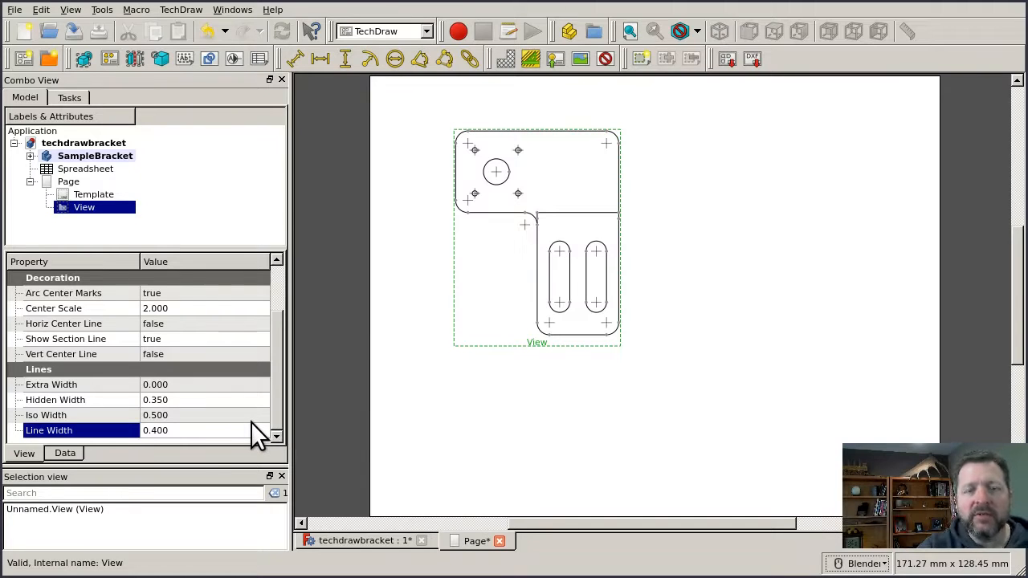
{"action": "mouse_move", "coordinate": [238, 415]}
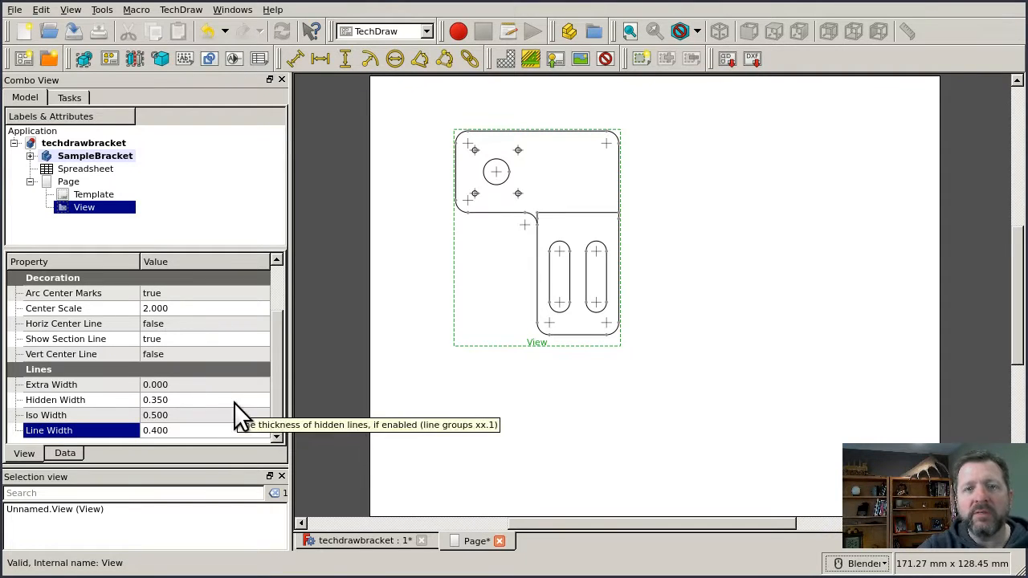
{"action": "mouse_move", "coordinate": [189, 453]}
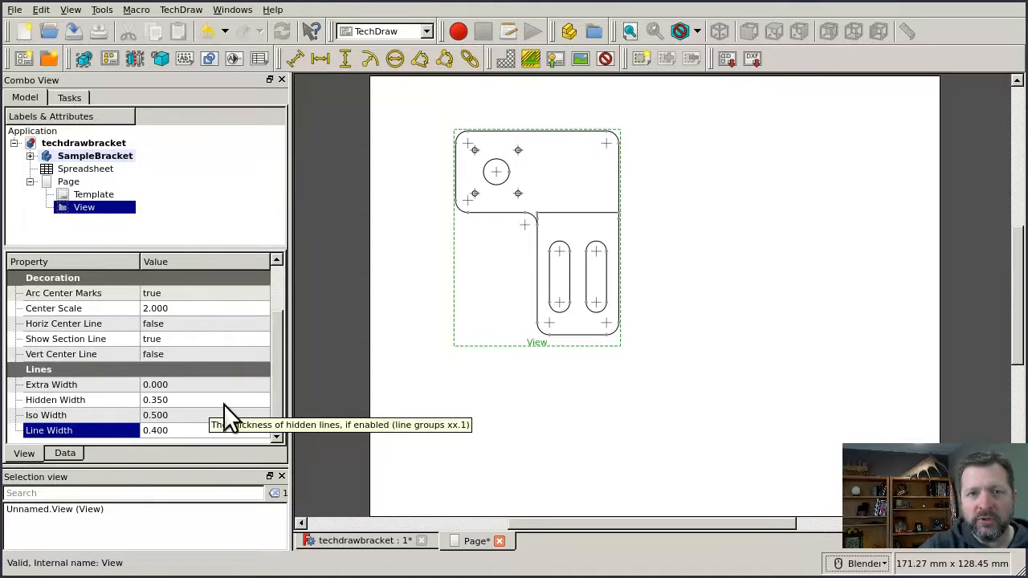
{"action": "mouse_move", "coordinate": [244, 418]}
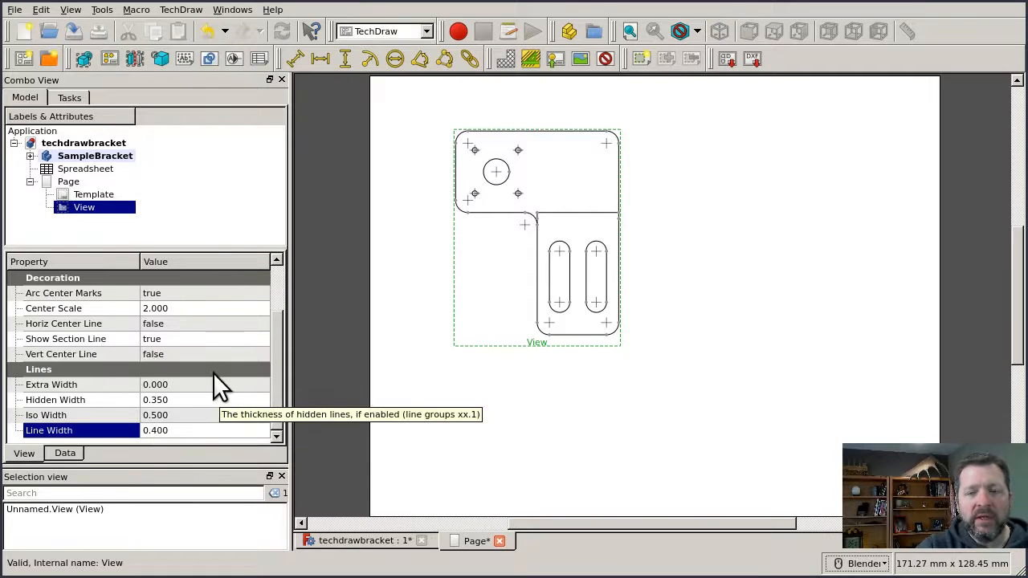
{"action": "mouse_move", "coordinate": [233, 447]}
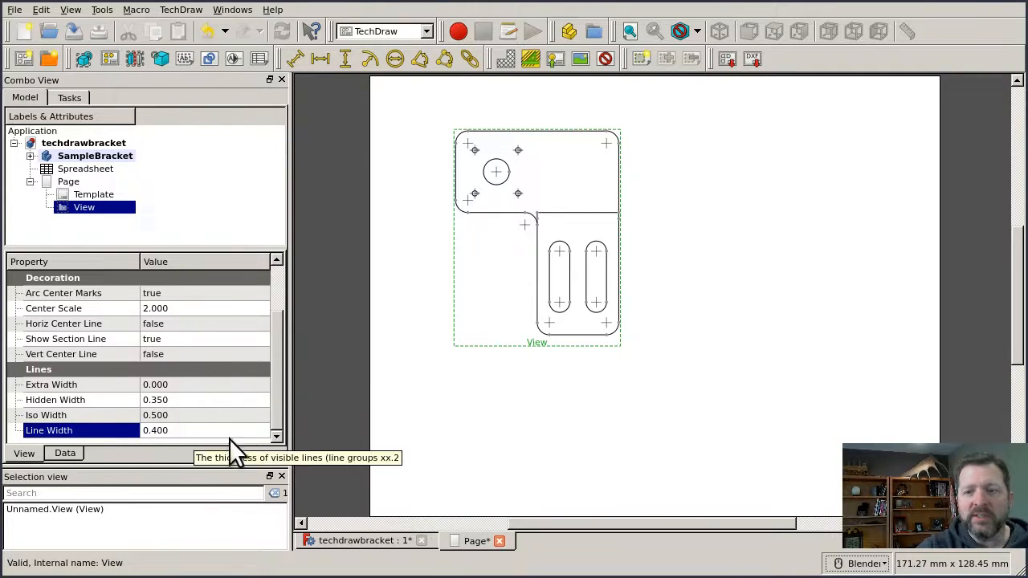
{"action": "mouse_move", "coordinate": [222, 418]}
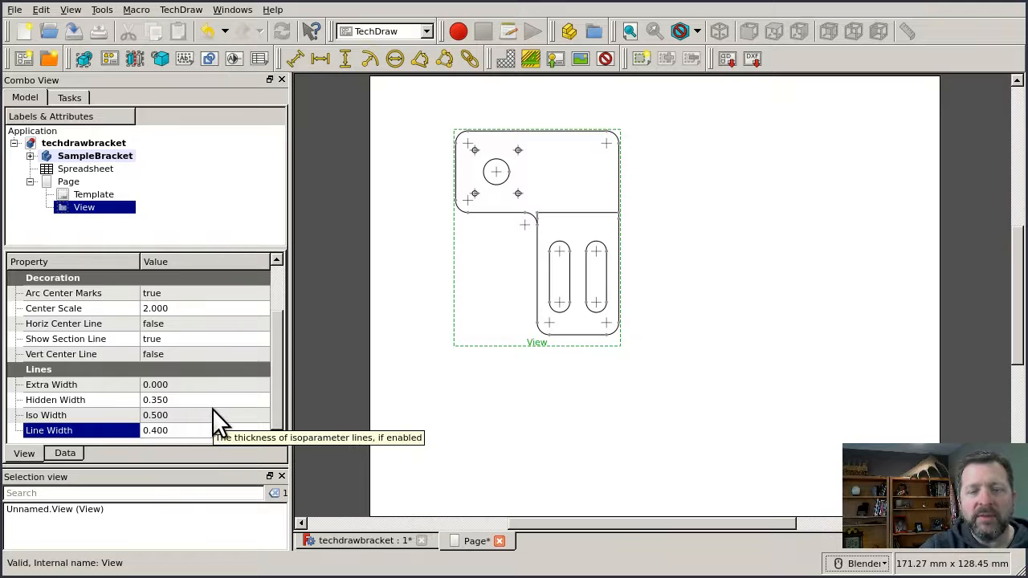
{"action": "mouse_move", "coordinate": [200, 446]}
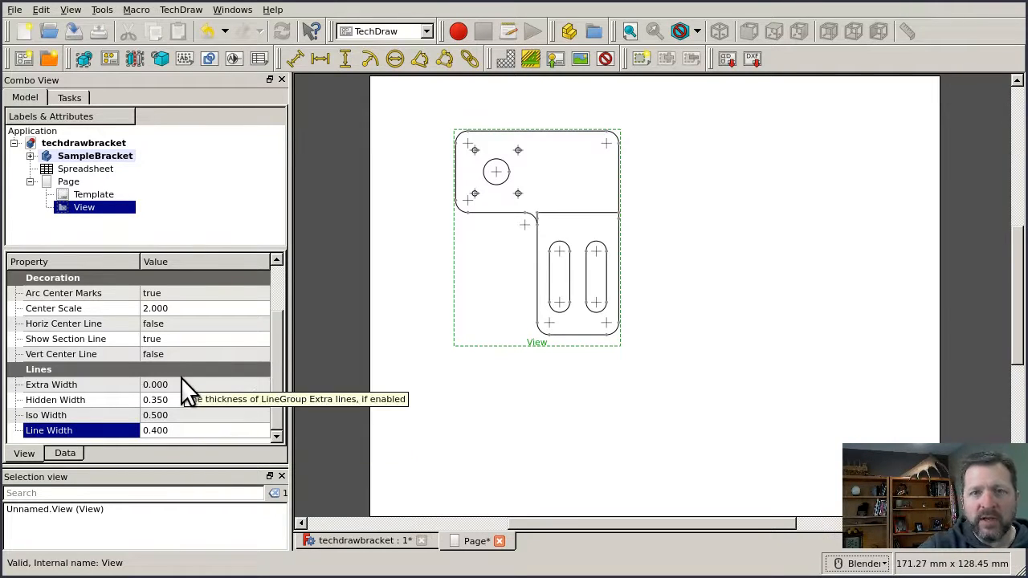
{"action": "mouse_move", "coordinate": [233, 398]}
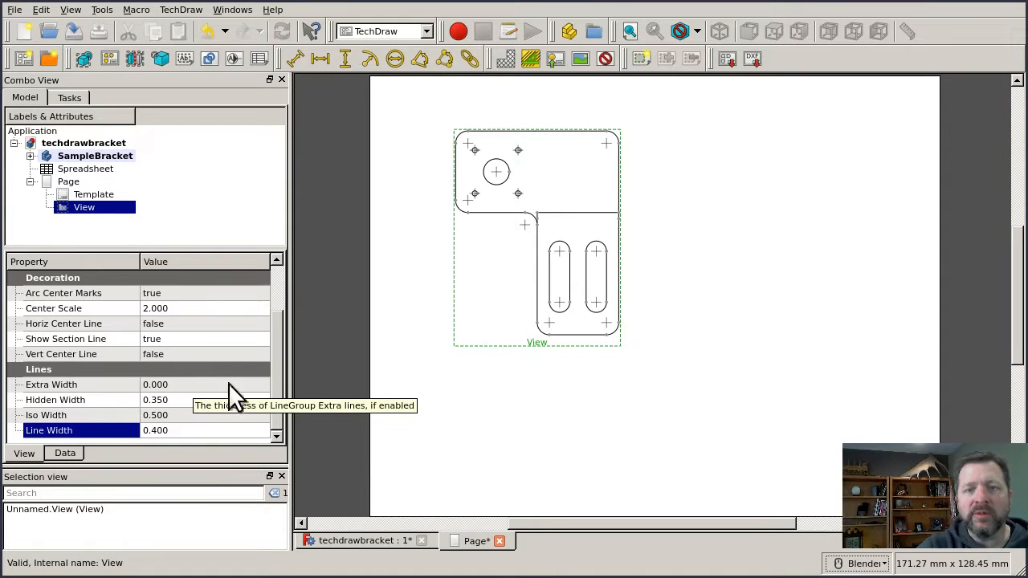
{"action": "mouse_move", "coordinate": [354, 437]}
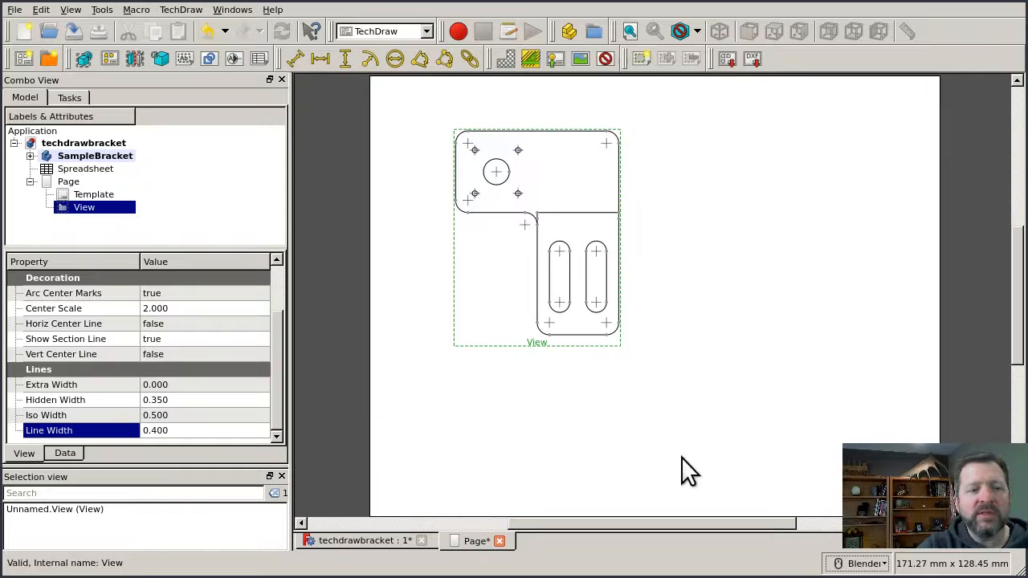
{"action": "mouse_move", "coordinate": [723, 459]}
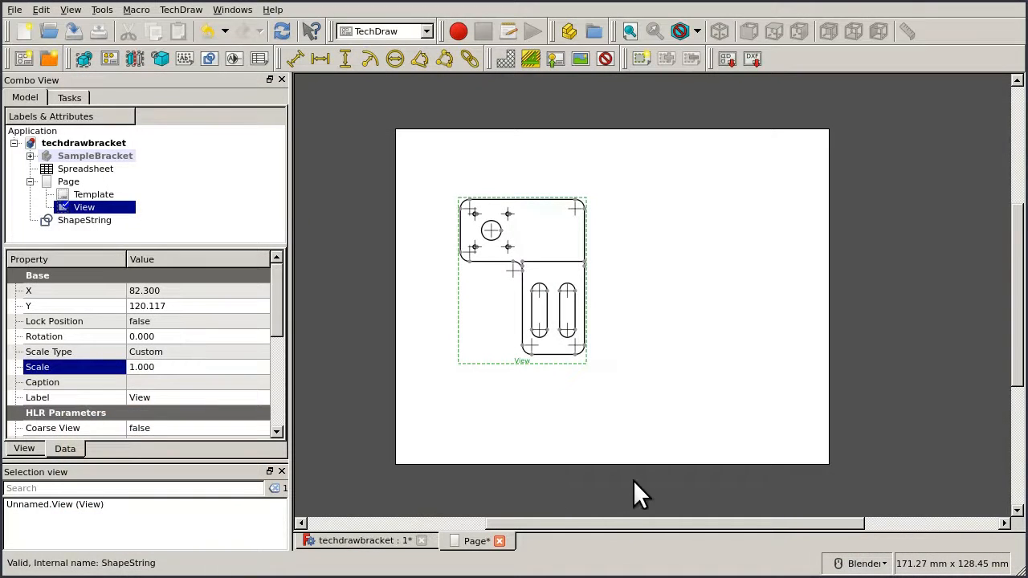
{"action": "mouse_move", "coordinate": [635, 466]}
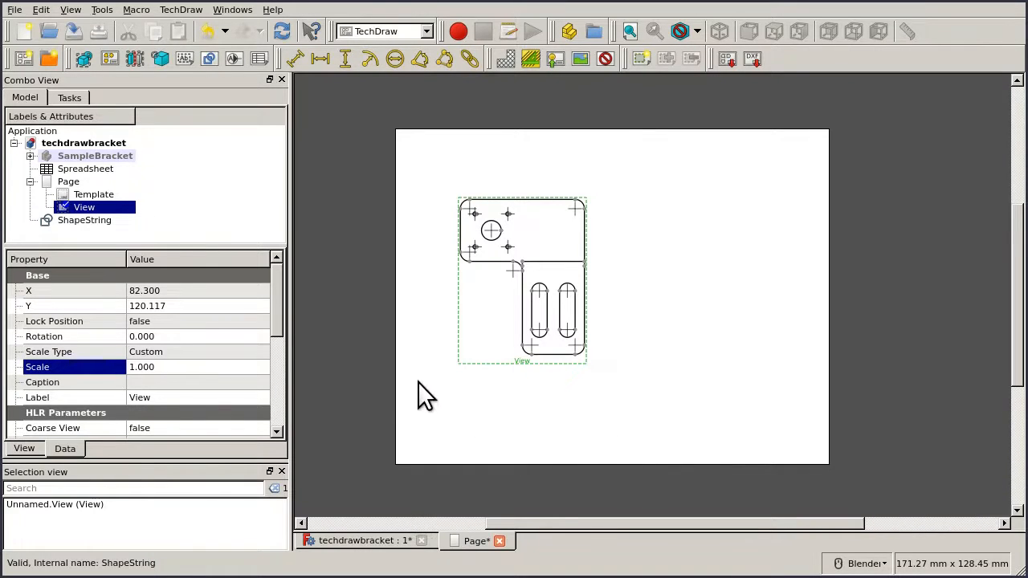
{"action": "mouse_move", "coordinate": [501, 366]}
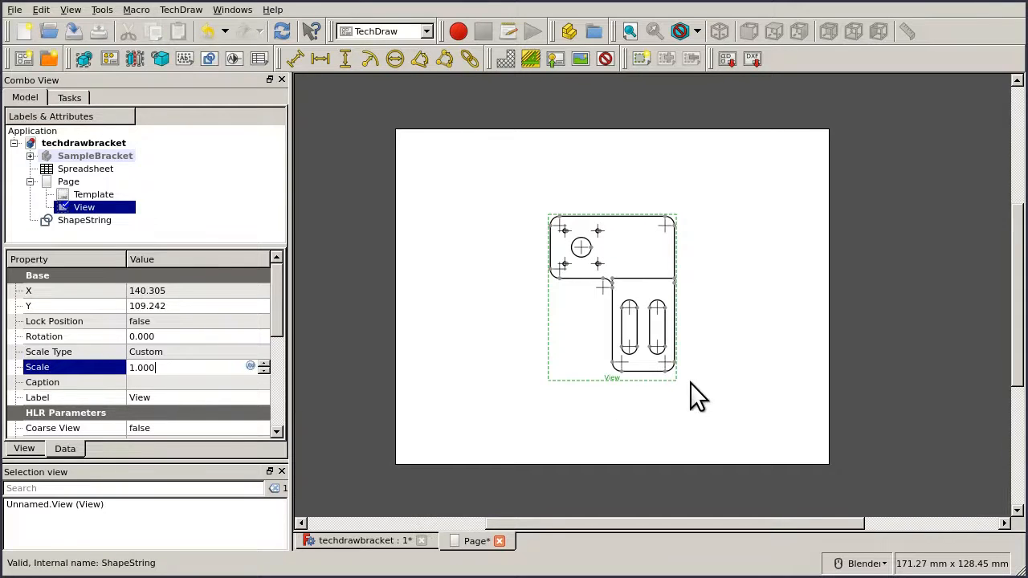
{"action": "mouse_move", "coordinate": [713, 273]}
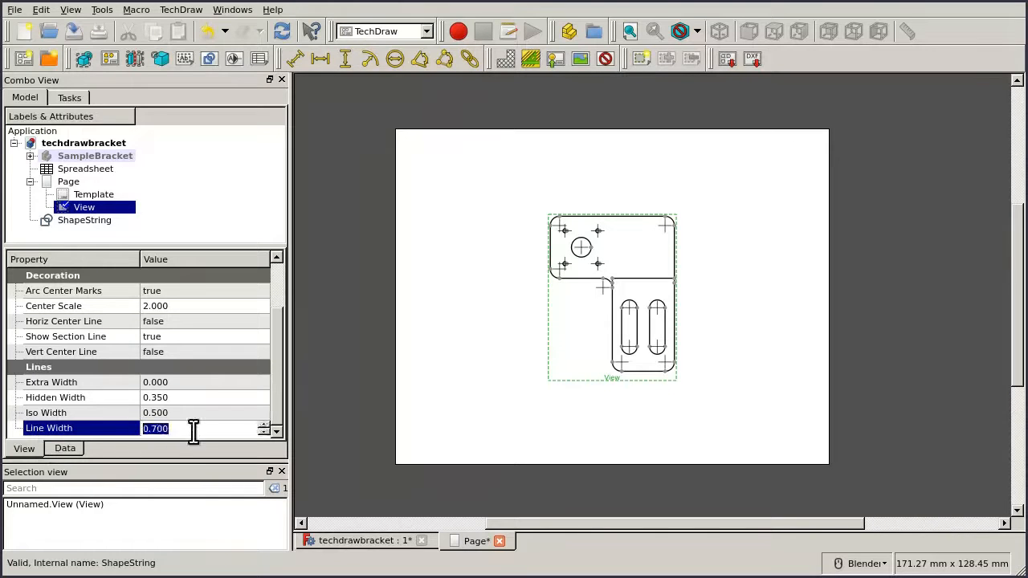
Begin re-entering the Line Width value, starting with '0.'
{"action": "type", "text": "0."}
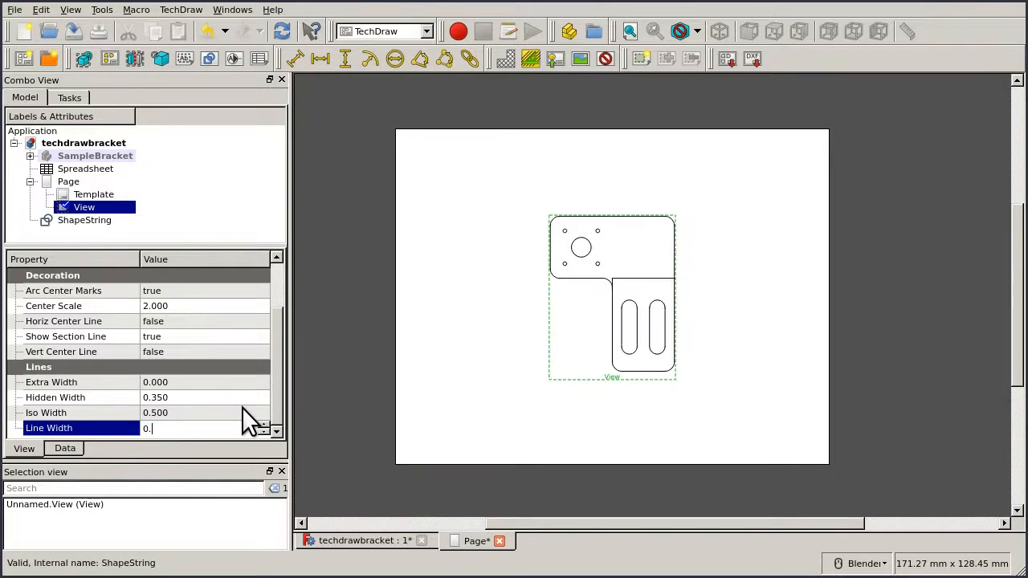